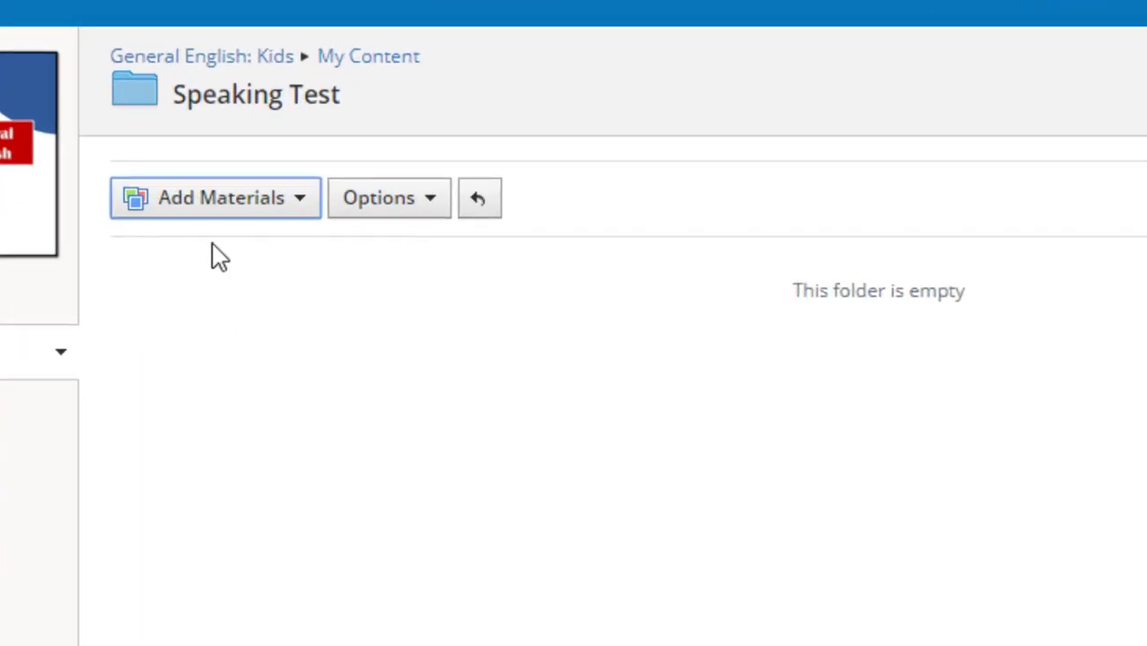
# Start a new assessment named Speaking Test worth 30 points
pyautogui.click(215, 198)
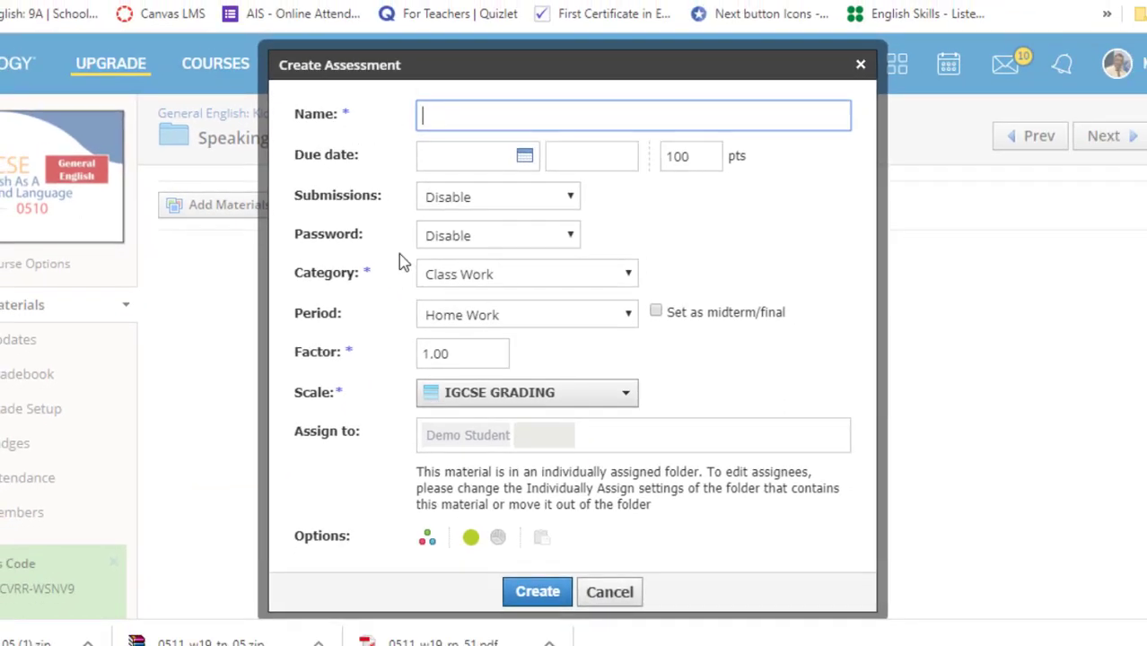
pyautogui.write('Speaking Test')
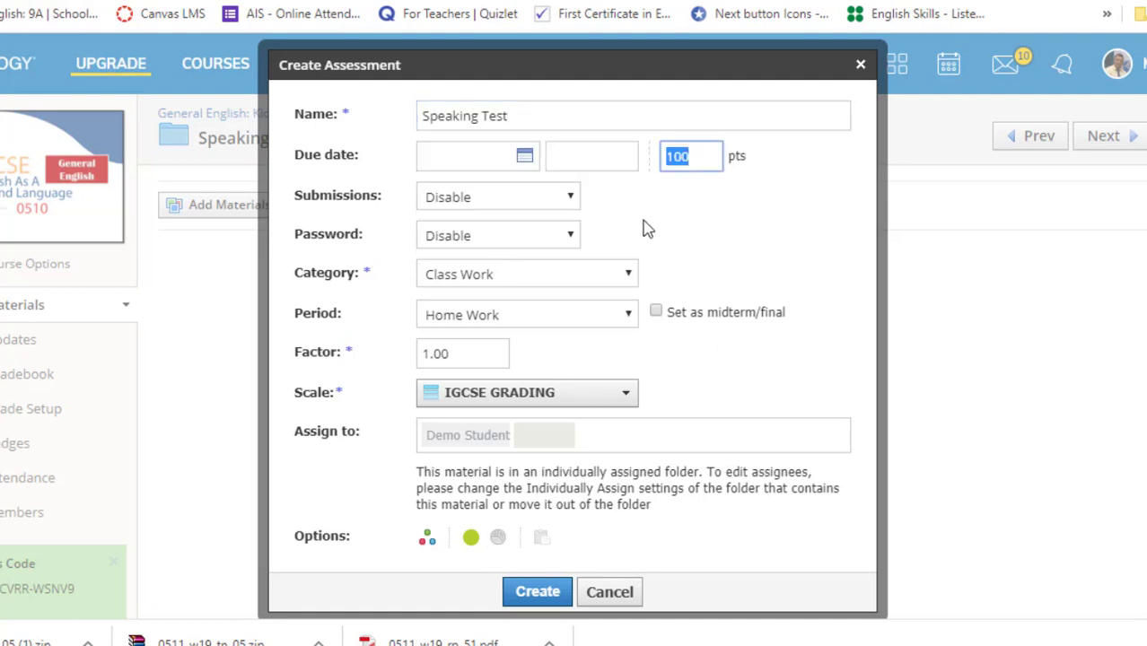
pyautogui.write('3')
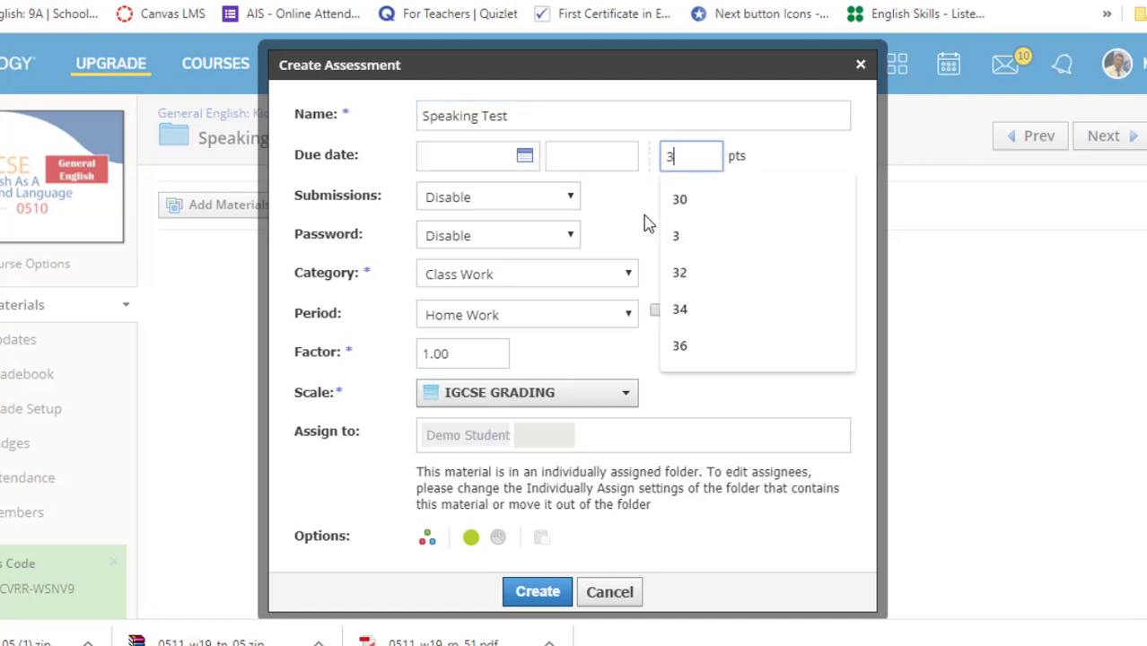
pyautogui.click(679, 197)
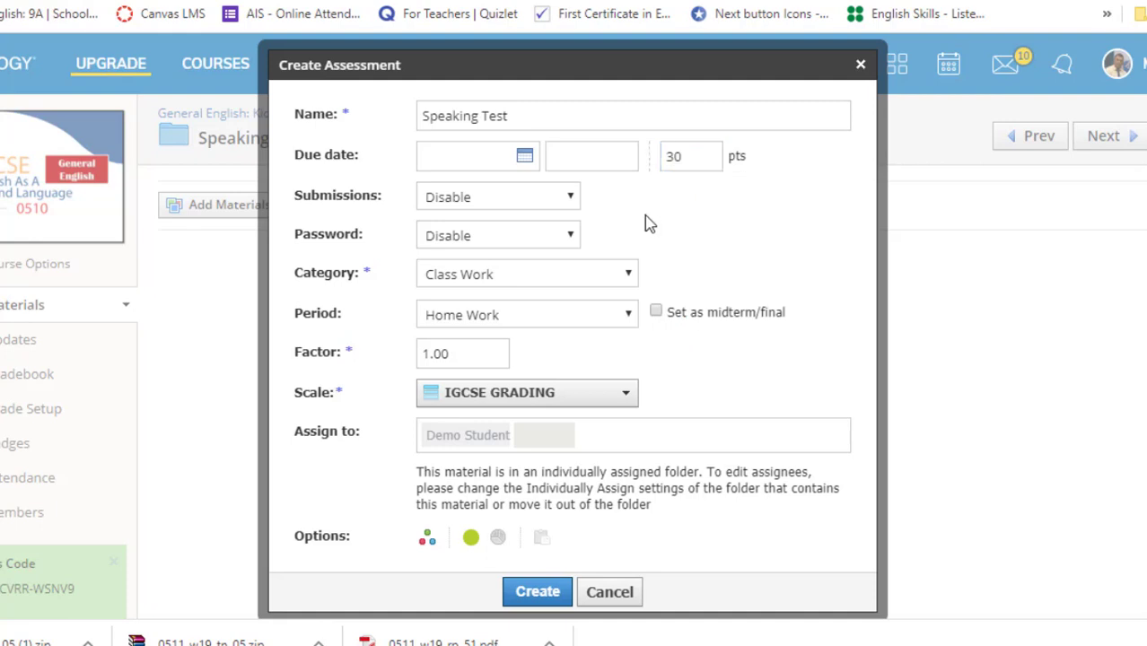
pyautogui.moveTo(486, 200)
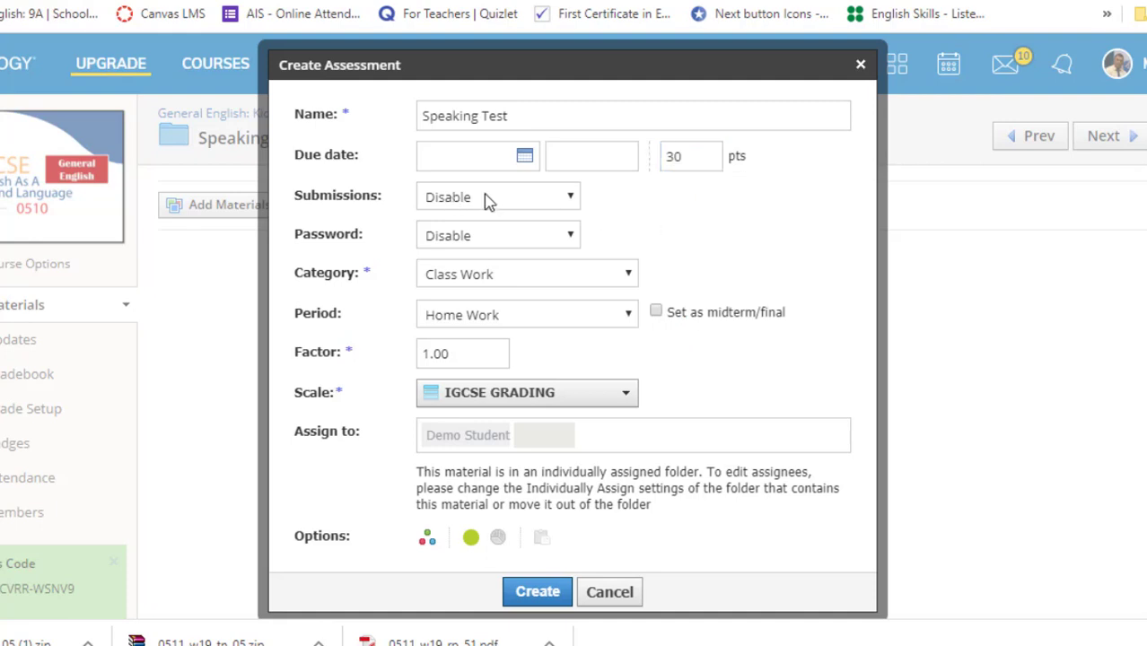
# Set the grading scale to IGCSE GRADING and toggle grade statistics
pyautogui.click(526, 393)
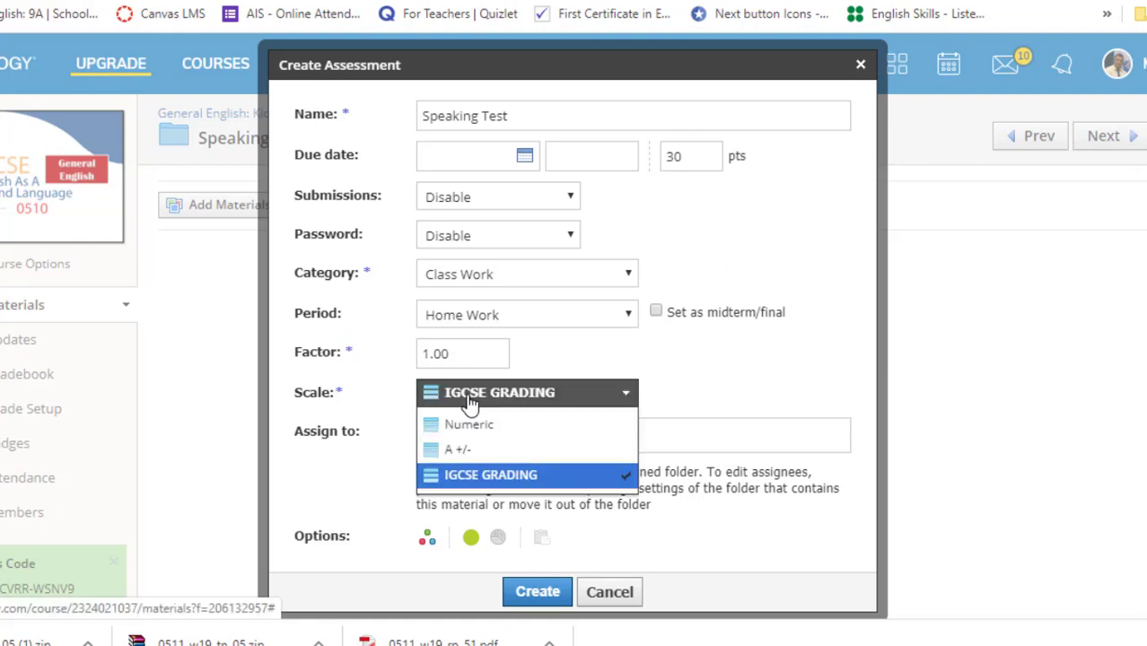
pyautogui.click(471, 423)
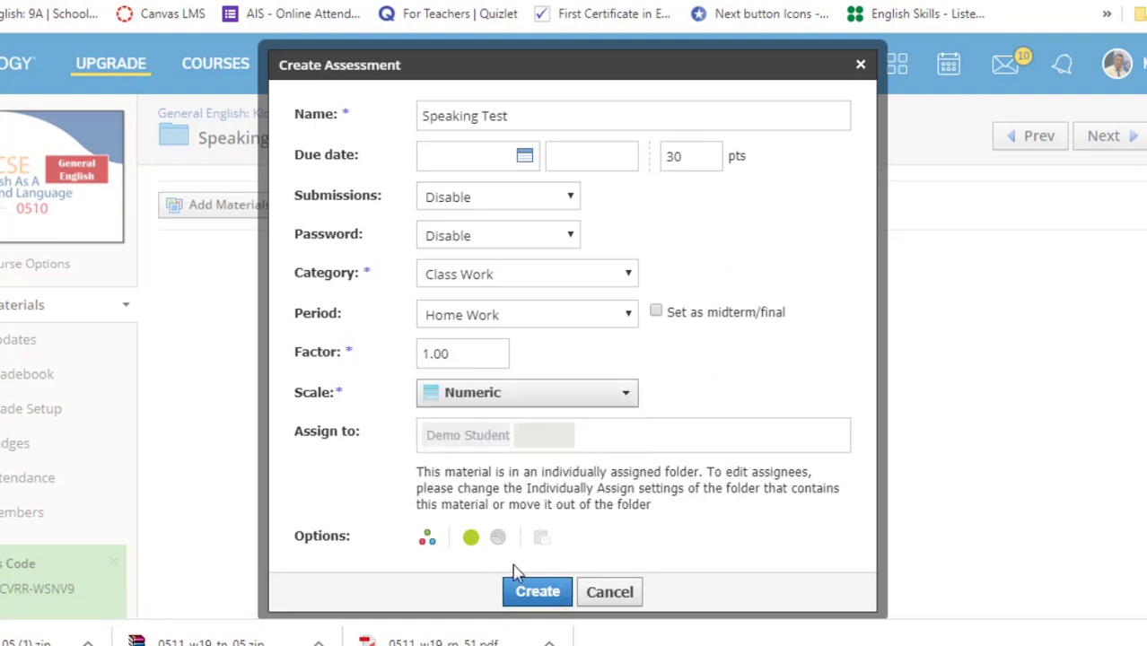
pyautogui.click(526, 393)
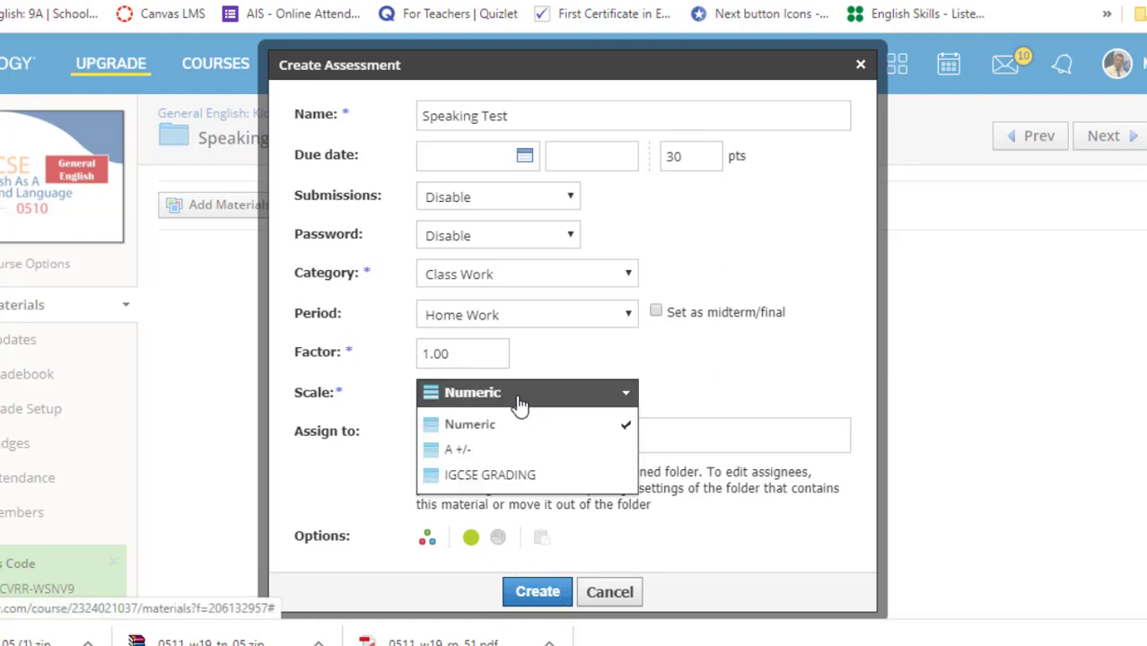
pyautogui.moveTo(460, 482)
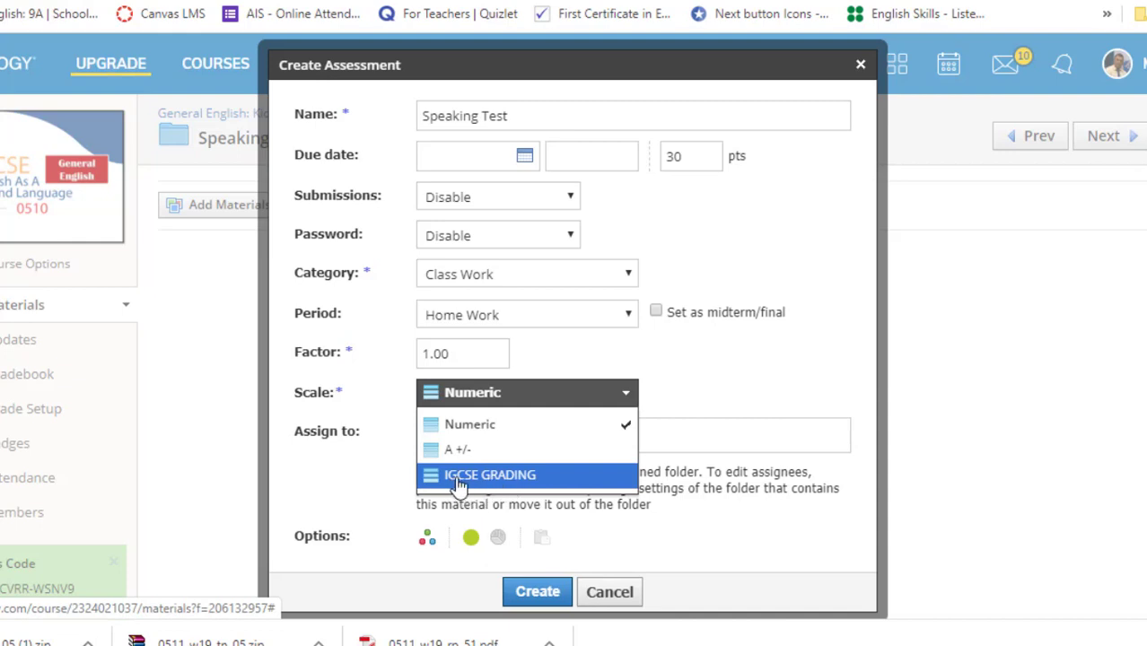
pyautogui.moveTo(435, 486)
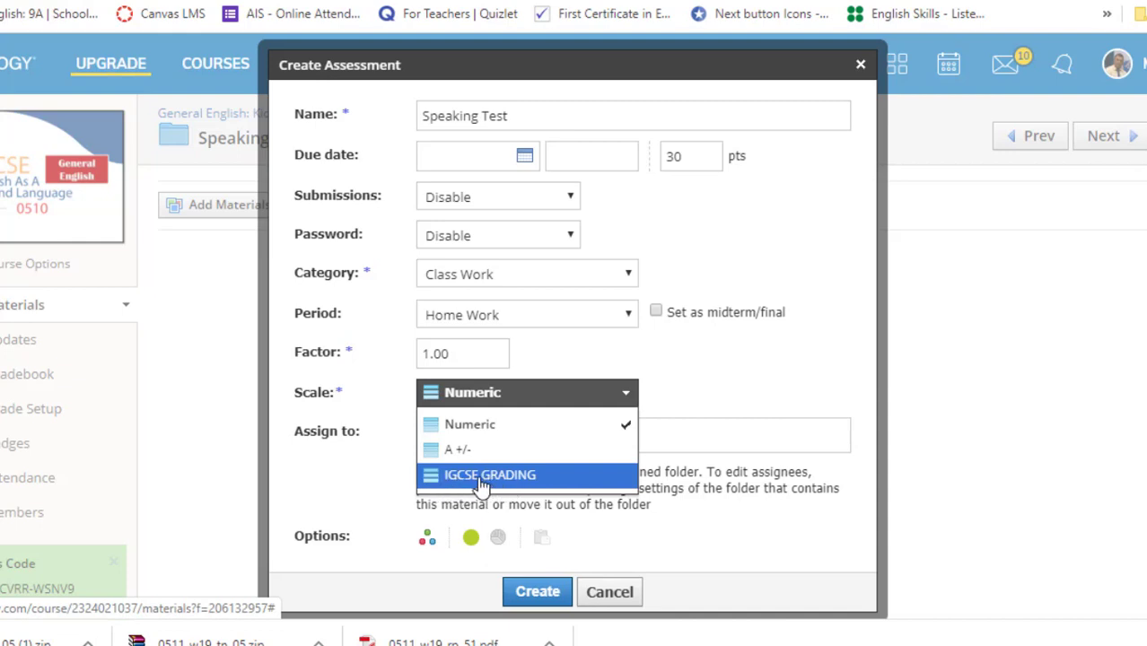
pyautogui.click(488, 476)
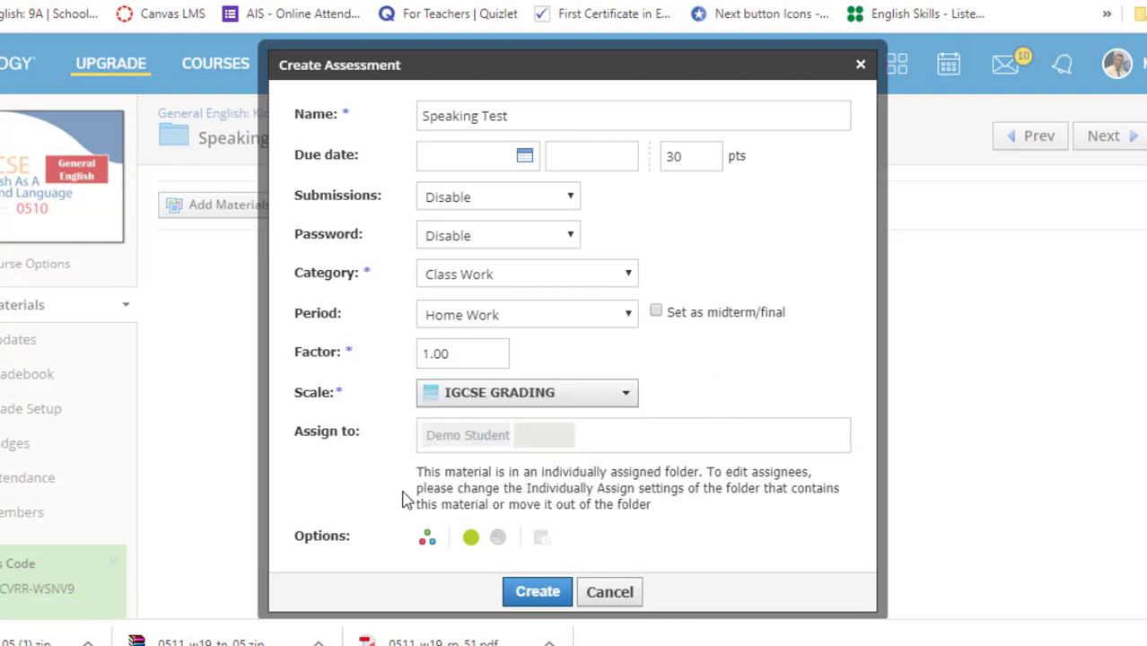
pyautogui.moveTo(499, 538)
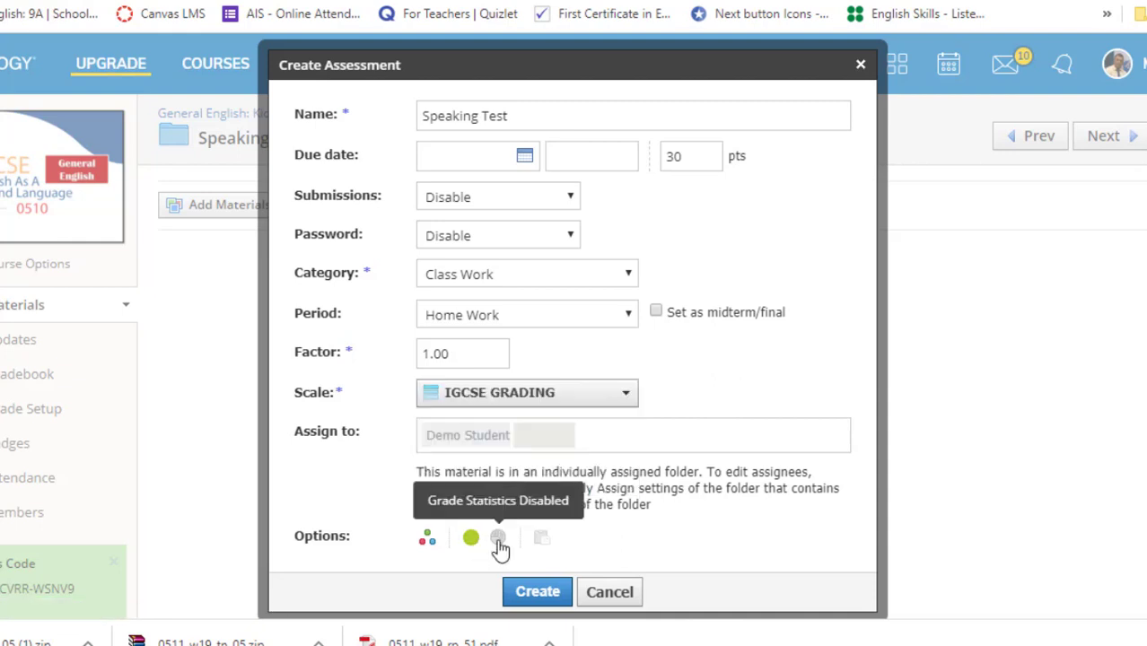
pyautogui.click(499, 538)
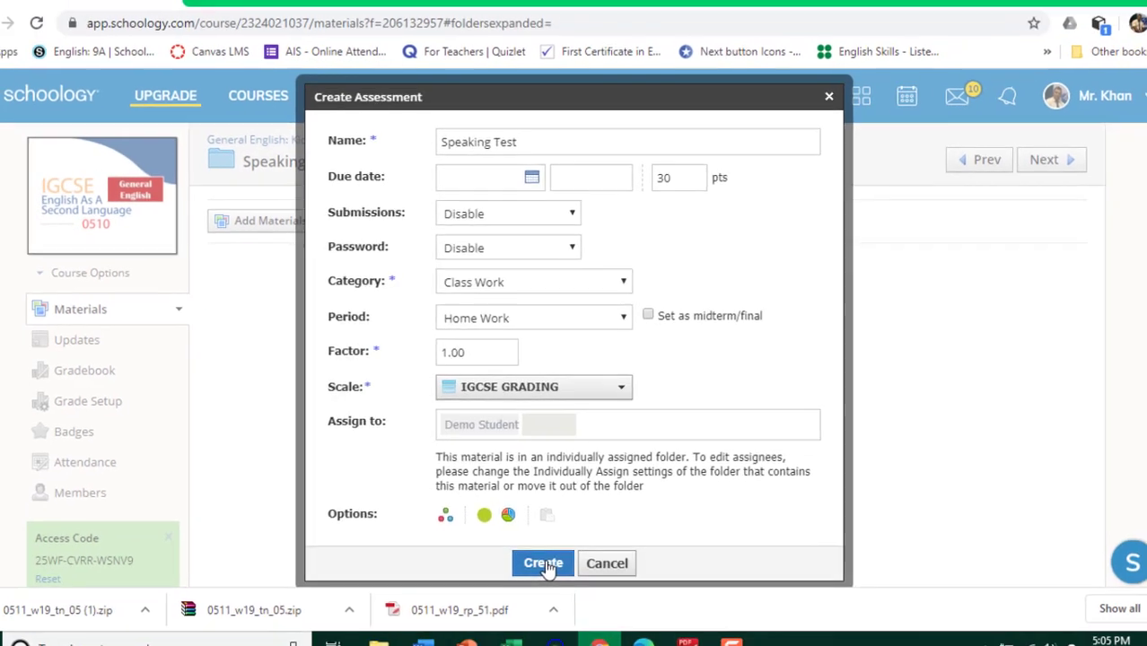
# Create the assessment and write 'Speaking Test' as its instructions
pyautogui.click(542, 564)
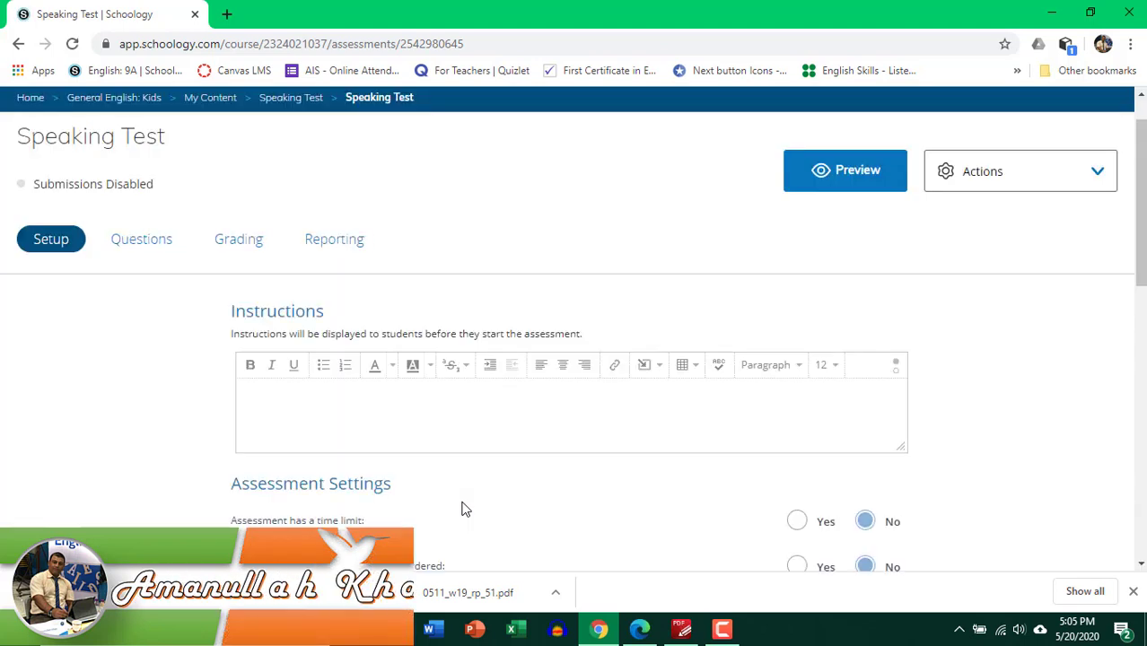
pyautogui.click(341, 399)
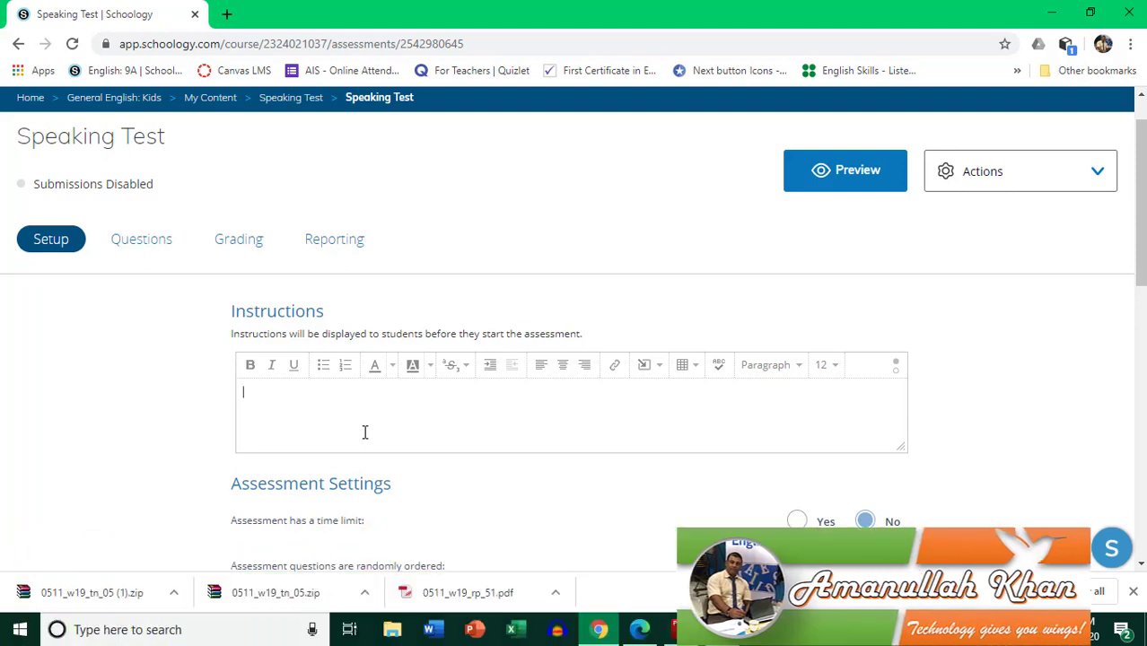
pyautogui.write('Speakin')
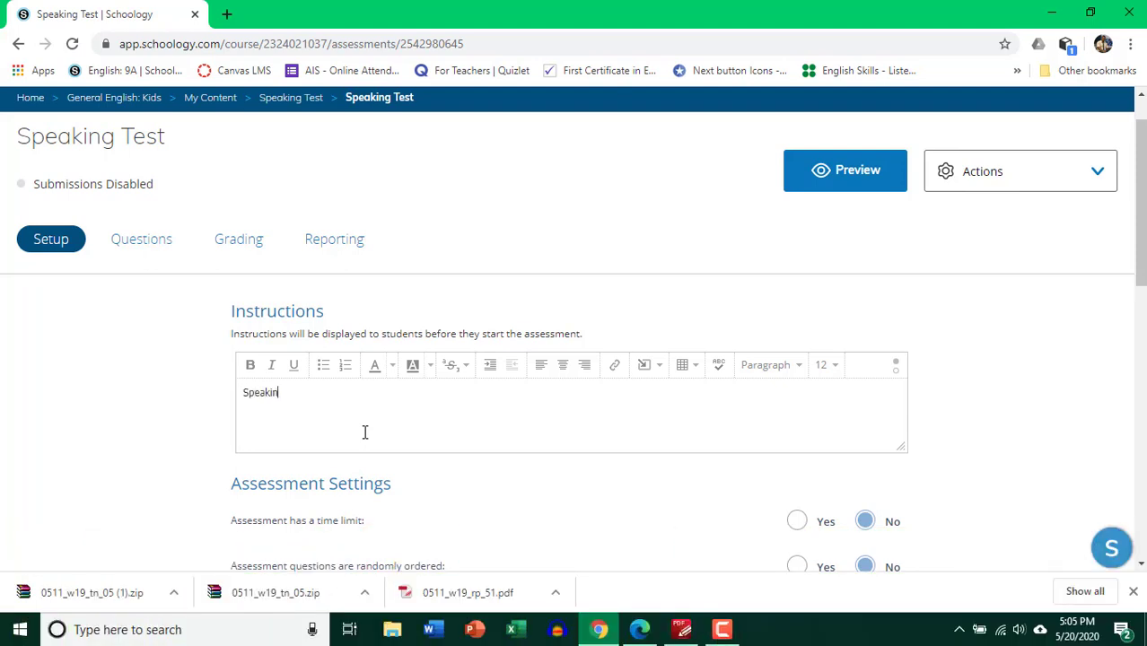
pyautogui.write('g TEs')
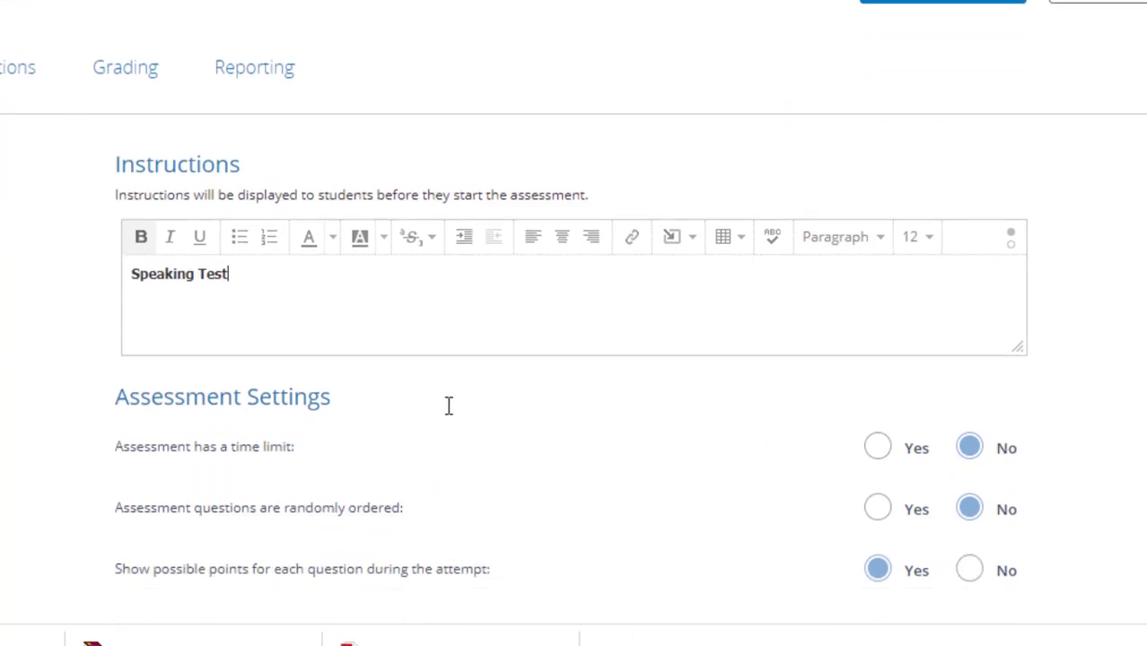
# Enable a time limit of 10 minutes for the assessment
pyautogui.scroll(-3)
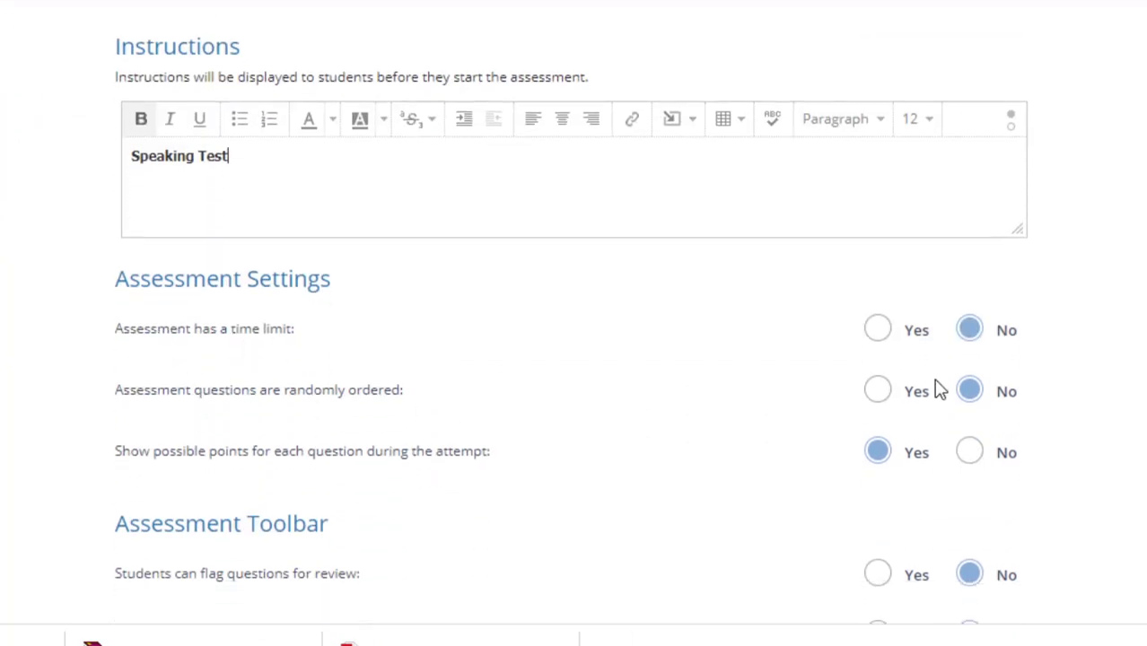
pyautogui.click(876, 331)
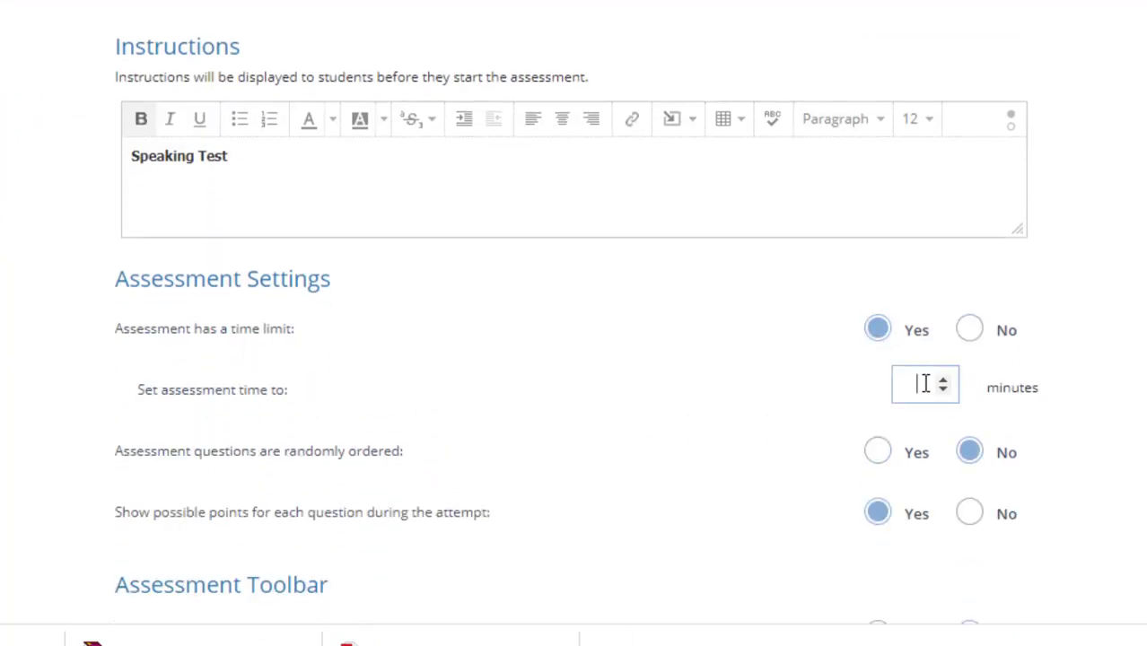
pyautogui.write('10')
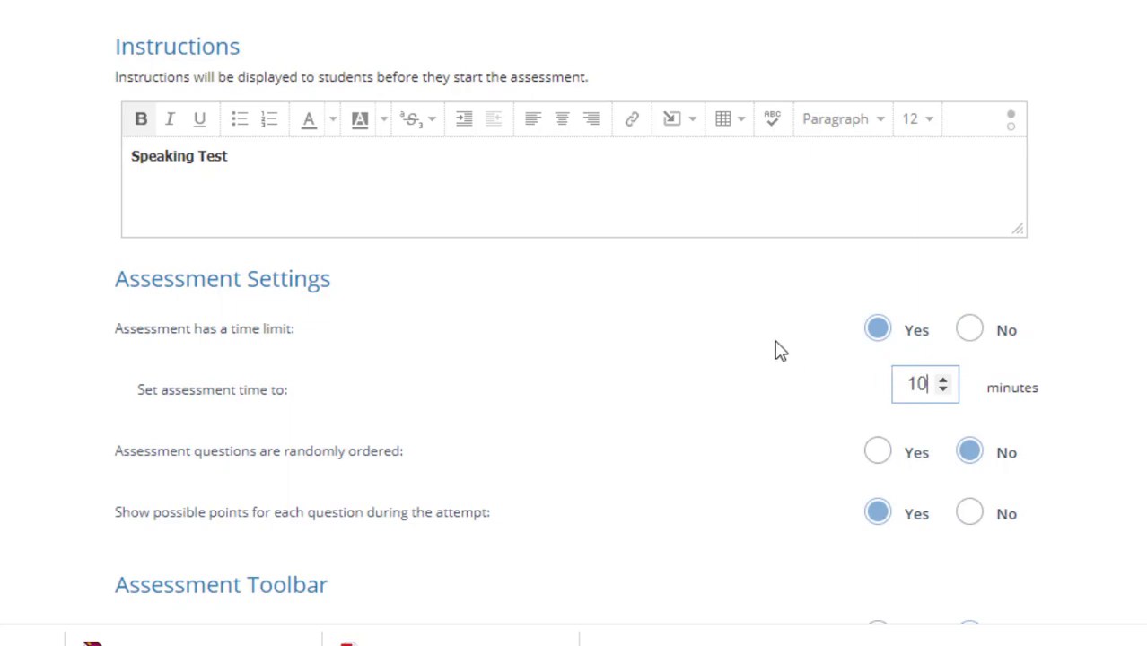
pyautogui.scroll(-3)
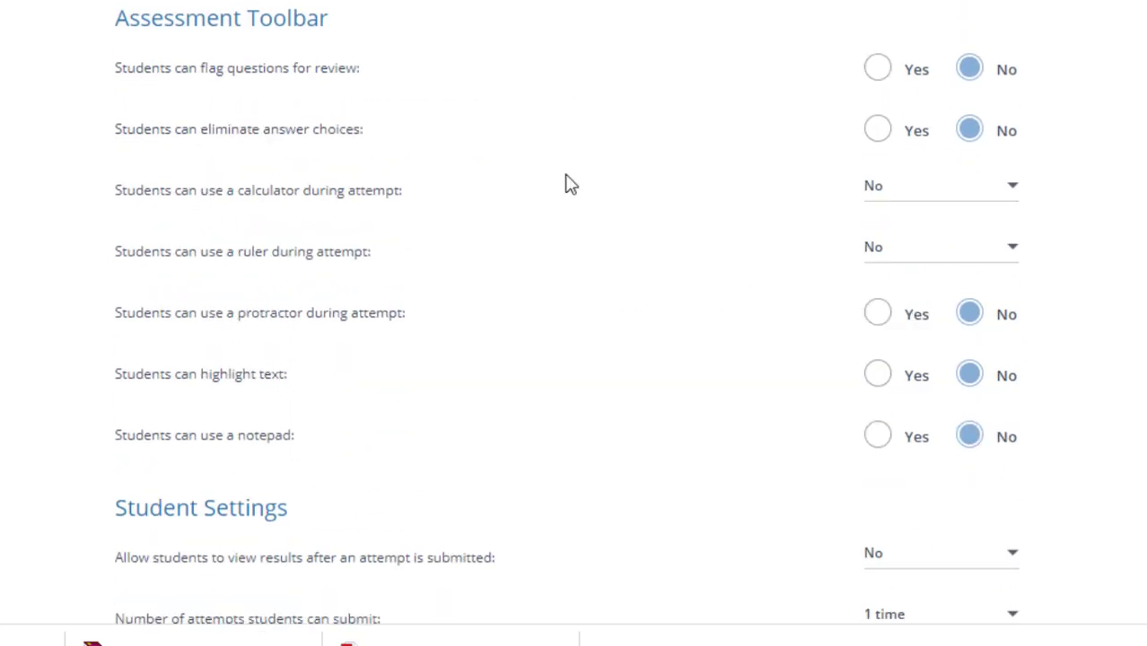
pyautogui.scroll(-3)
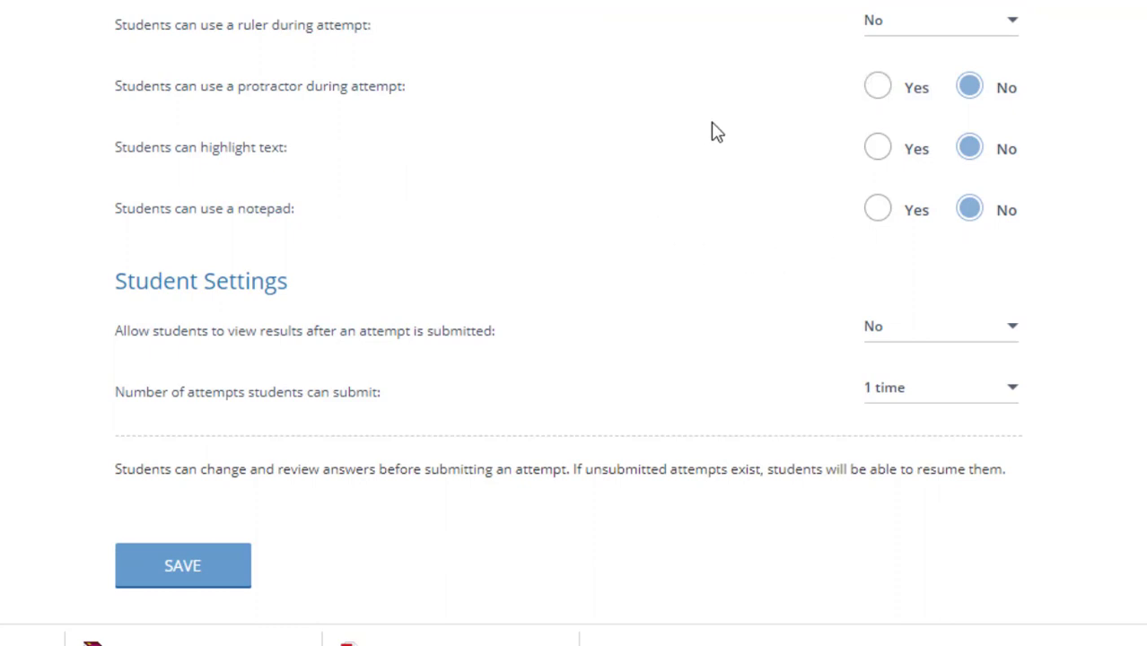
pyautogui.moveTo(504, 427)
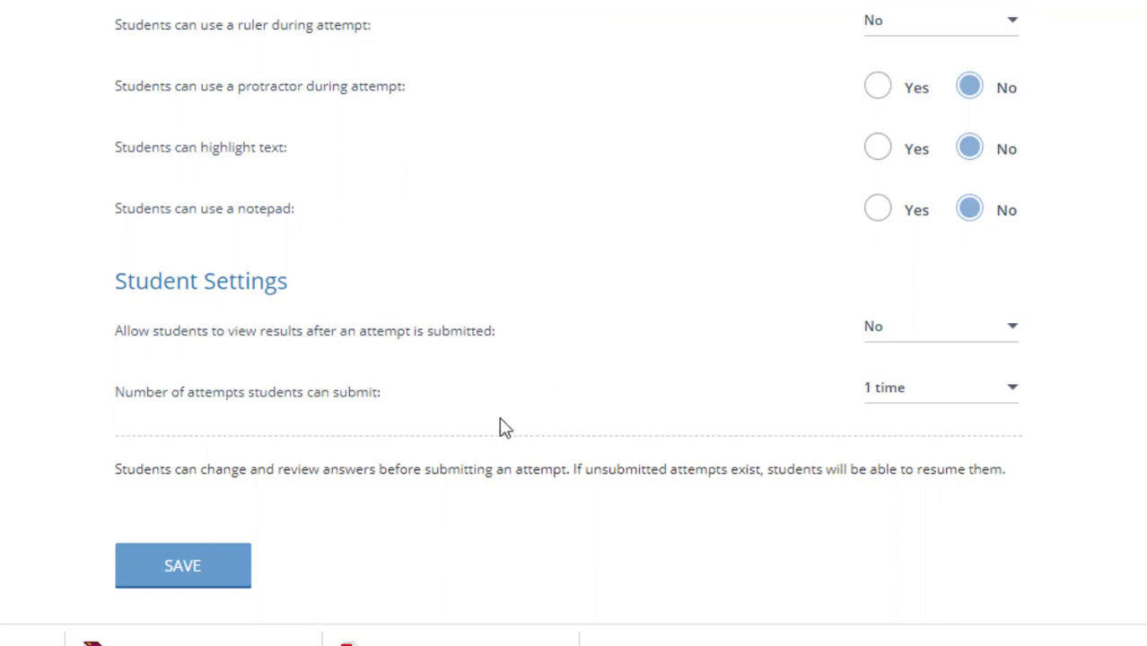
pyautogui.moveTo(890, 164)
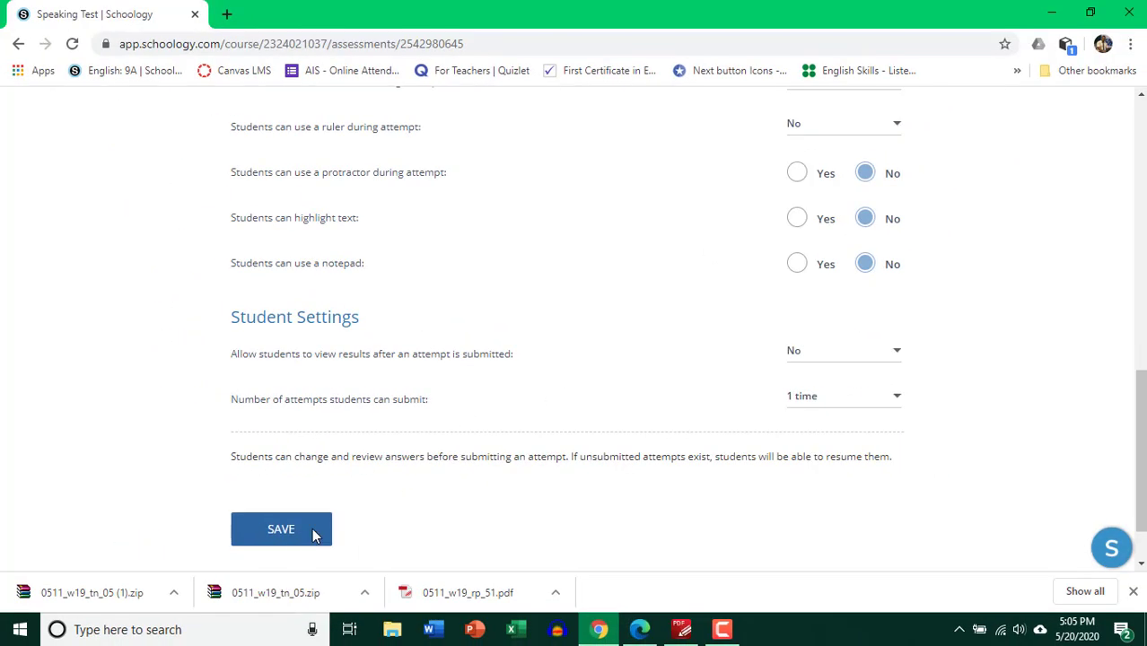
# Save the settings and add an Audio question from the Questions list
pyautogui.click(280, 528)
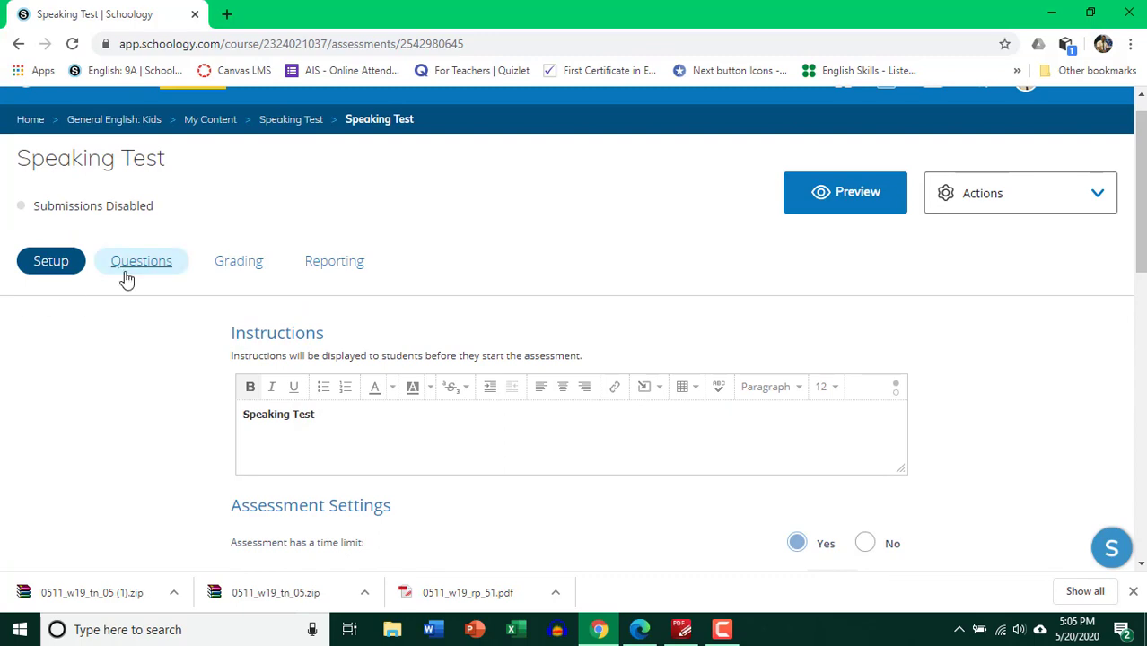
pyautogui.click(140, 262)
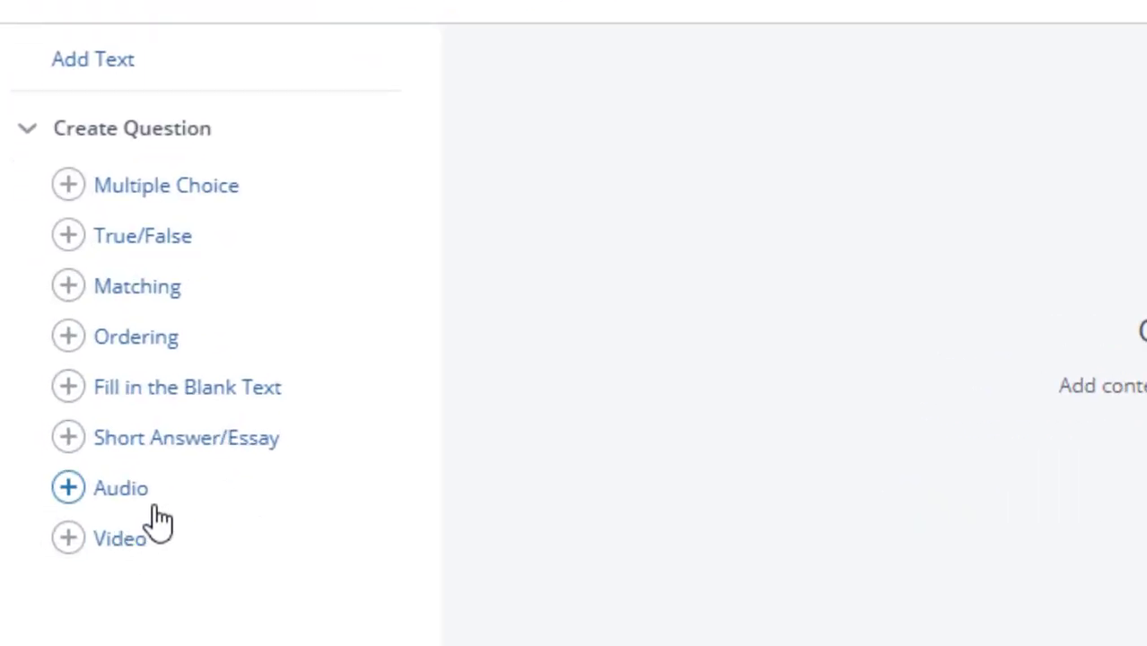
pyautogui.moveTo(95, 552)
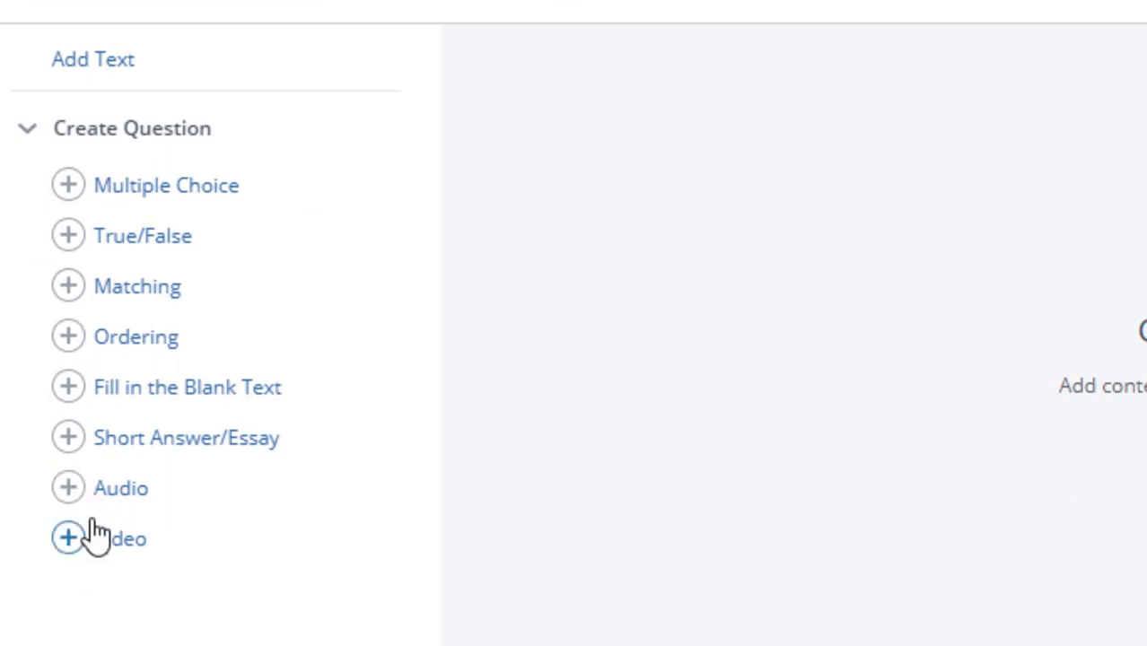
pyautogui.moveTo(158, 583)
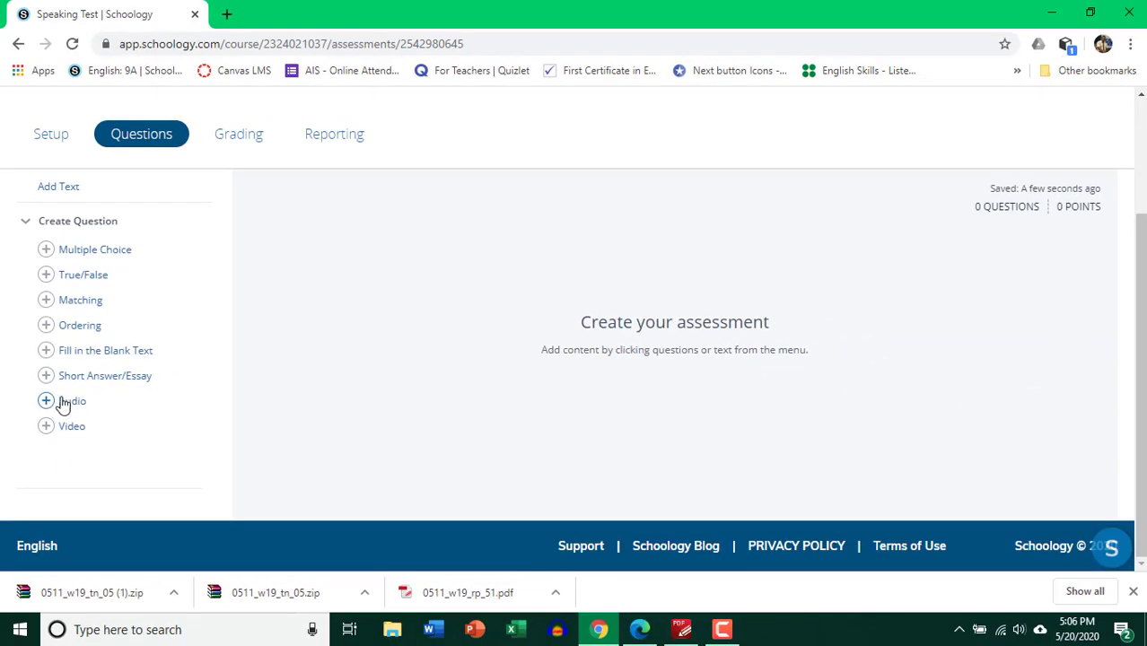
pyautogui.click(47, 401)
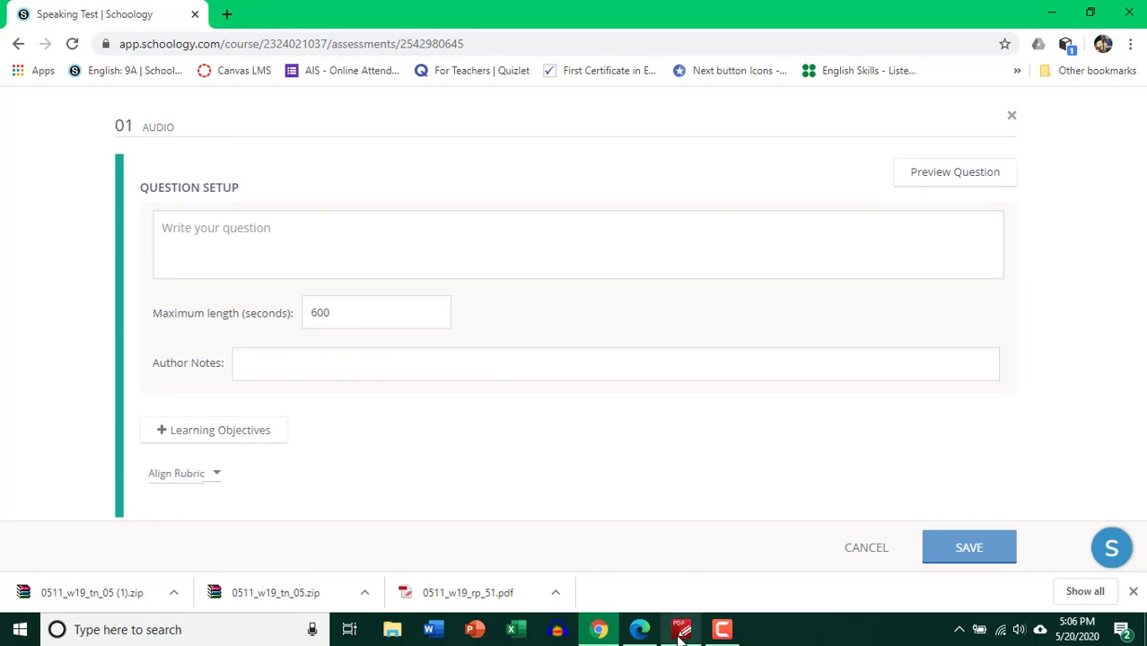
pyautogui.click(679, 629)
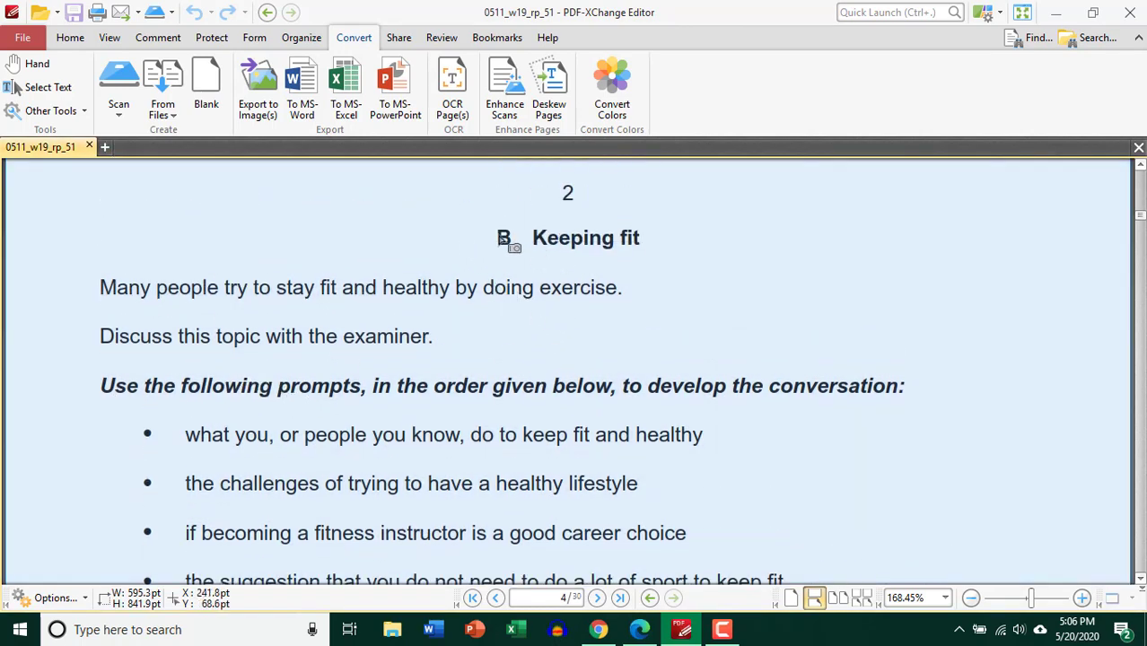
pyautogui.moveTo(538, 267)
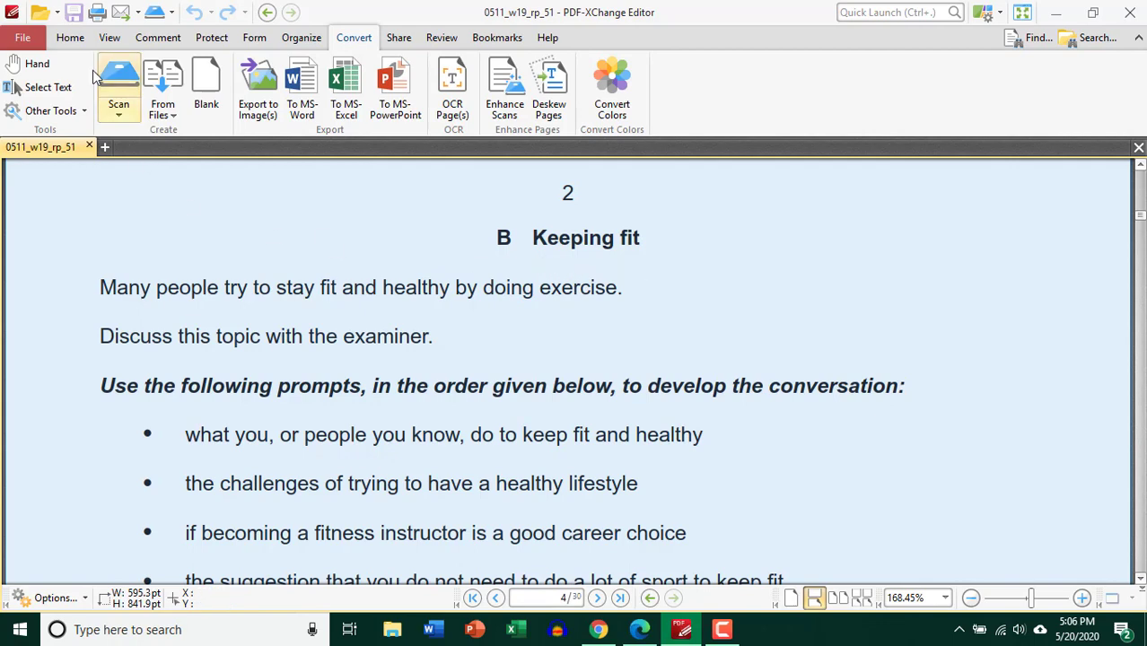
# Capture the Keeping fit prompts section of page 4 with the Snapshot tool
pyautogui.click(68, 38)
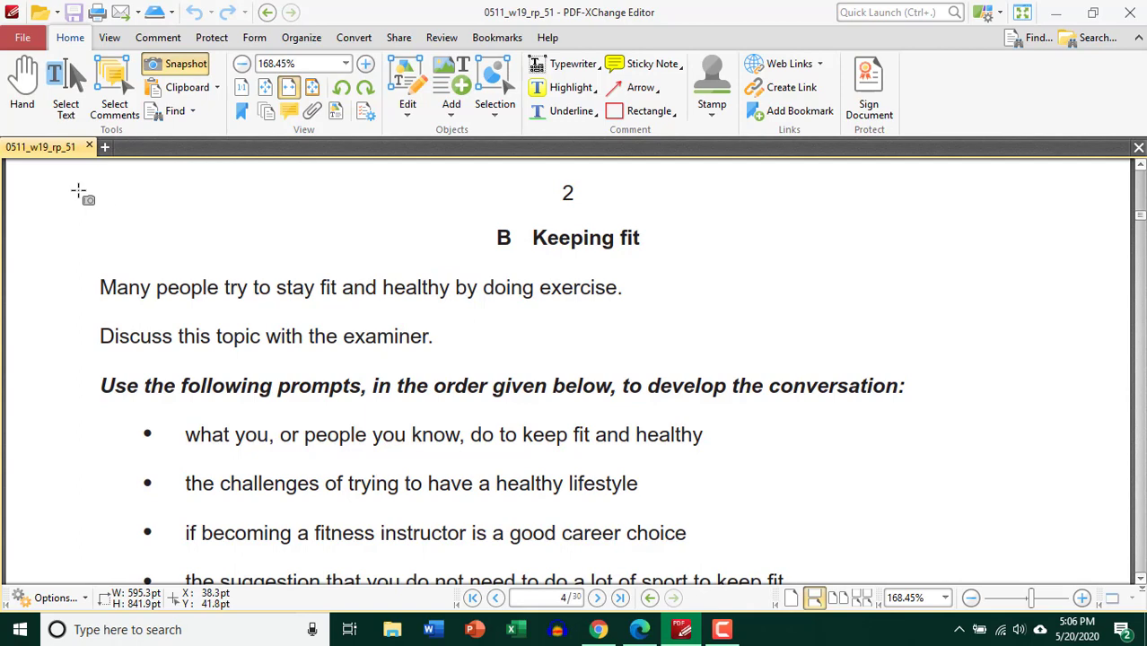
pyautogui.moveTo(74, 208); pyautogui.dragTo(976, 465)
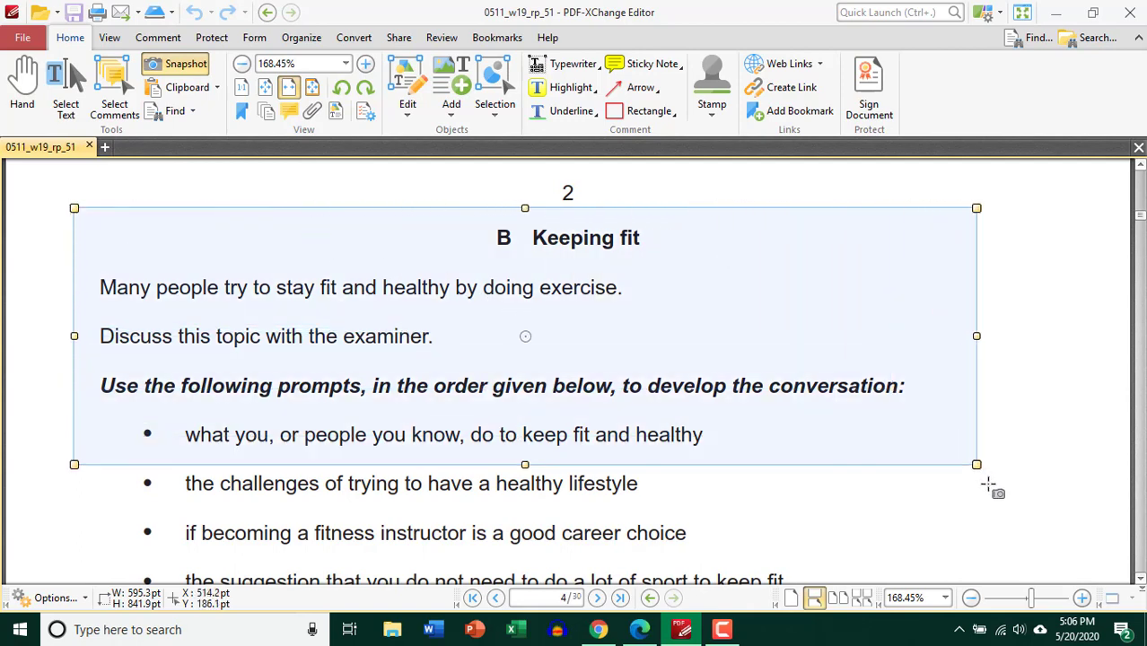
pyautogui.scroll(-3)
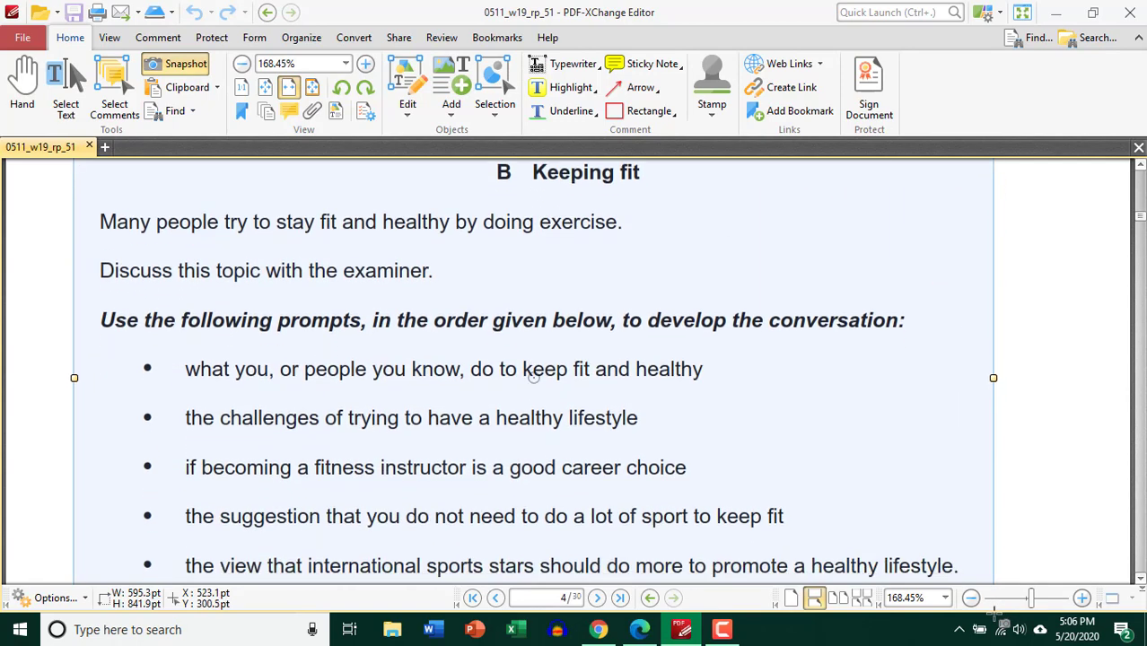
pyautogui.scroll(-3)
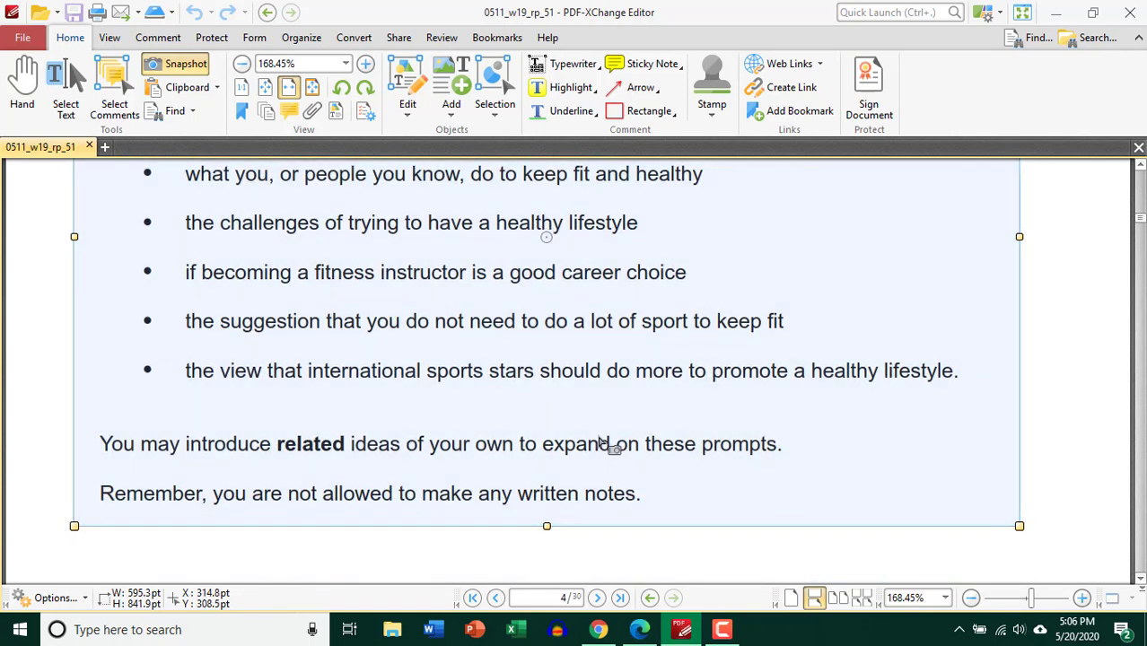
# Export the captured area as a JPEG image to the Desktop
pyautogui.click(352, 38)
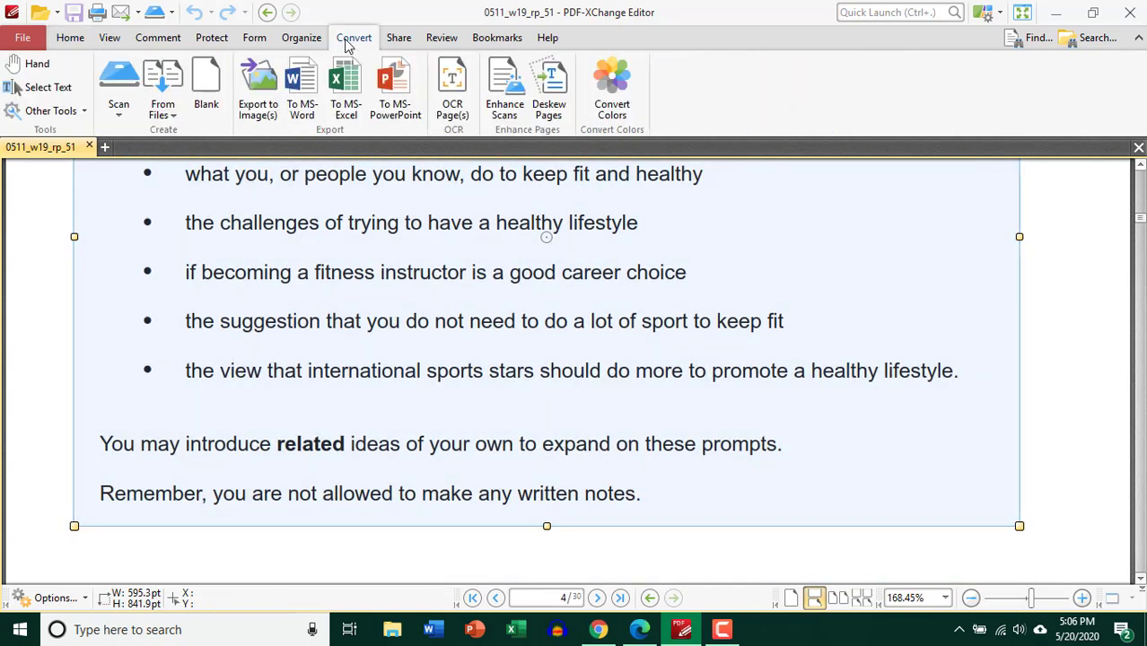
pyautogui.click(258, 86)
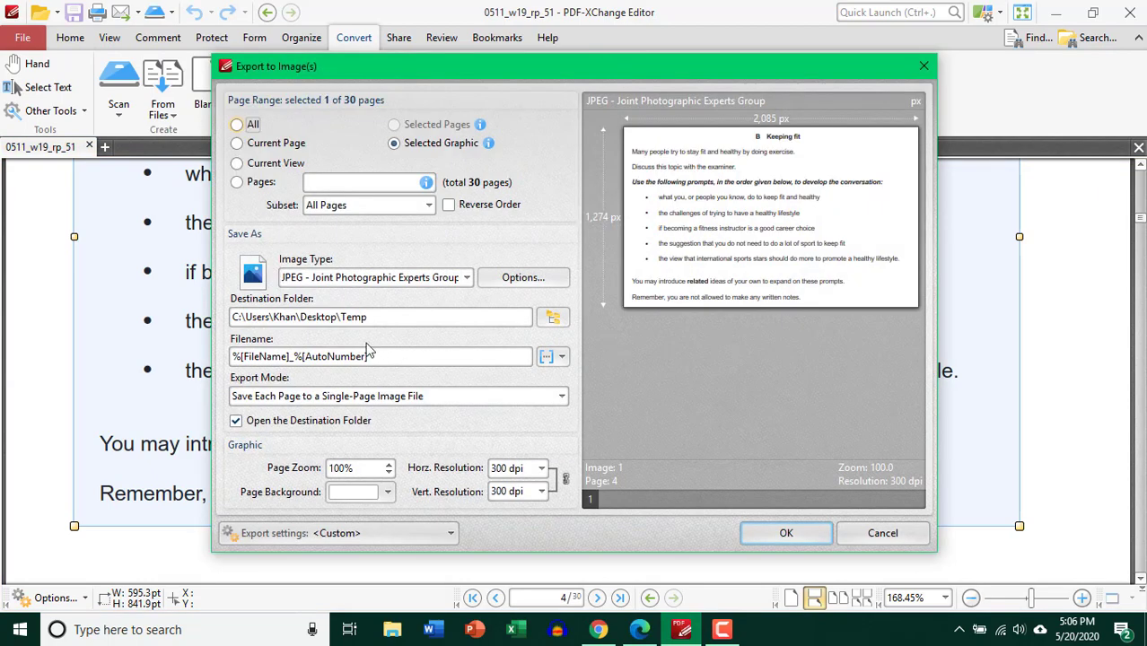
pyautogui.click(381, 316)
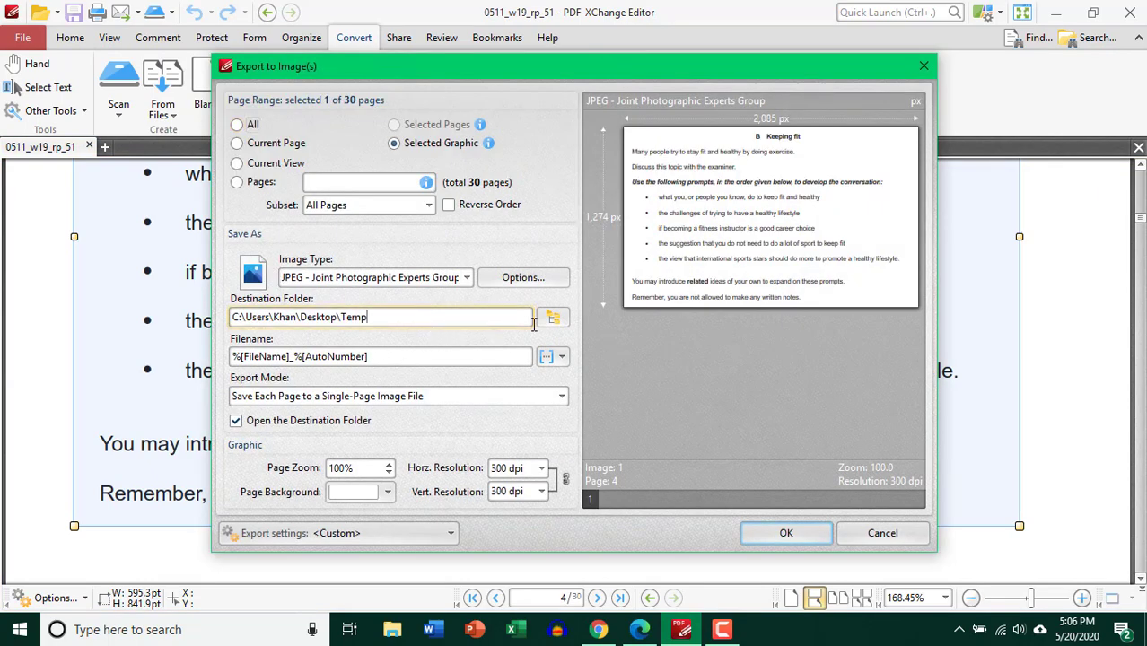
pyautogui.click(553, 316)
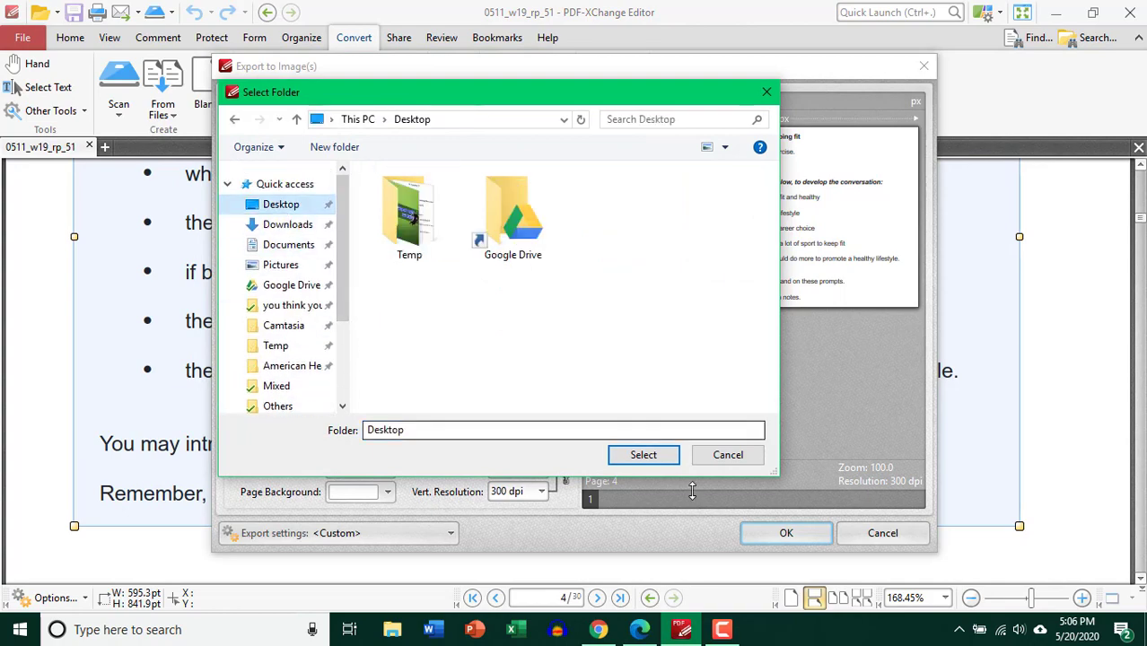
pyautogui.click(643, 454)
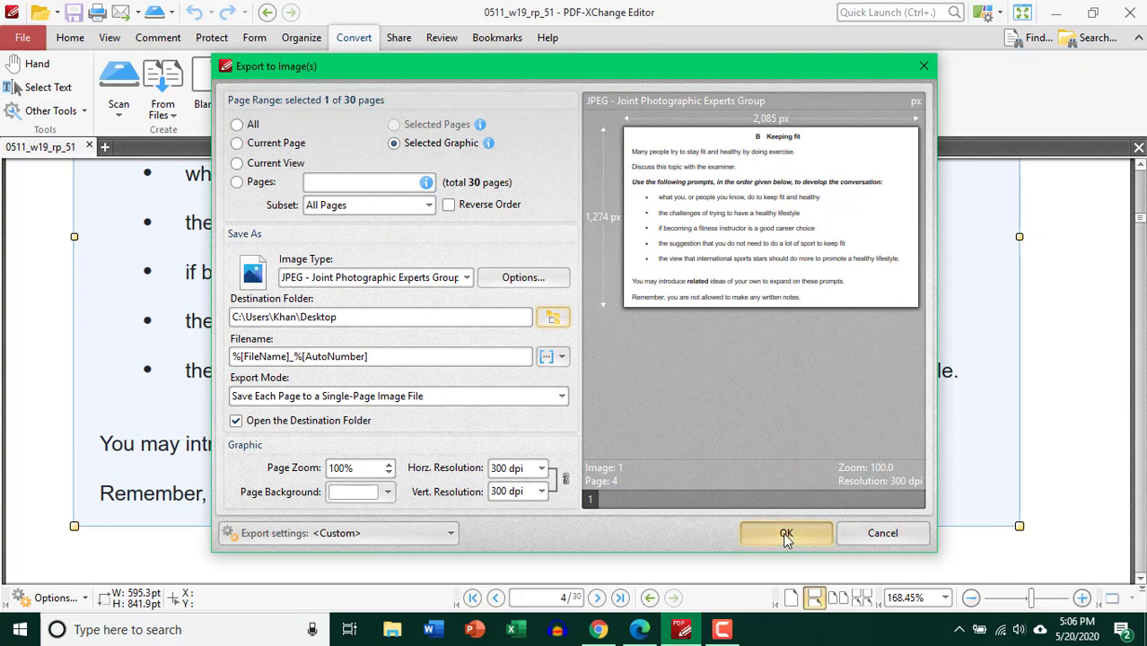
pyautogui.click(786, 533)
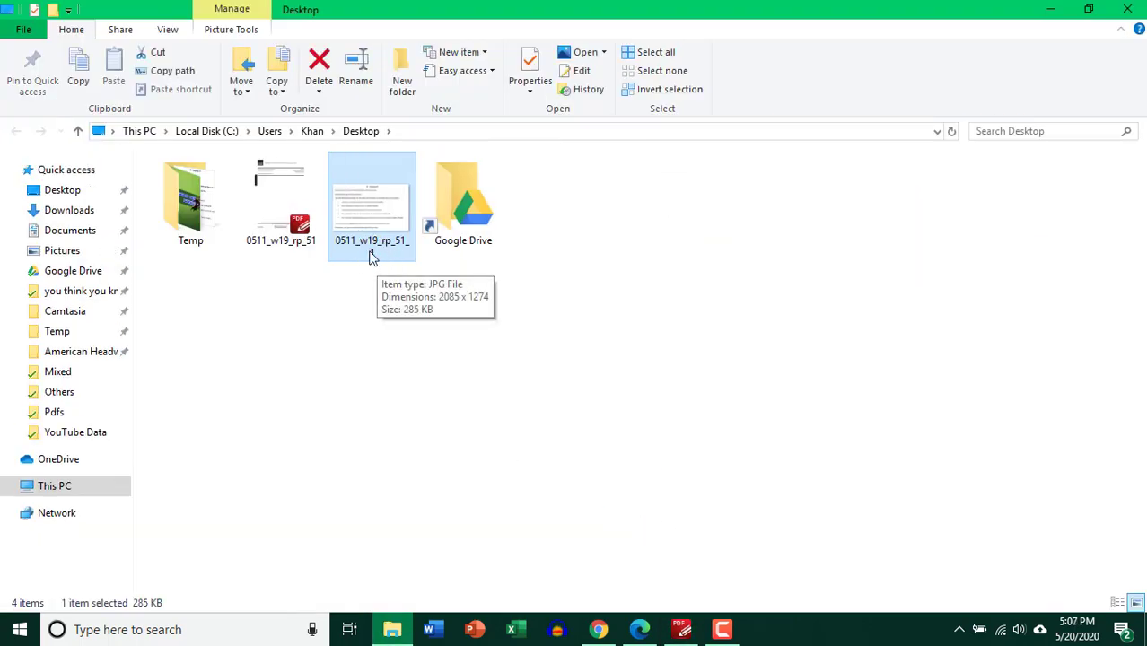
# Write the prompt 'Record your answer for this question by simply clicking on the record button.'
pyautogui.click(596, 628)
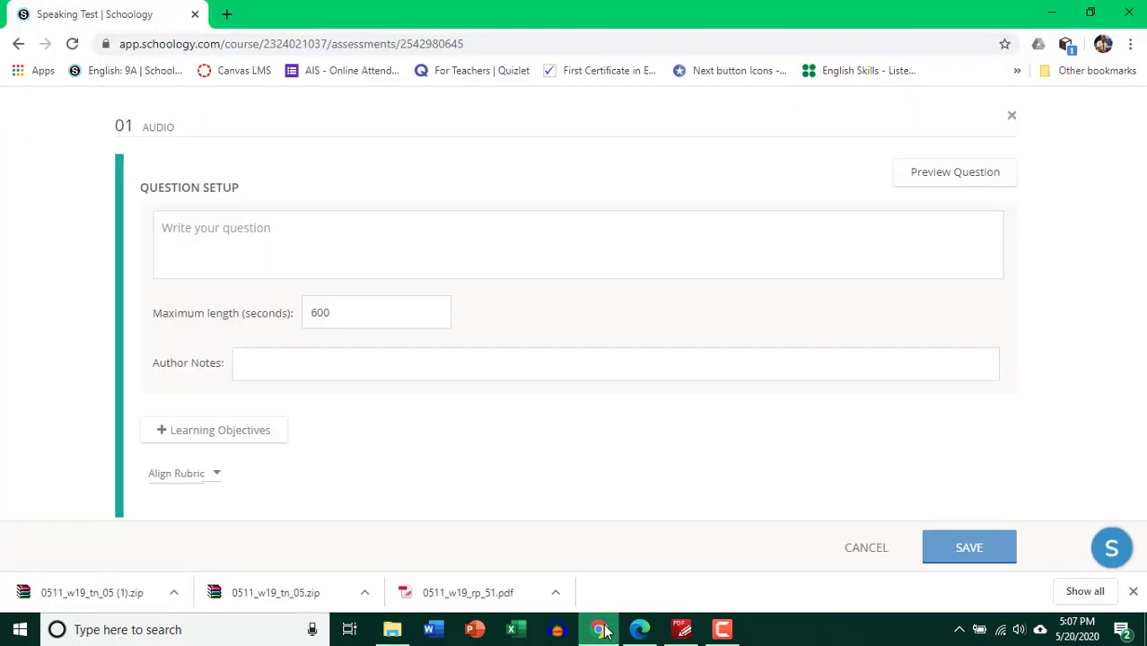
pyautogui.click(578, 251)
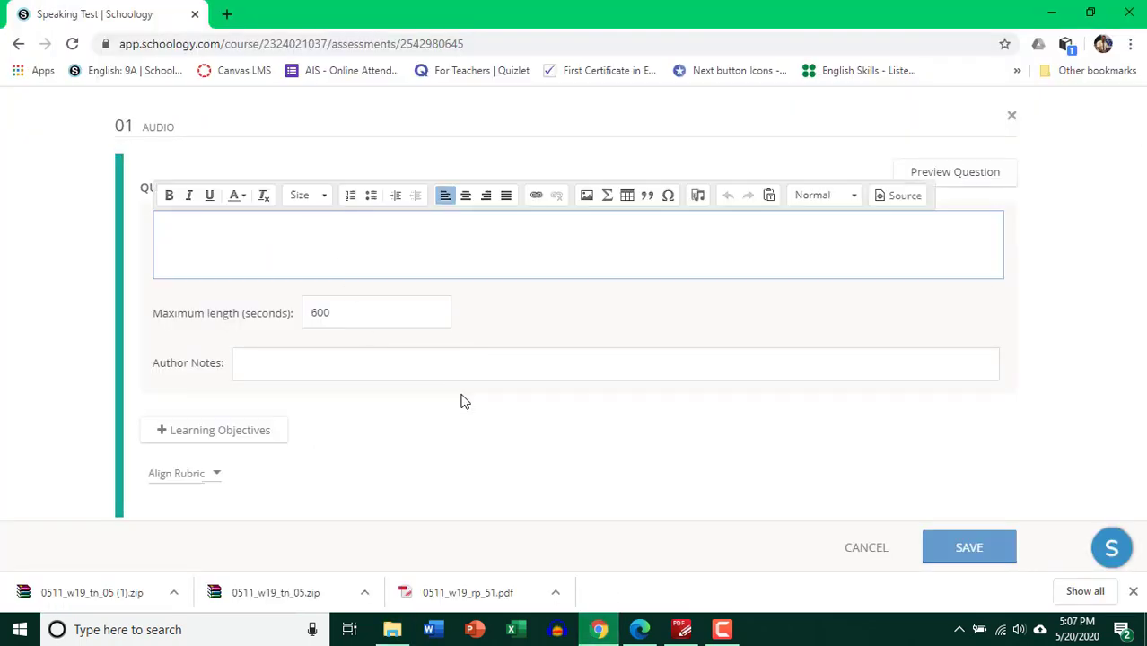
pyautogui.write('Record your answer for')
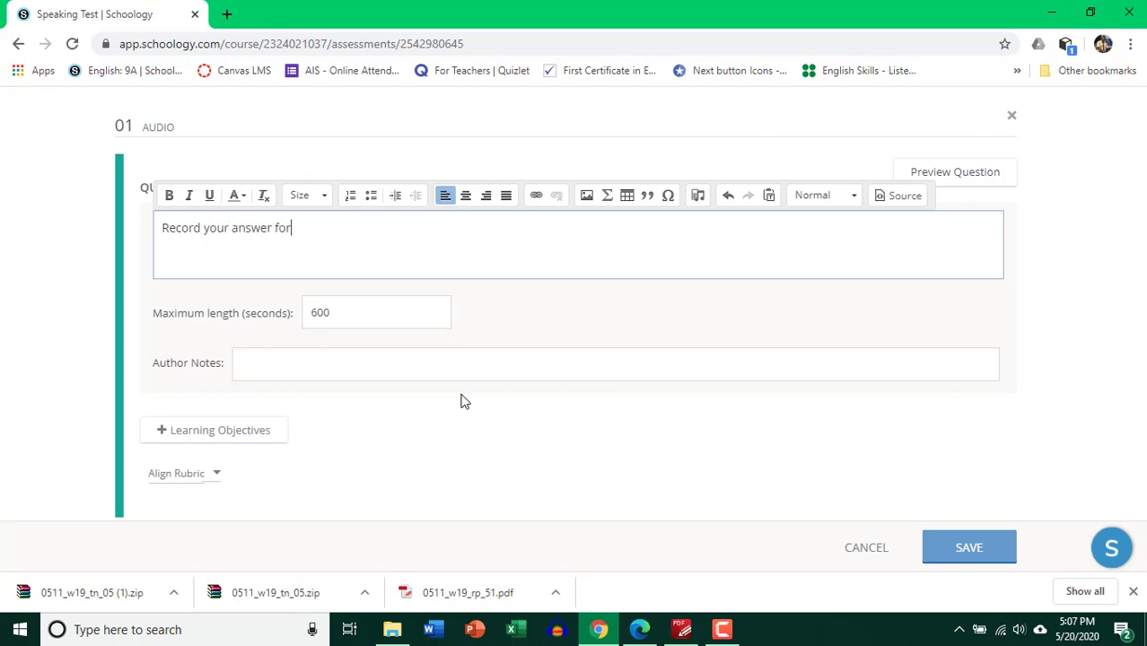
pyautogui.write('this question')
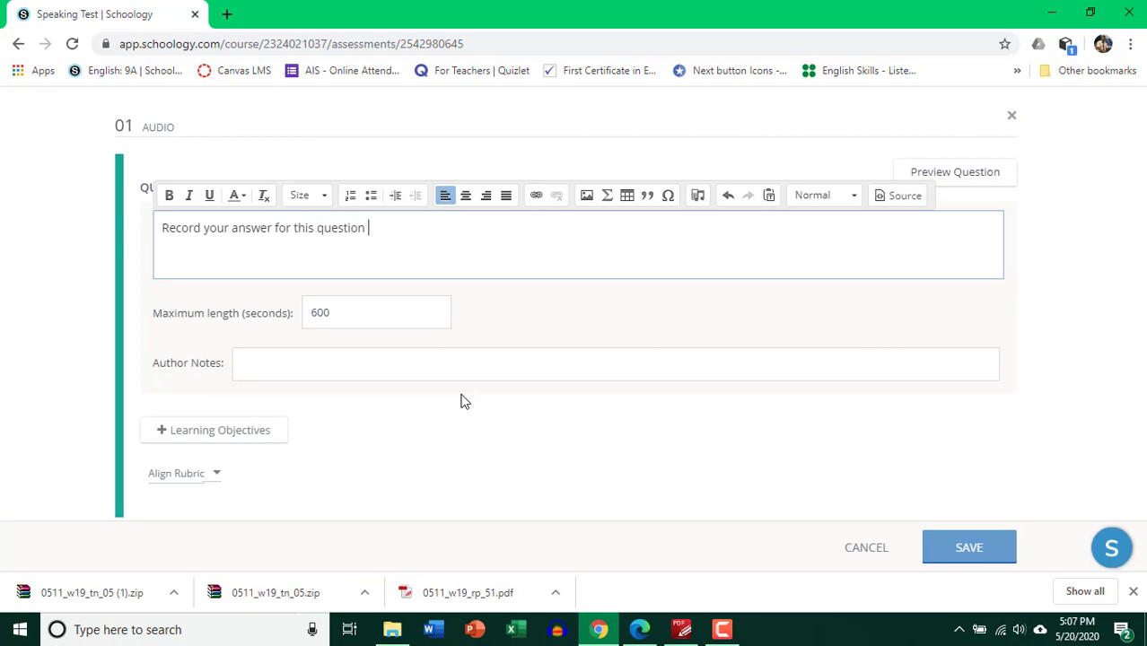
pyautogui.write('by simply')
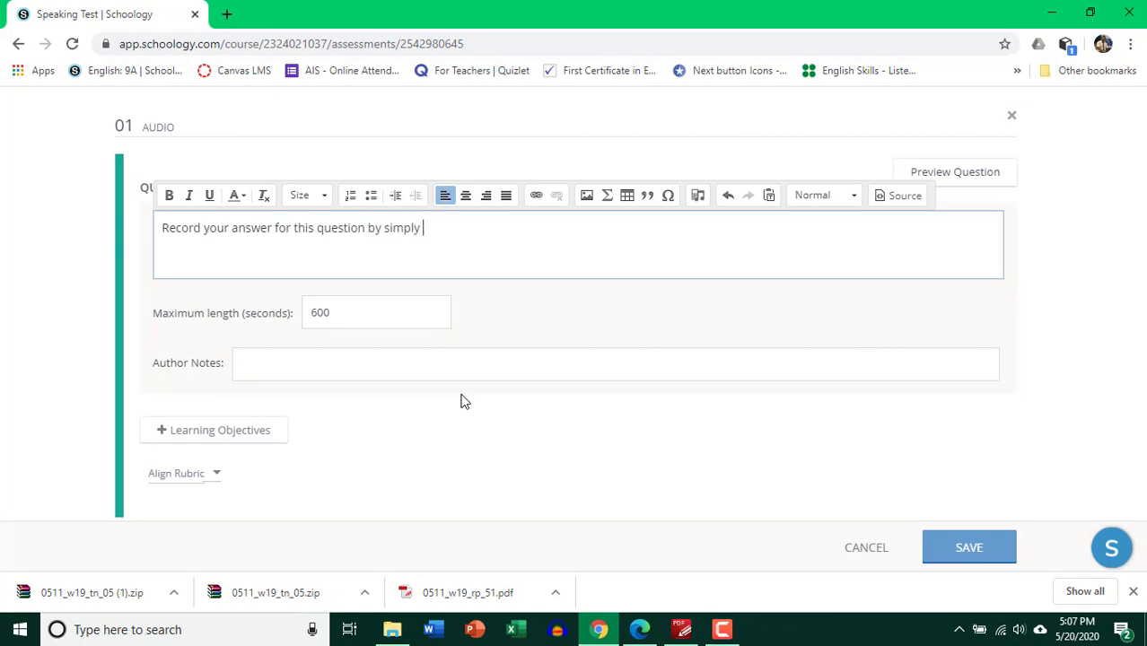
pyautogui.write('clic')
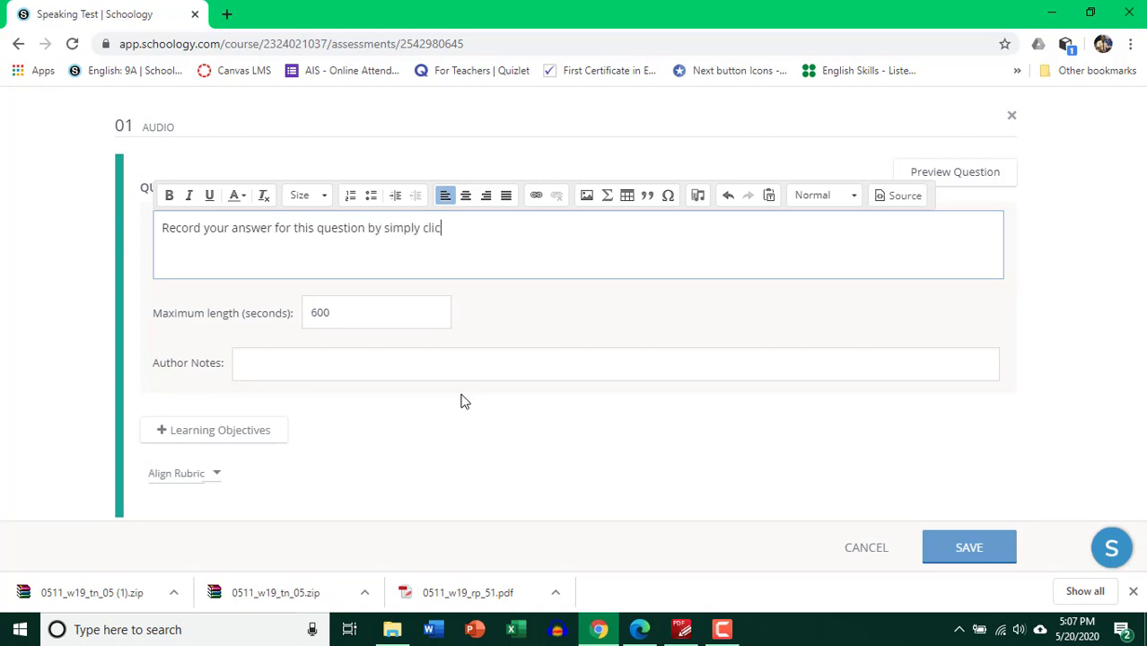
pyautogui.write('king on the')
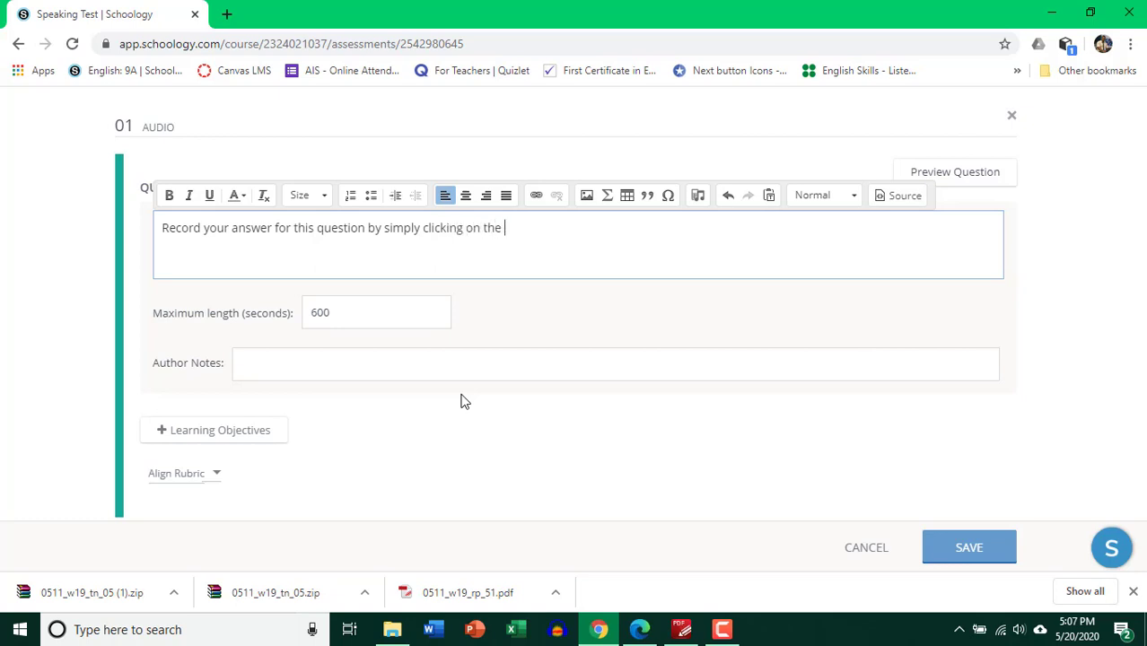
pyautogui.write('record b')
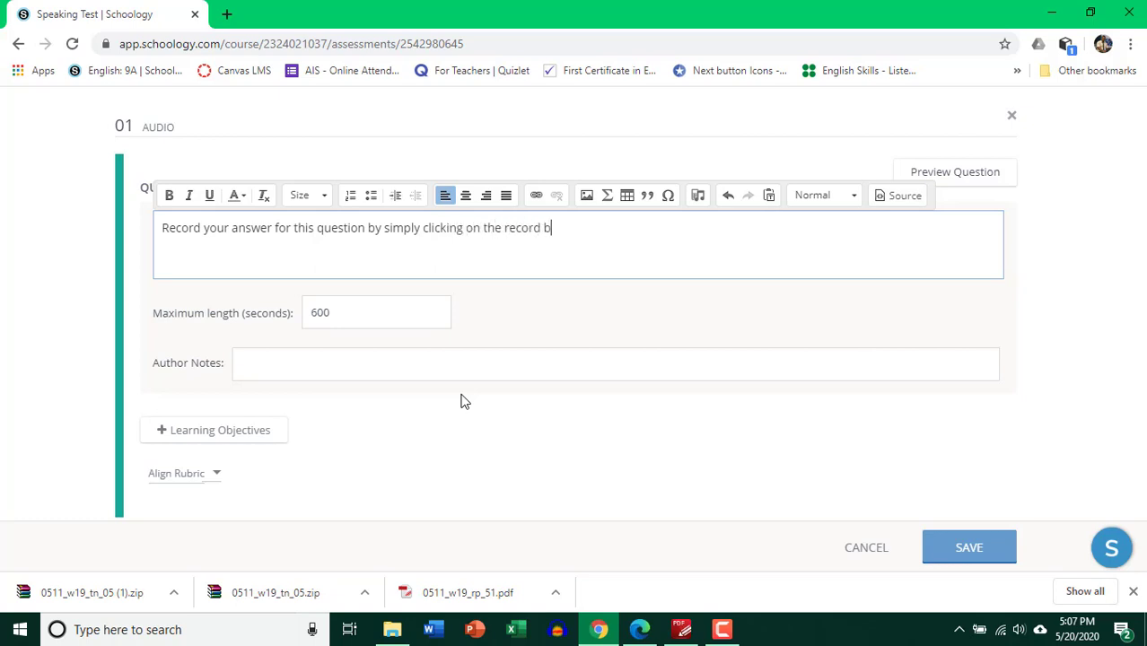
pyautogui.write('utton')
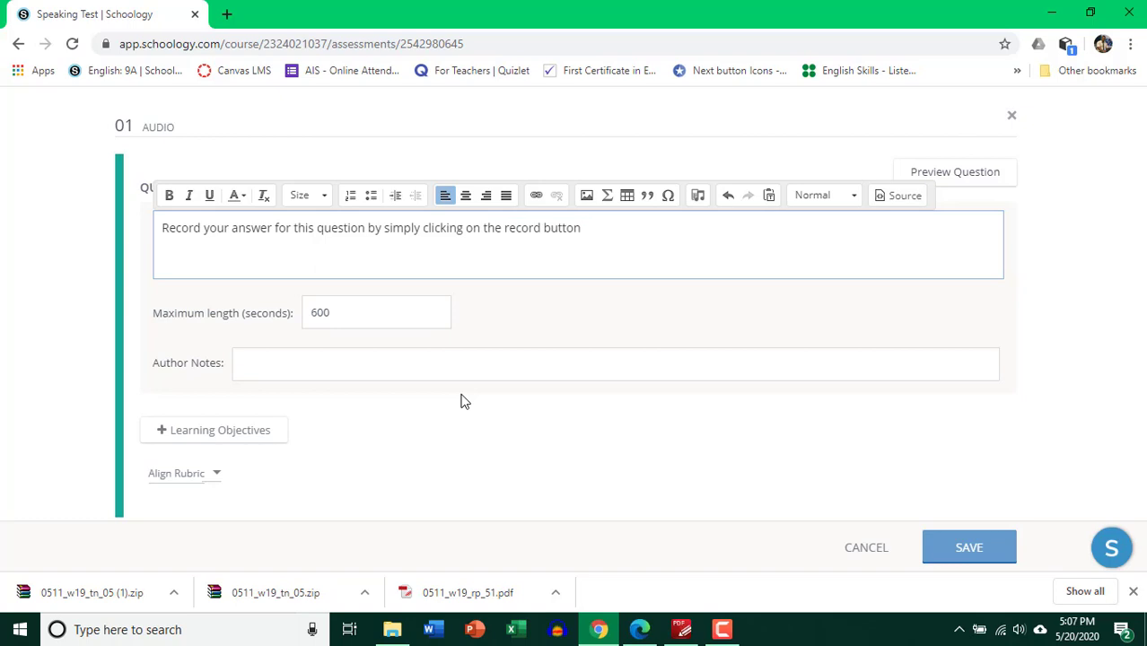
# Make the whole prompt sentence bold and continue below it
pyautogui.tripleClick(370, 226)
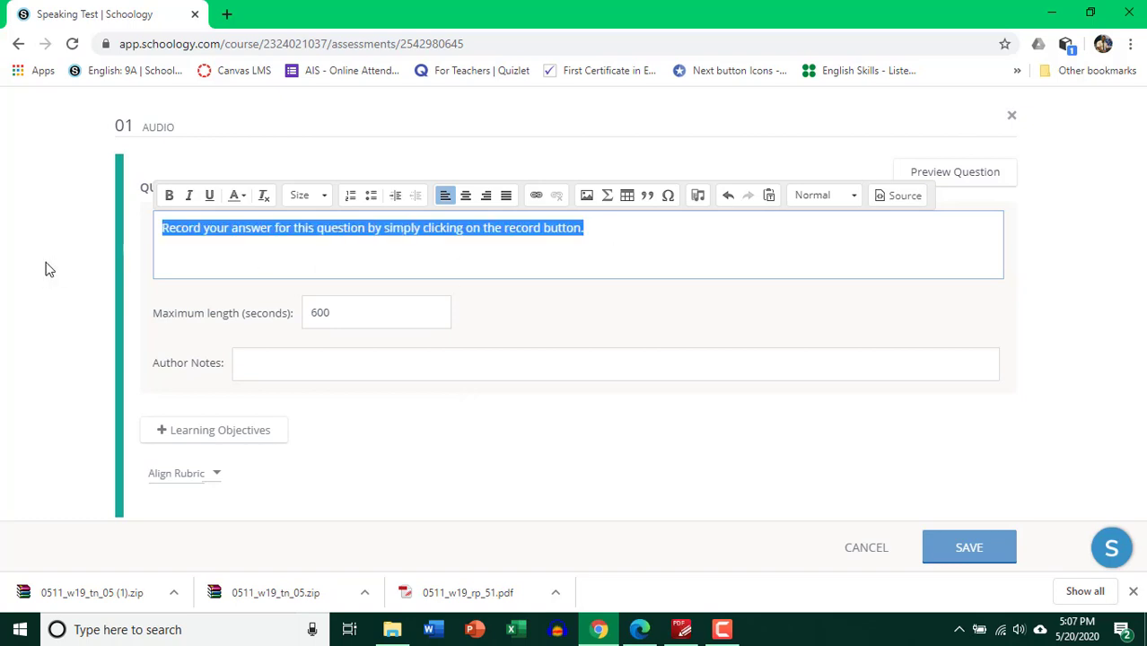
pyautogui.click(169, 194)
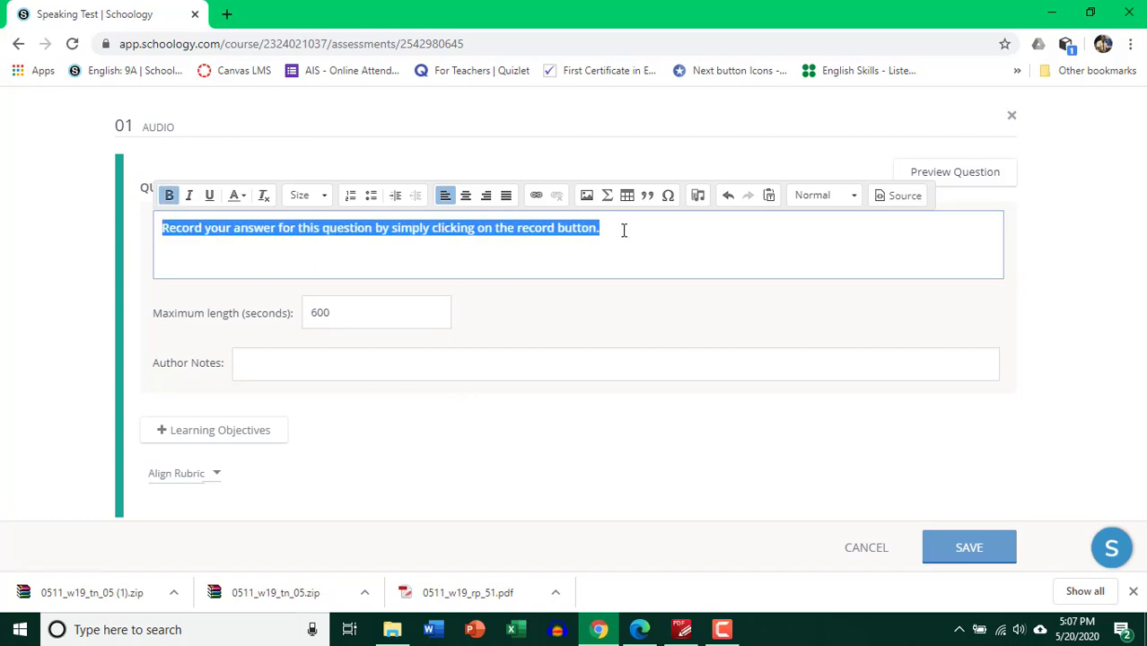
pyautogui.click(623, 228)
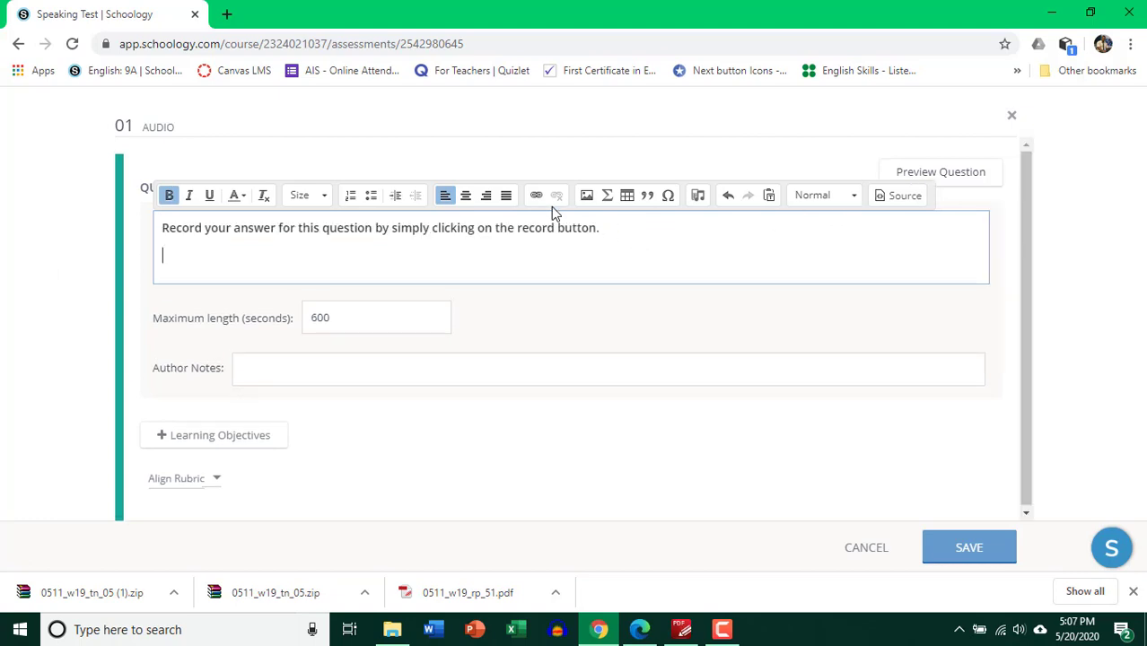
pyautogui.moveTo(587, 194)
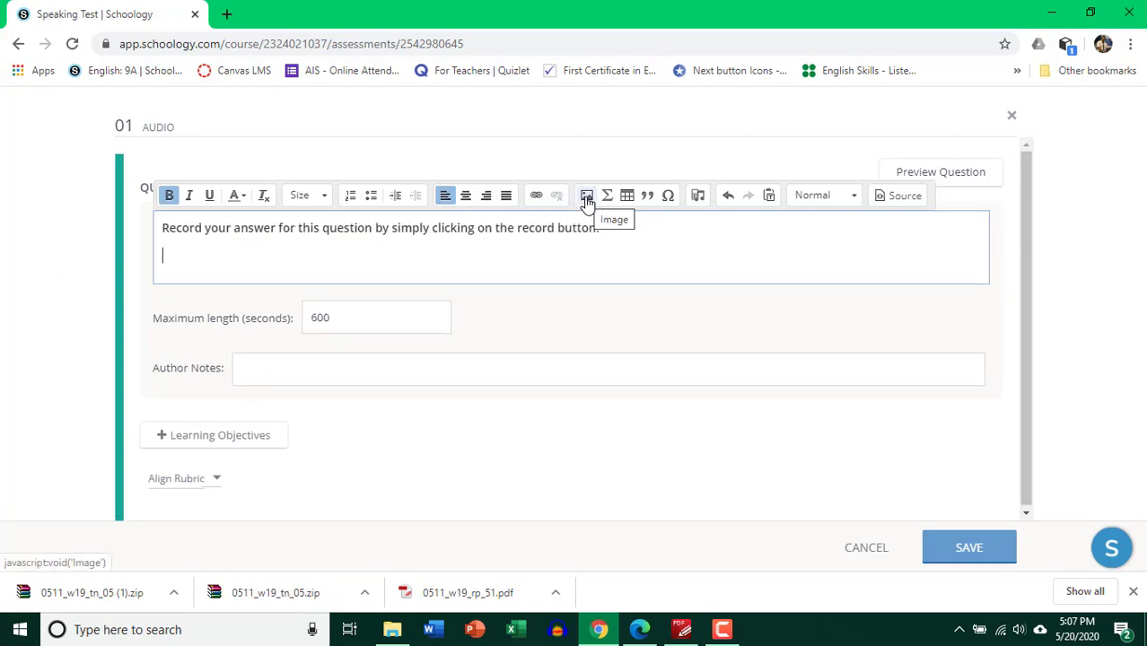
# Upload the exported Keeping fit image from the Desktop into the question
pyautogui.click(585, 194)
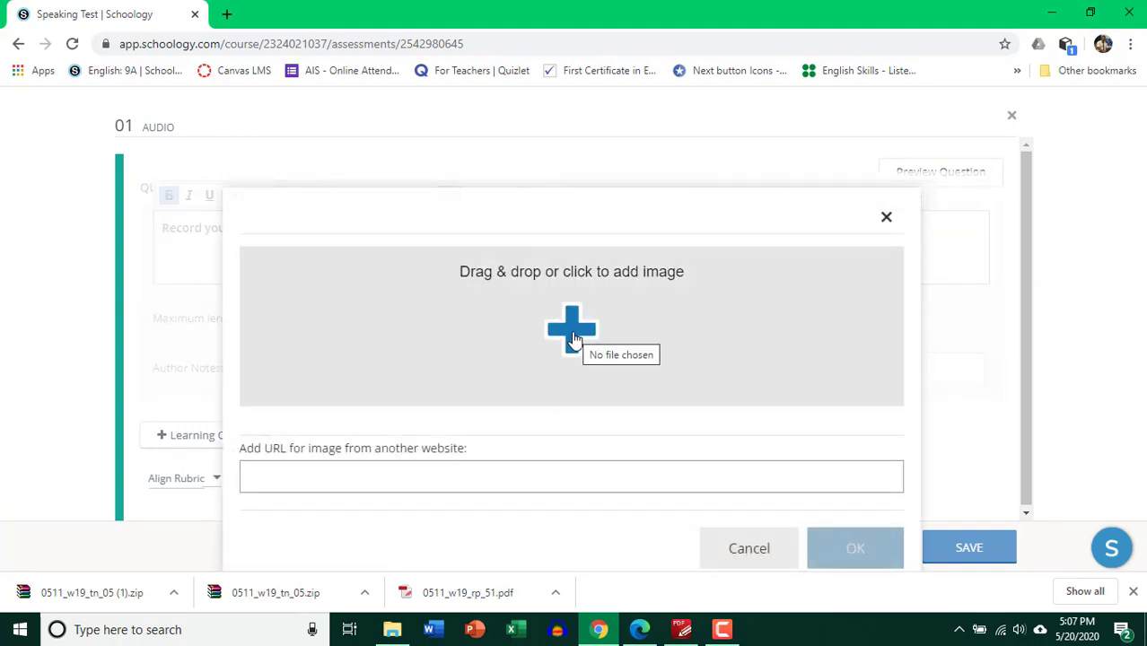
pyautogui.click(571, 330)
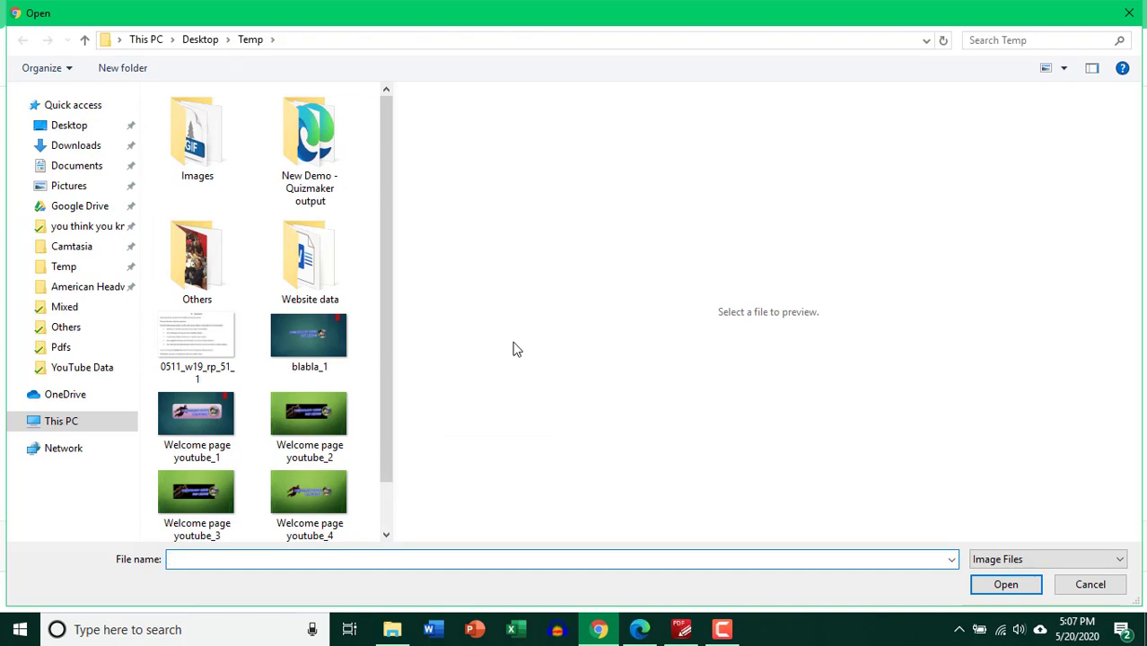
pyautogui.click(68, 125)
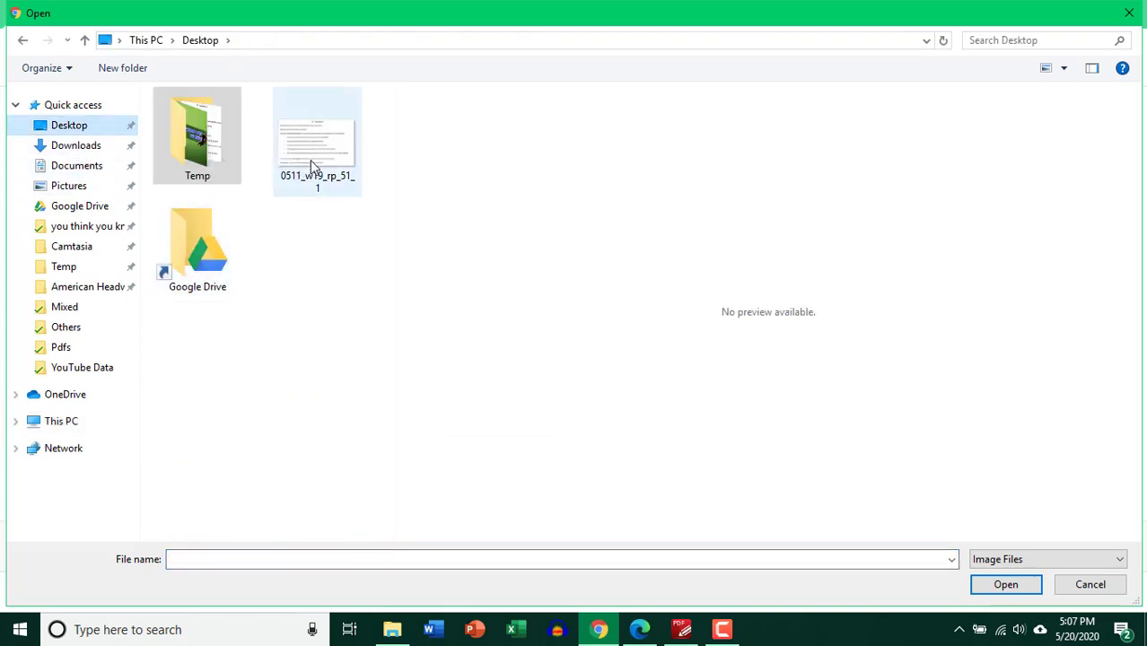
pyautogui.click(316, 140)
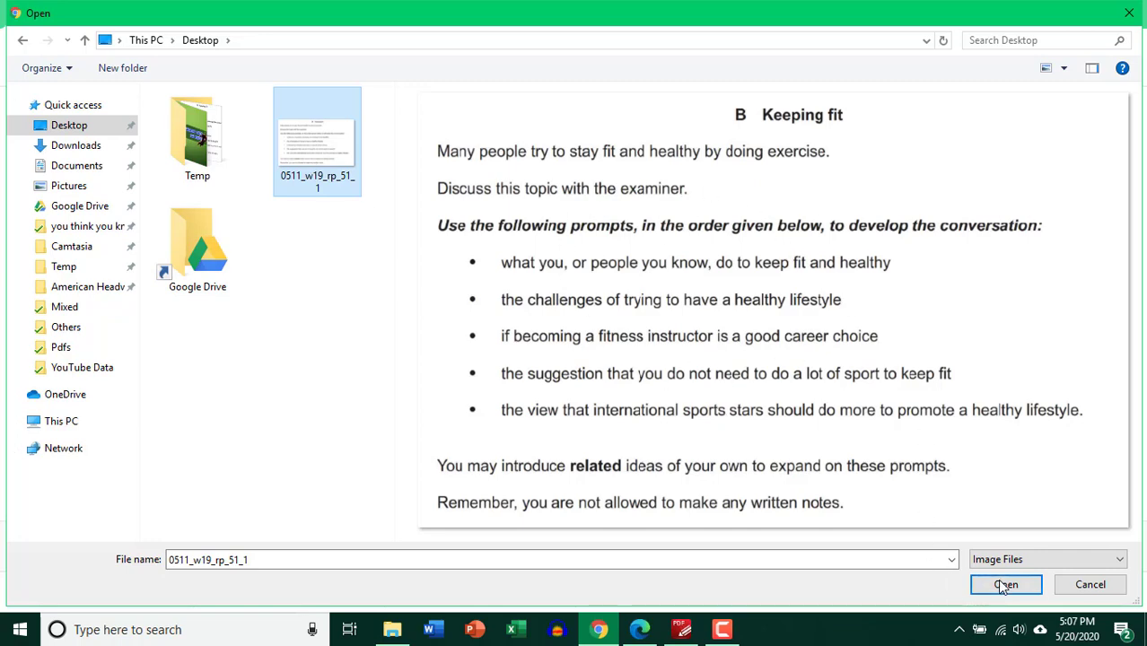
pyautogui.click(1023, 585)
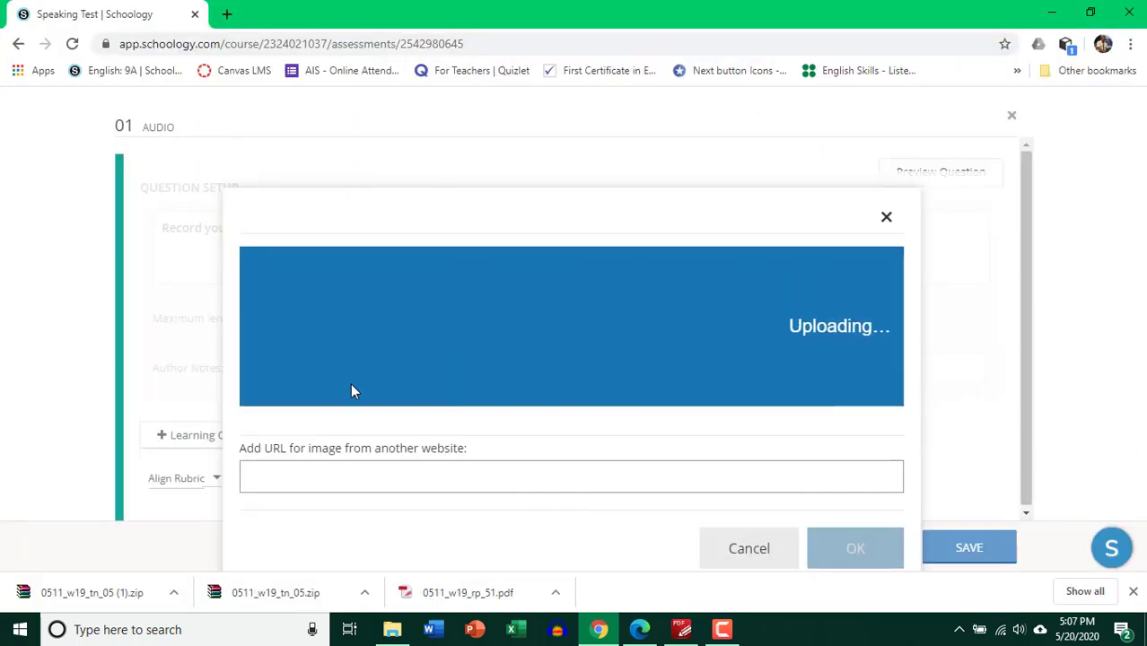
pyautogui.moveTo(348, 387)
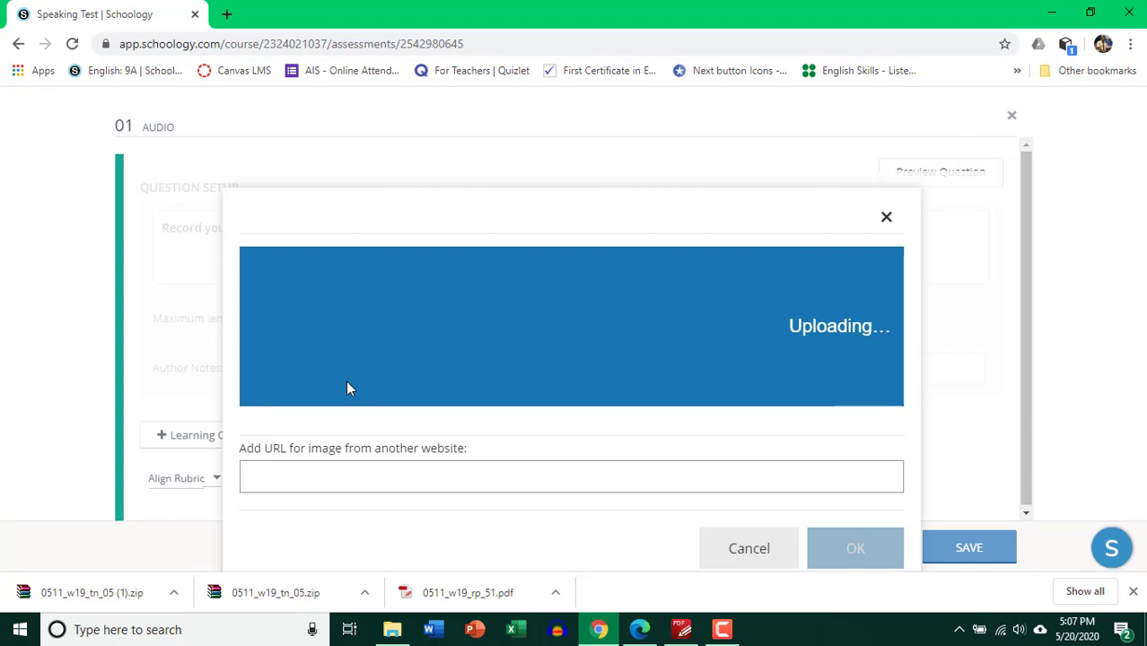
pyautogui.moveTo(379, 368)
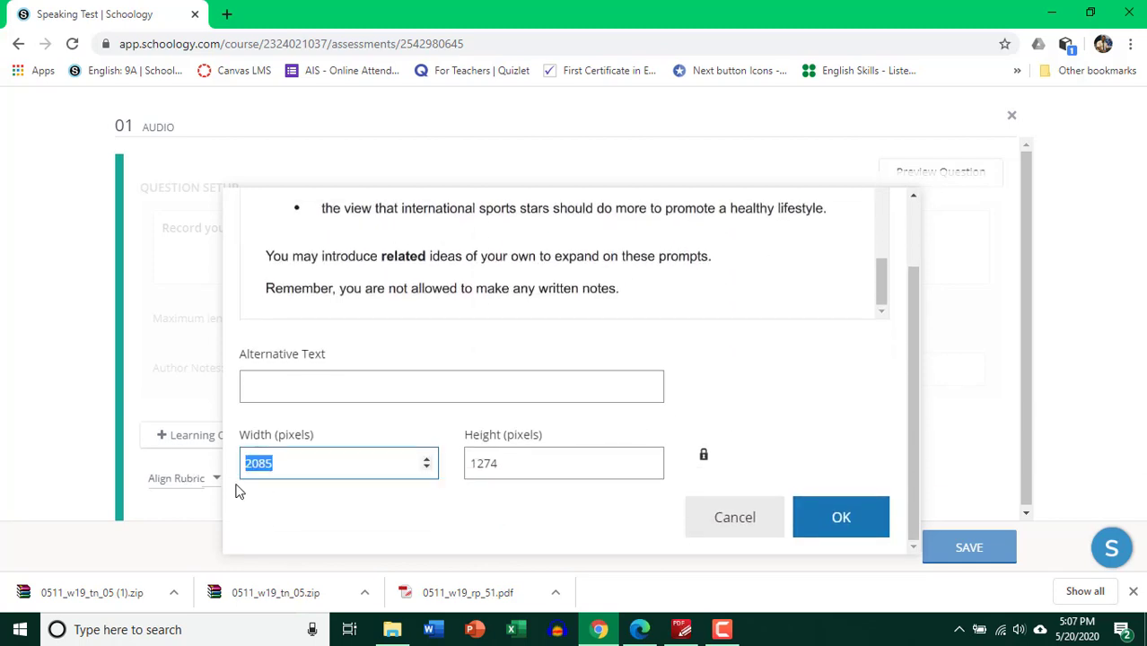
# Resize the image to 700 by 428 pixels and insert it
pyautogui.write('700')
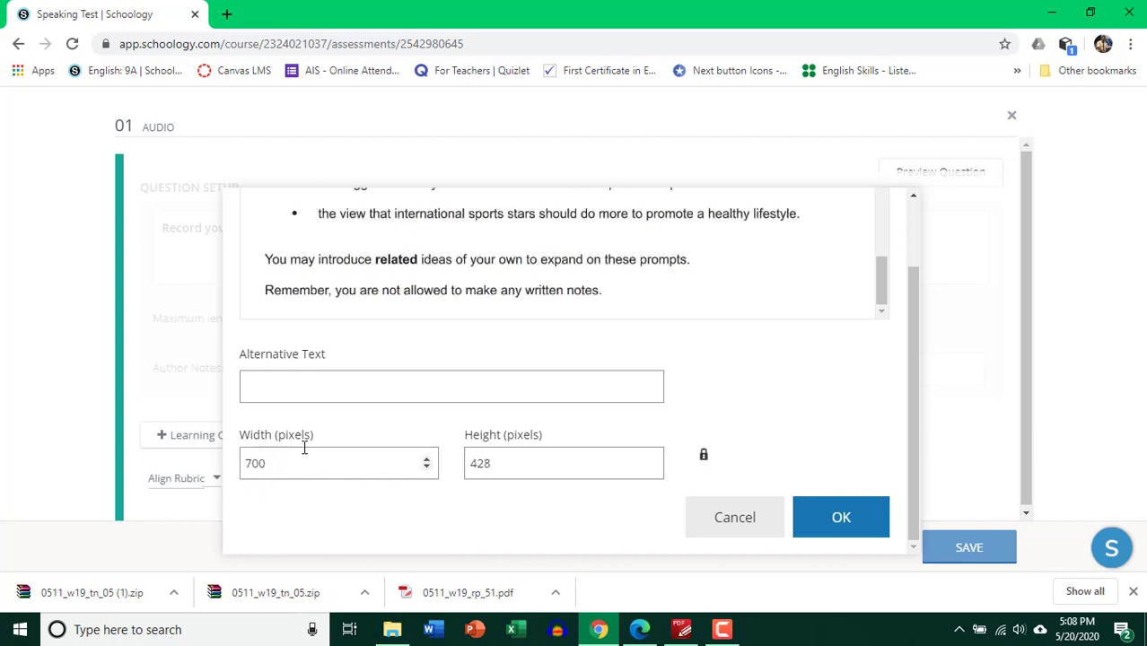
pyautogui.moveTo(833, 524)
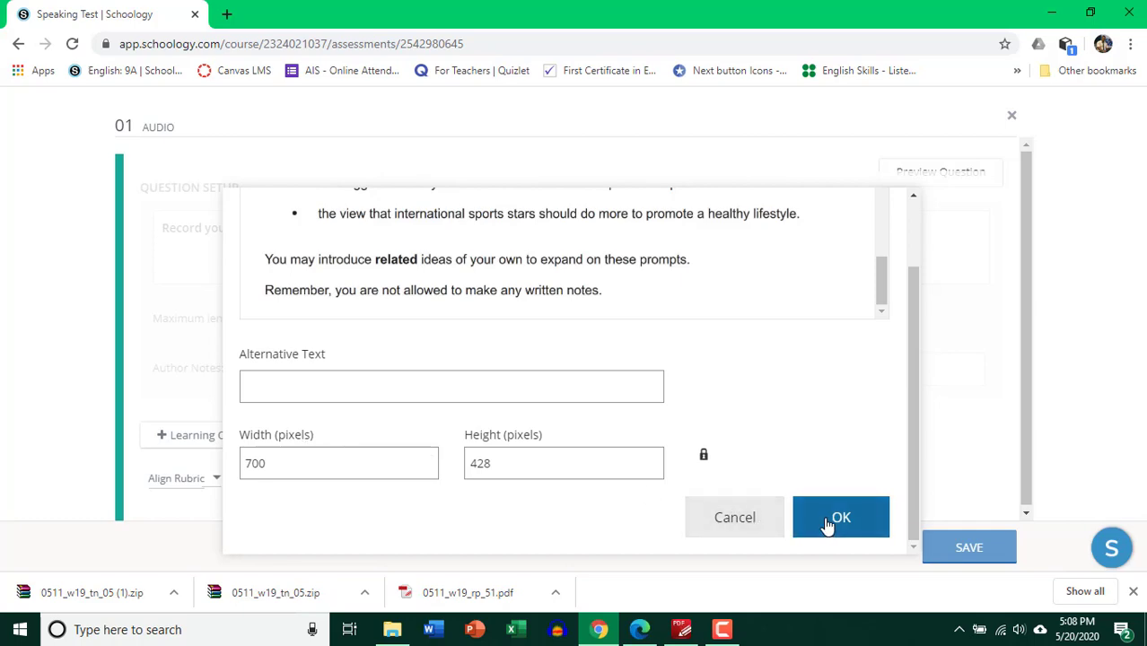
pyautogui.click(840, 517)
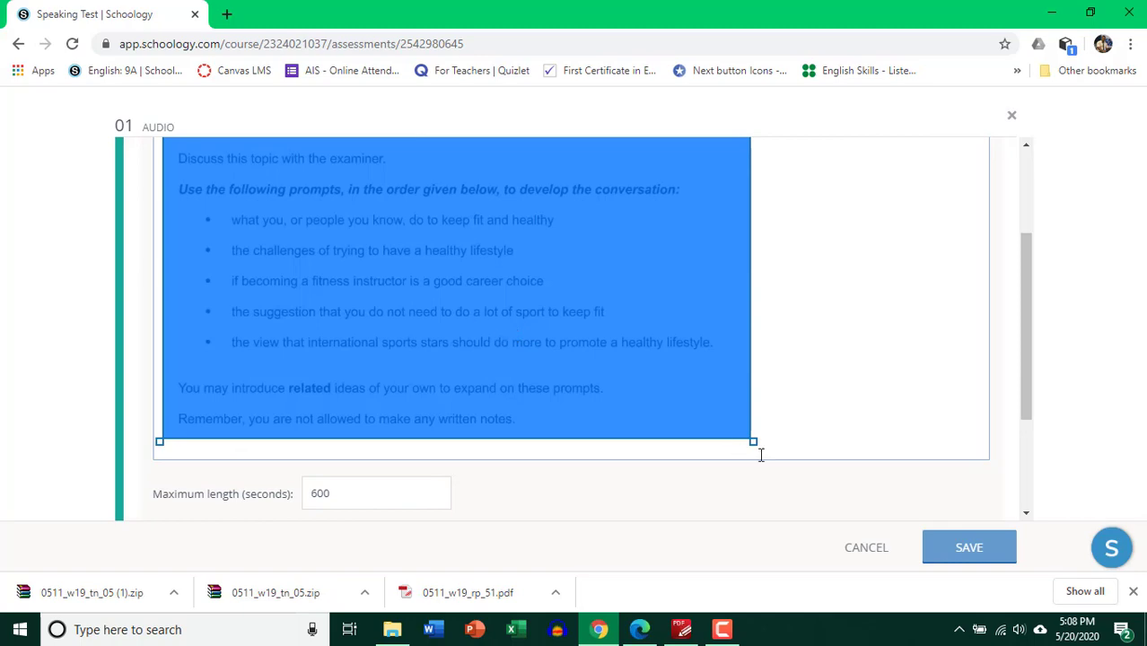
pyautogui.moveTo(752, 442); pyautogui.dragTo(766, 449)
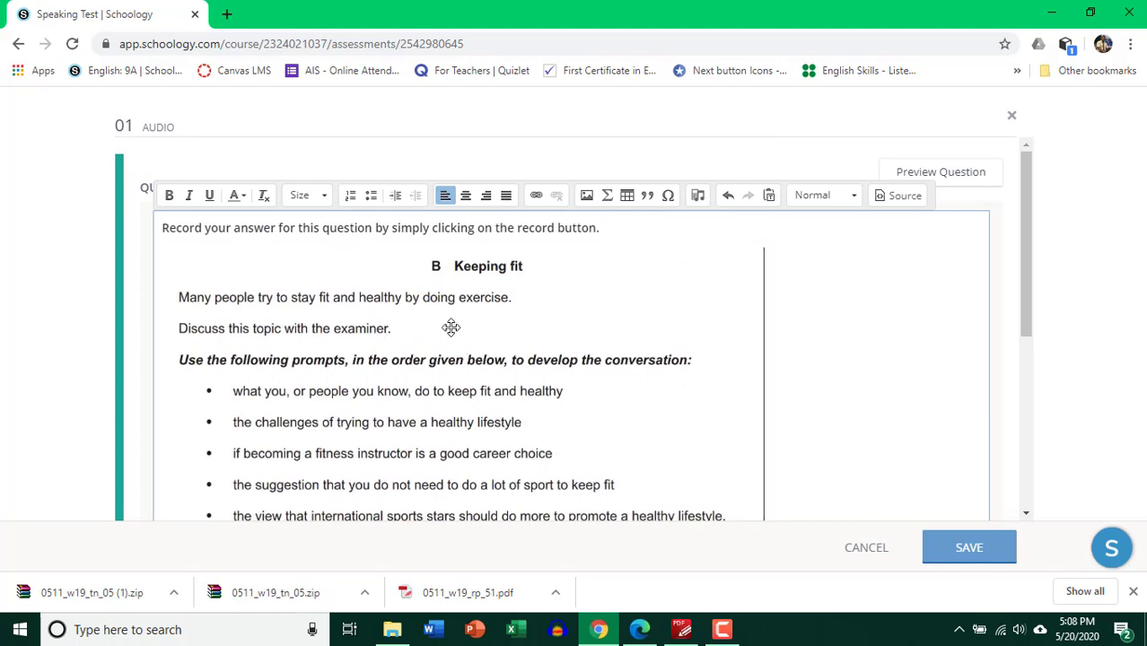
pyautogui.moveTo(422, 336)
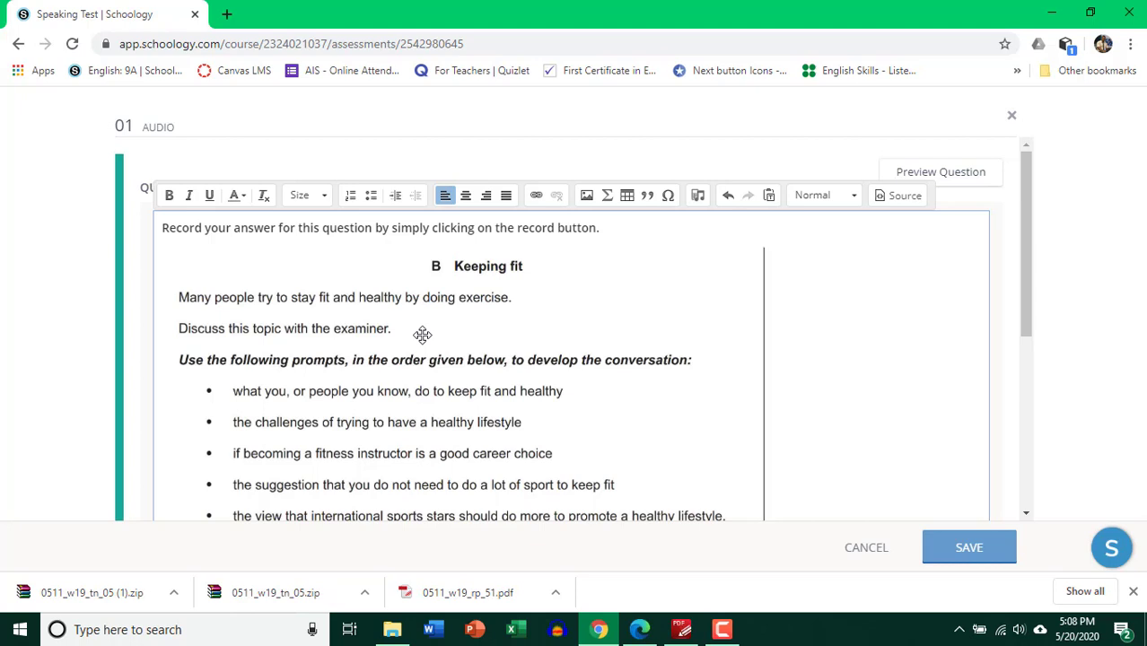
pyautogui.scroll(-3)
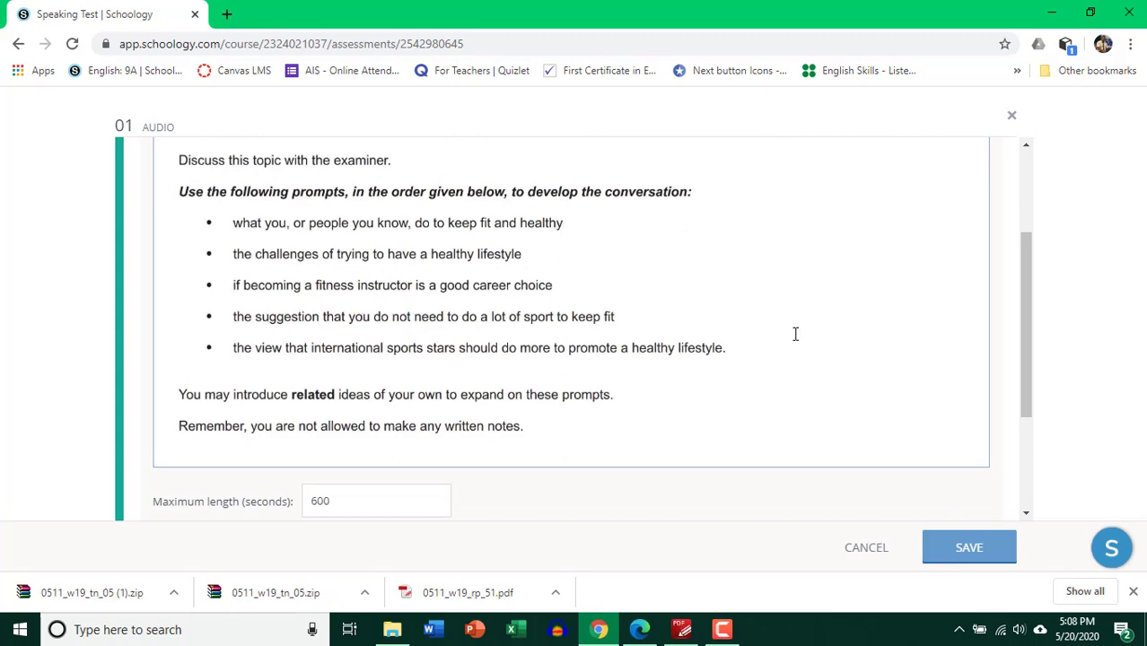
pyautogui.scroll(-3)
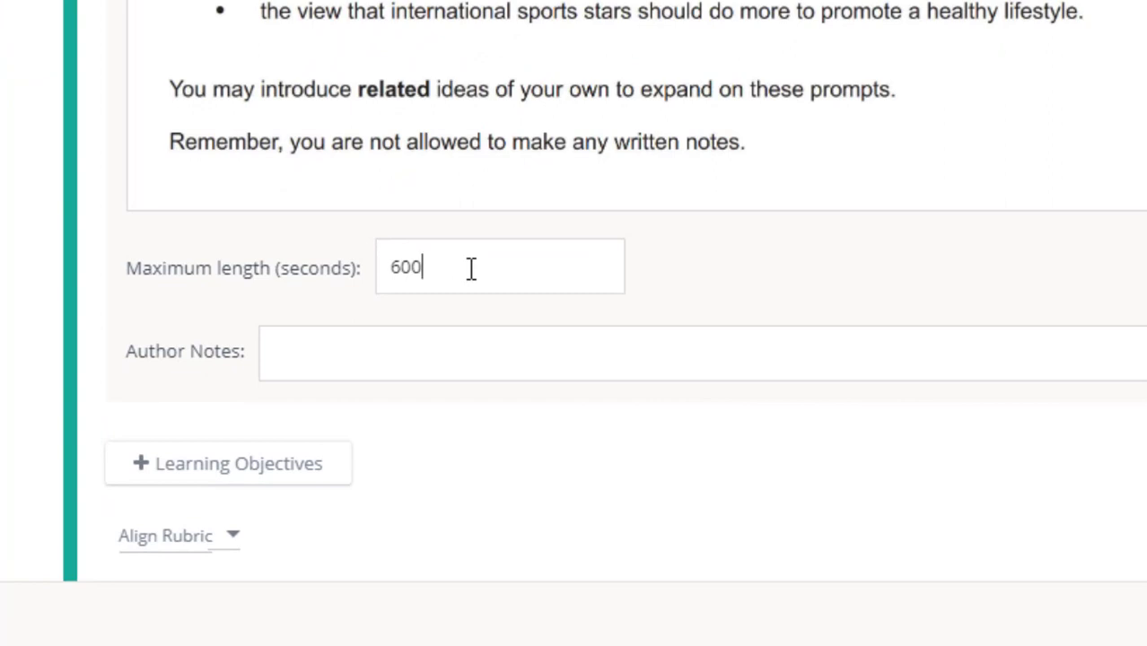
pyautogui.moveTo(463, 267)
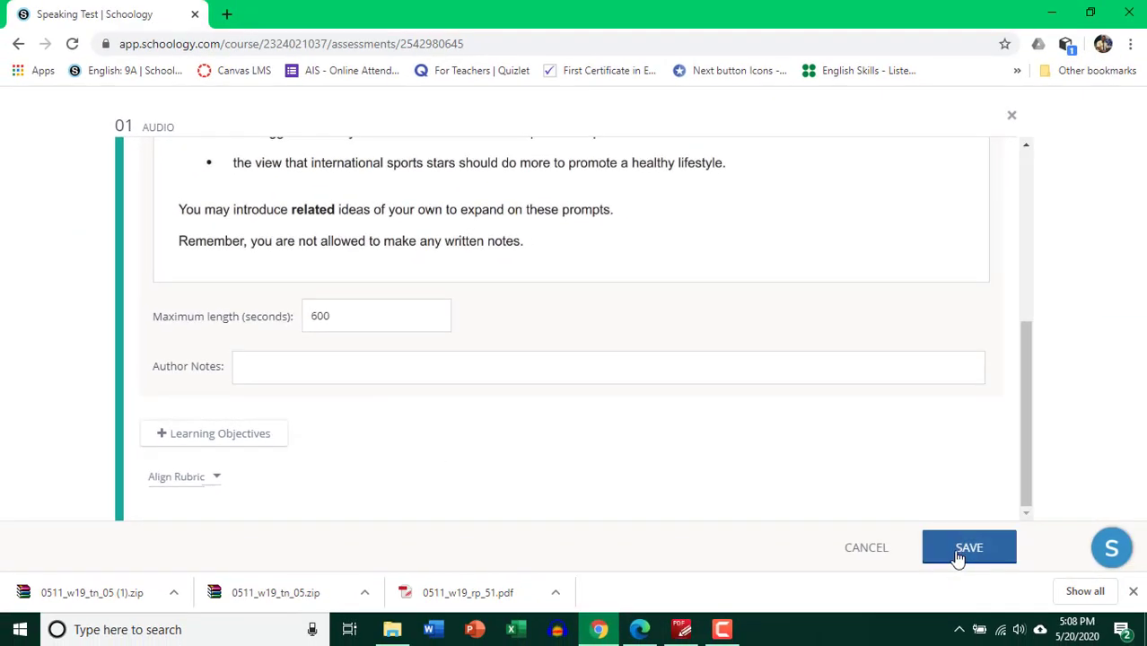
# Save the audio question worth 1 point and reopen its setup
pyautogui.click(970, 545)
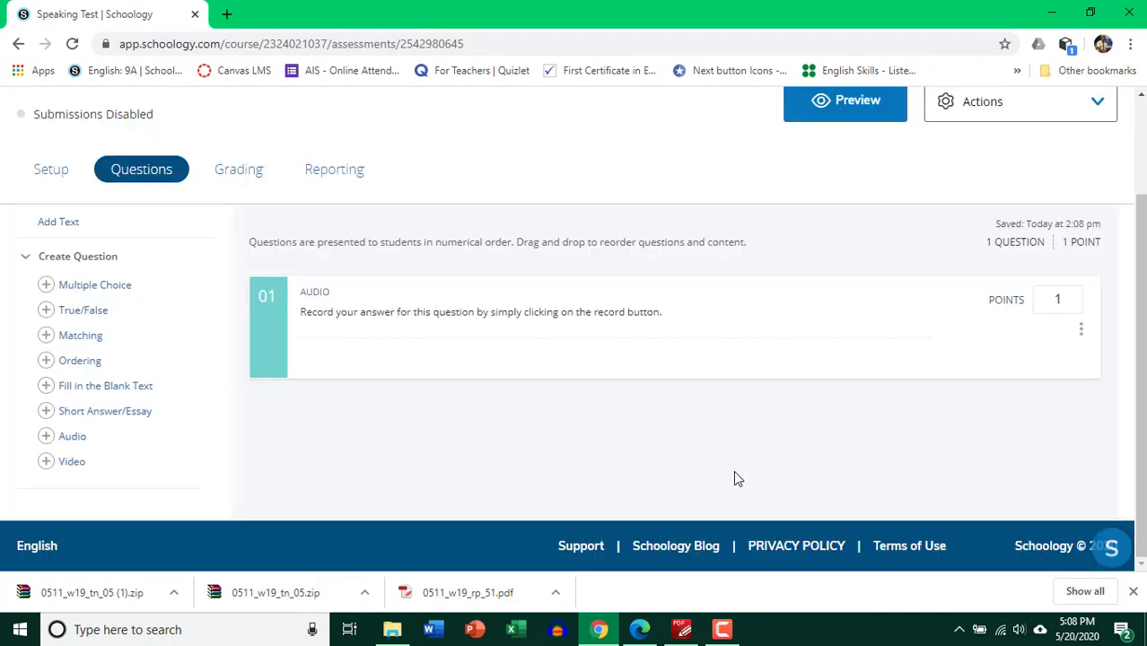
pyautogui.click(1057, 300)
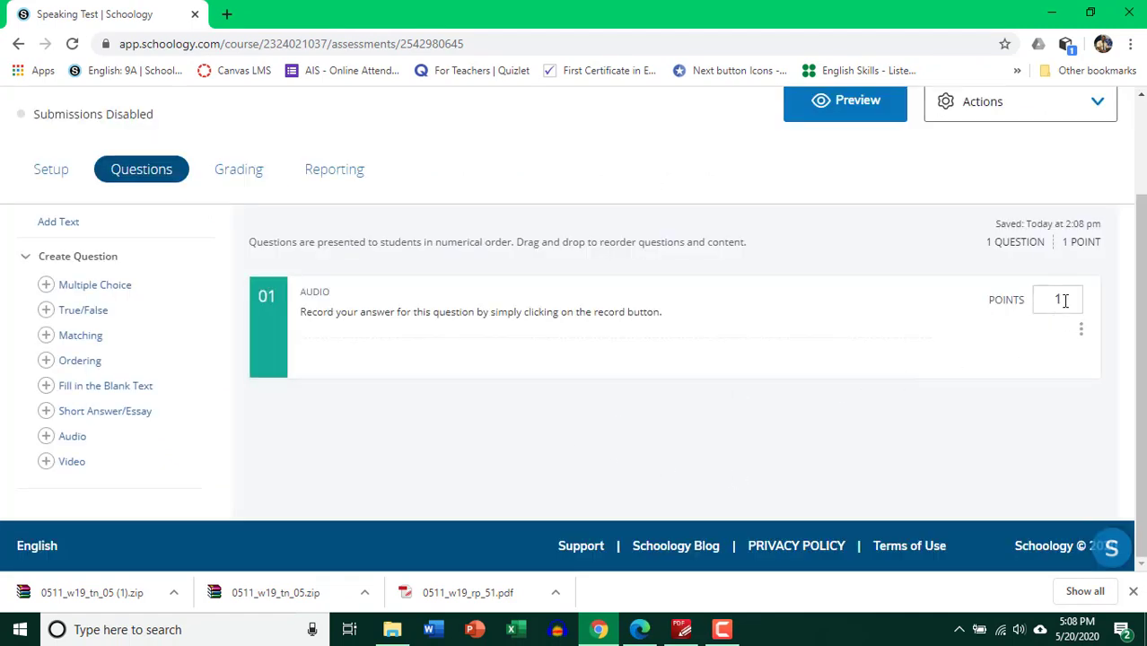
pyautogui.click(1056, 300)
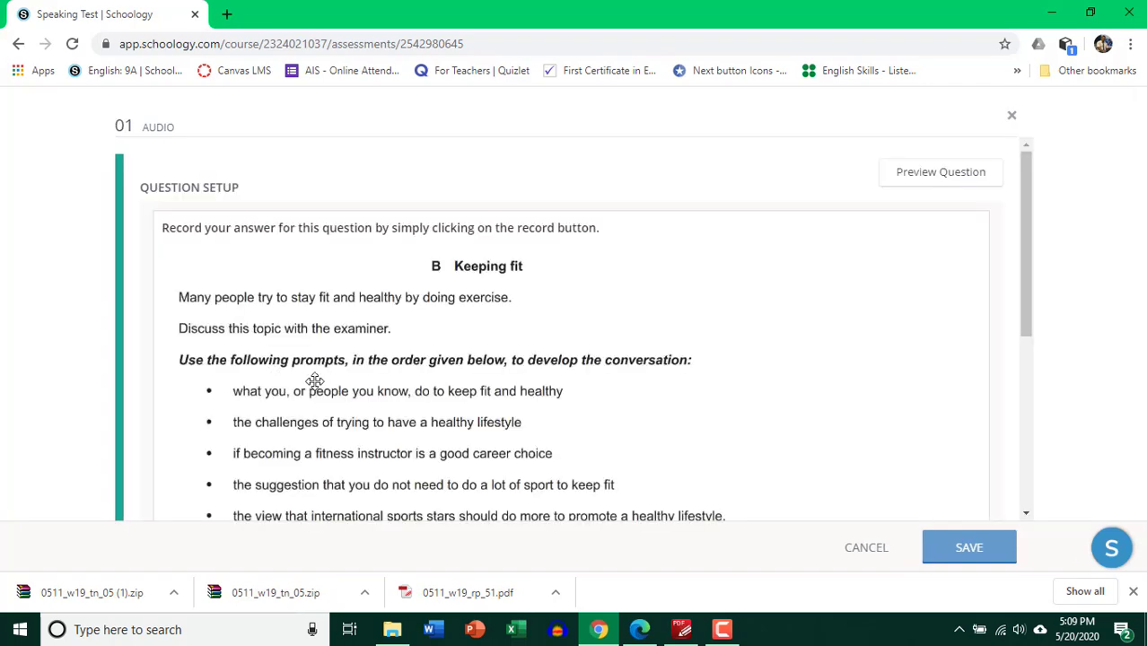
# Align the Speaking rubric to the question and show it to students
pyautogui.scroll(-3)
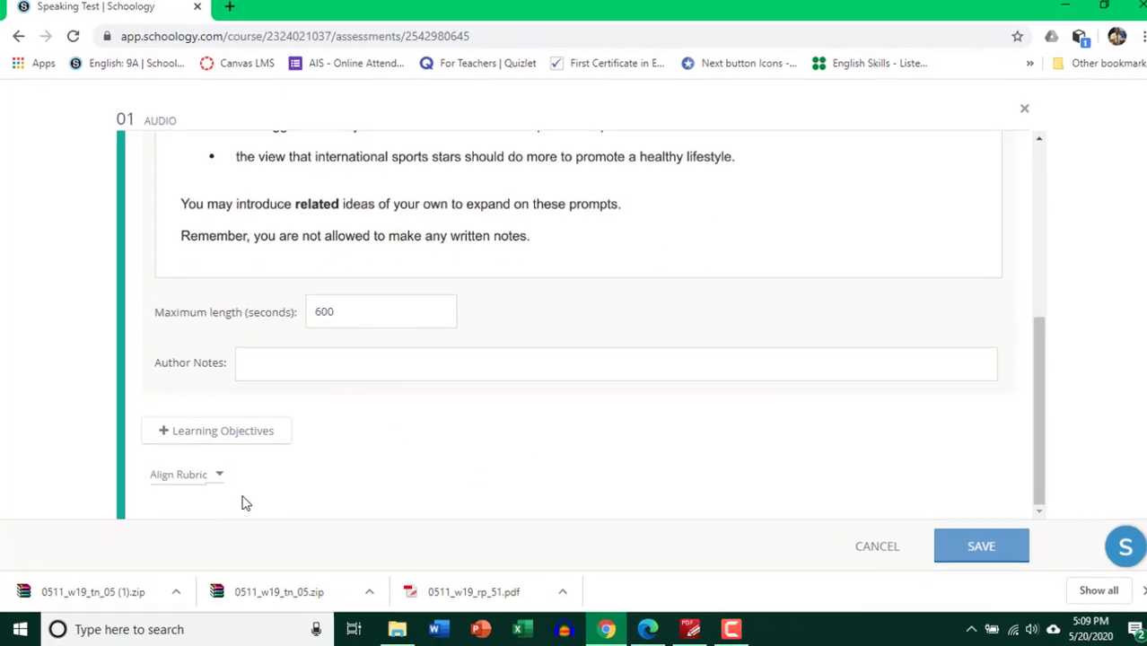
pyautogui.click(187, 474)
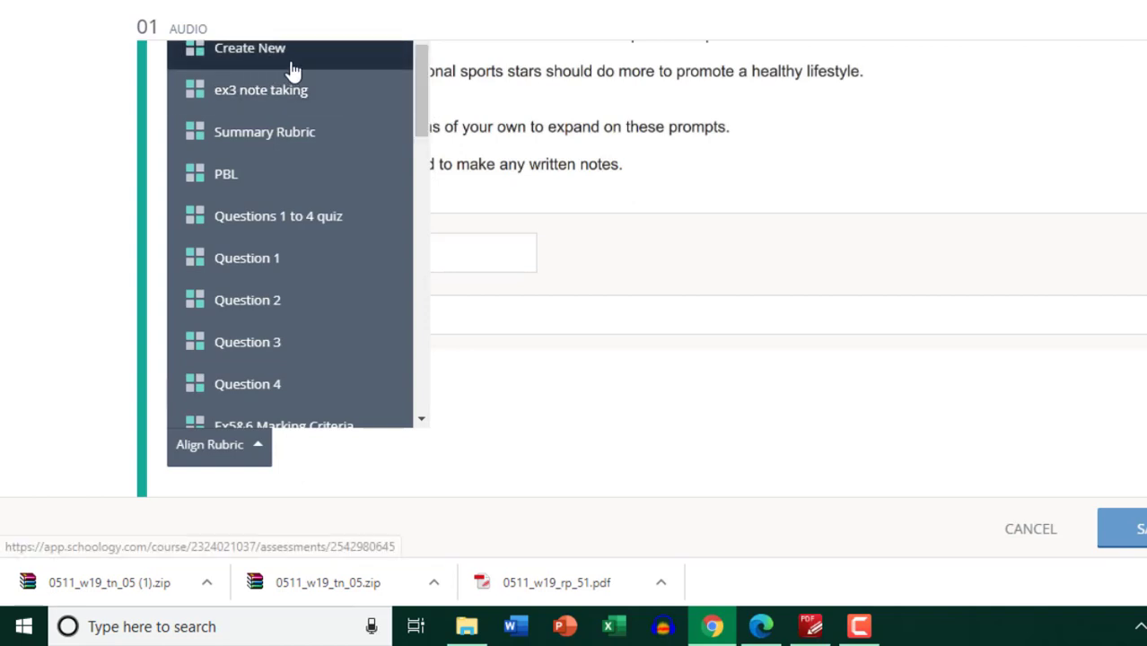
pyautogui.moveTo(328, 79)
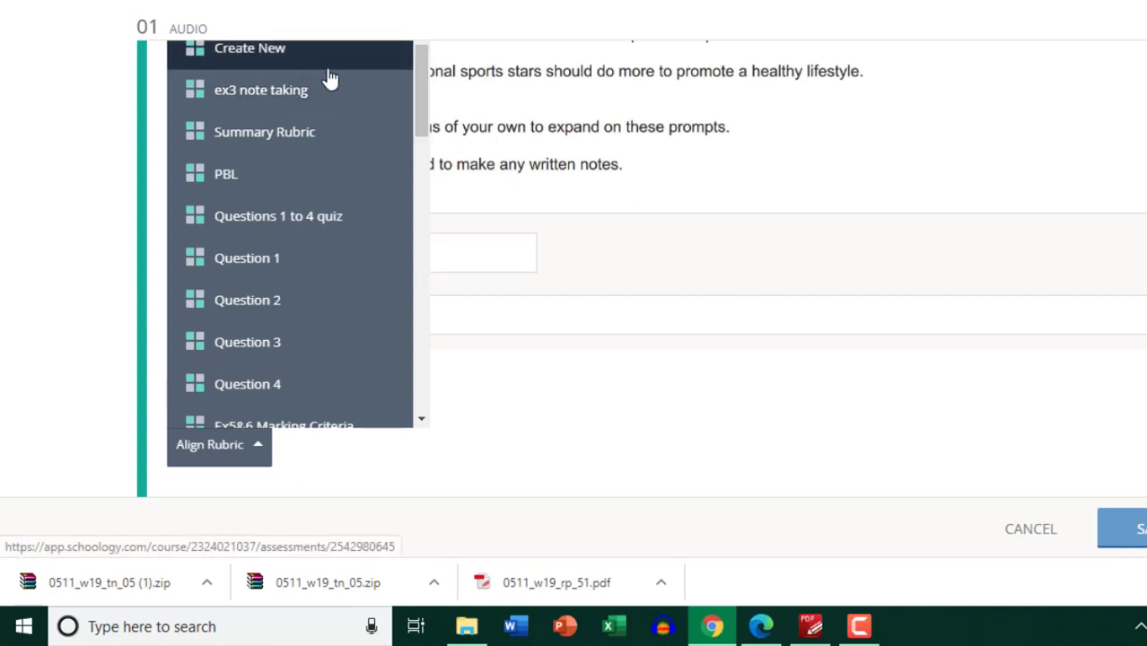
pyautogui.scroll(-3)
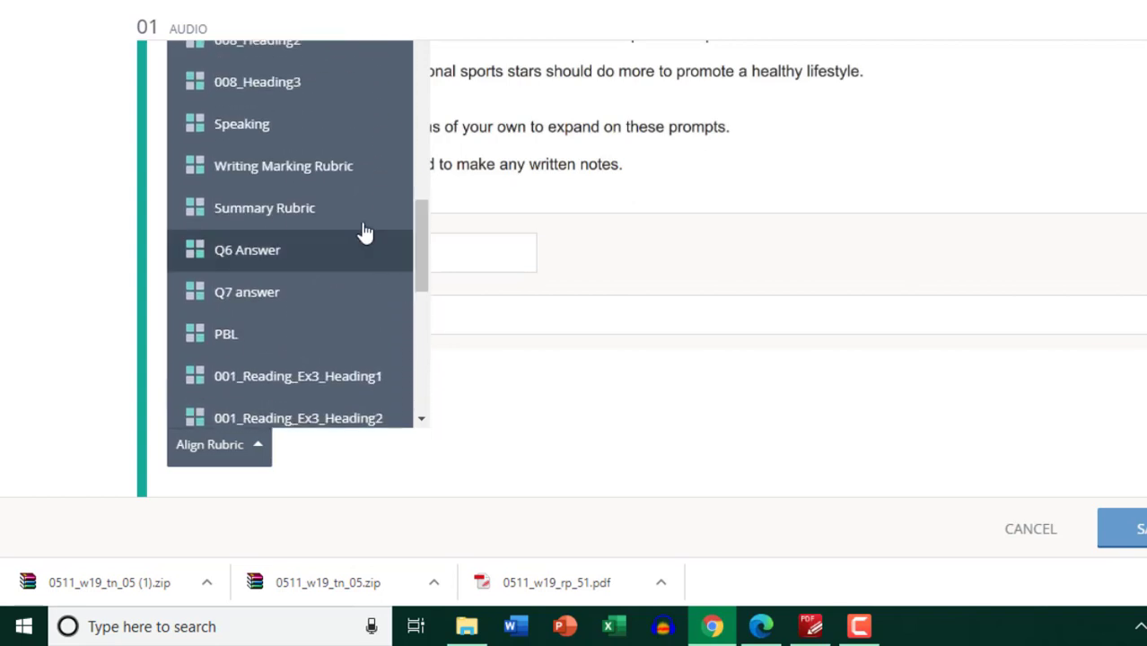
pyautogui.moveTo(305, 135)
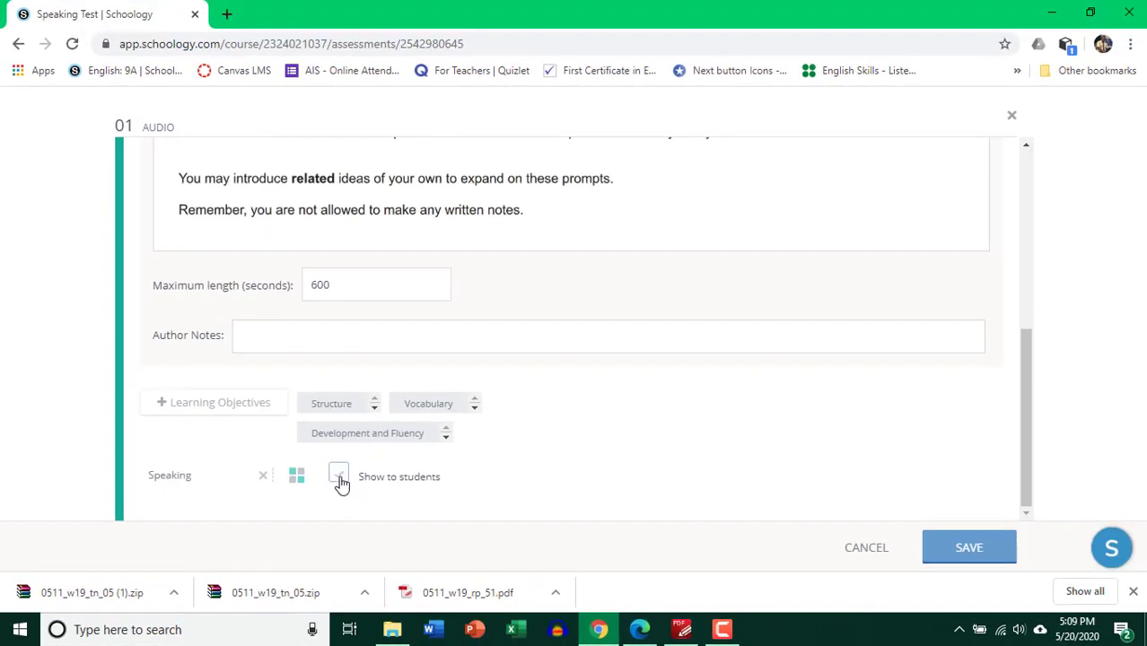
pyautogui.click(338, 477)
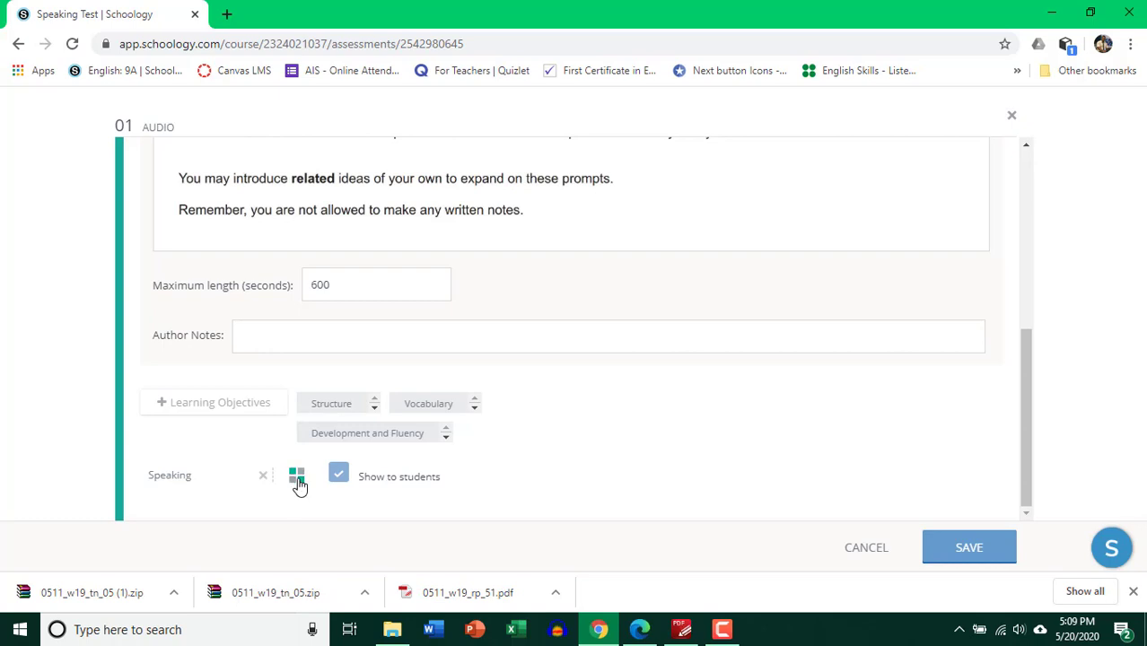
# Review the Speaking rubric's three criteria totalling 30 points, then preview the question
pyautogui.click(296, 474)
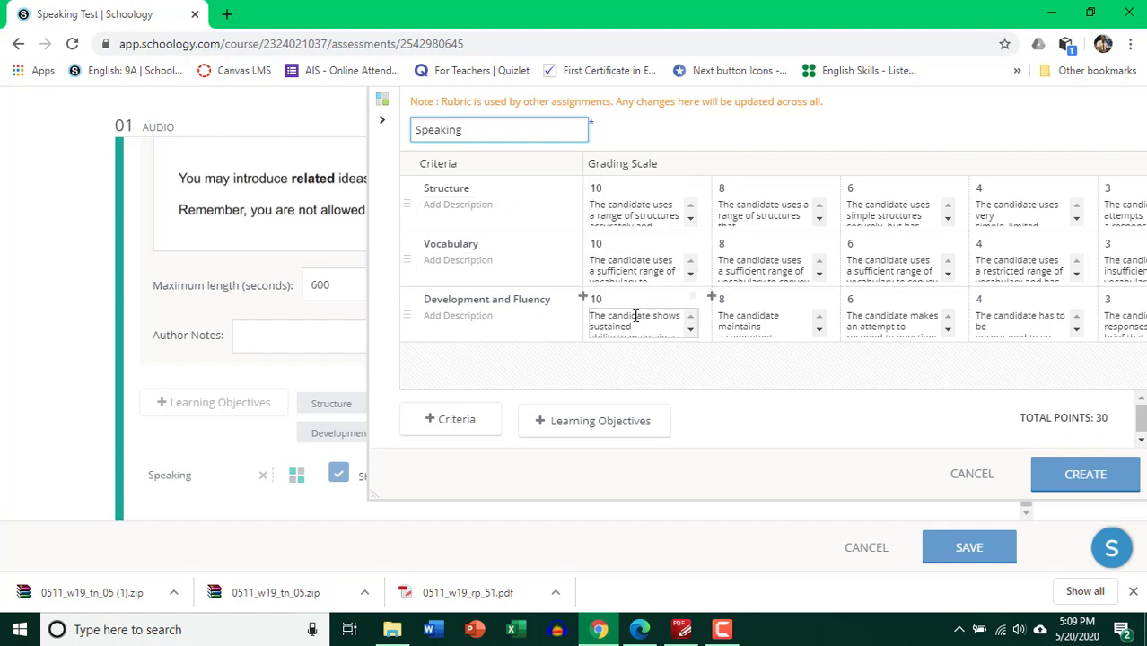
pyautogui.click(492, 322)
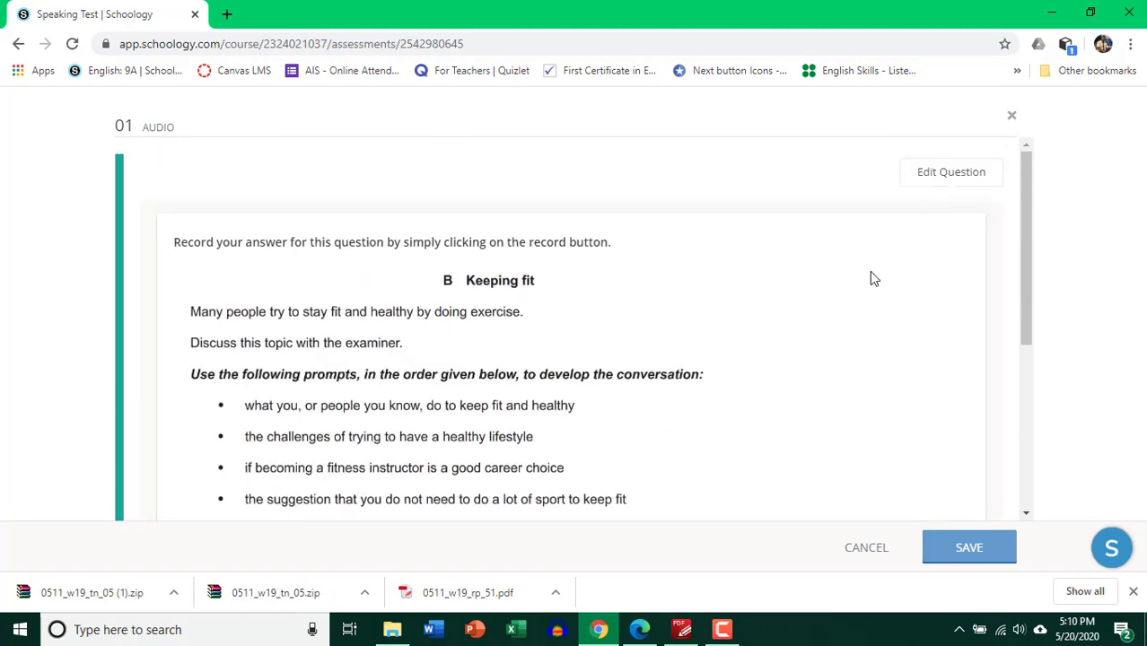
pyautogui.moveTo(857, 327)
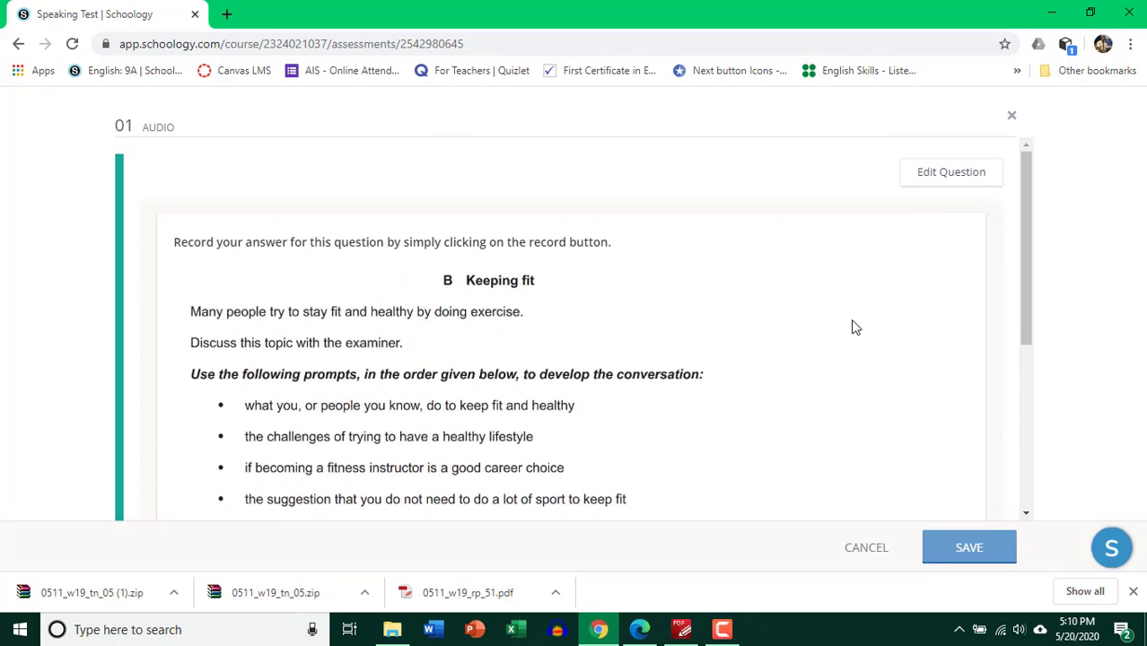
pyautogui.moveTo(1027, 266)
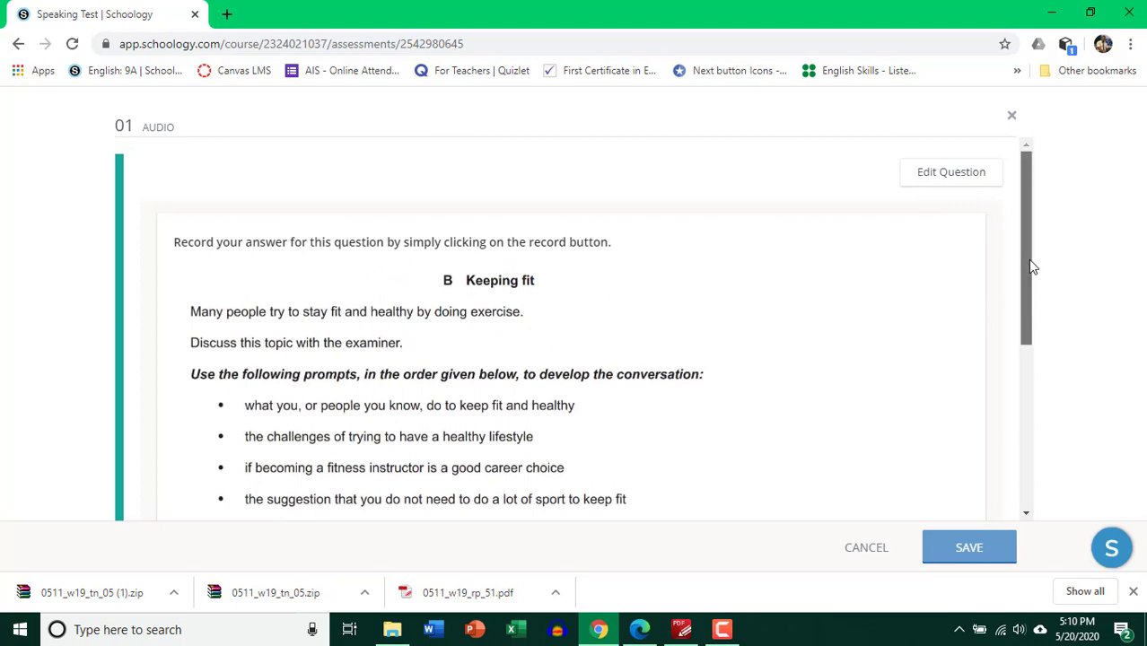
pyautogui.scroll(-3)
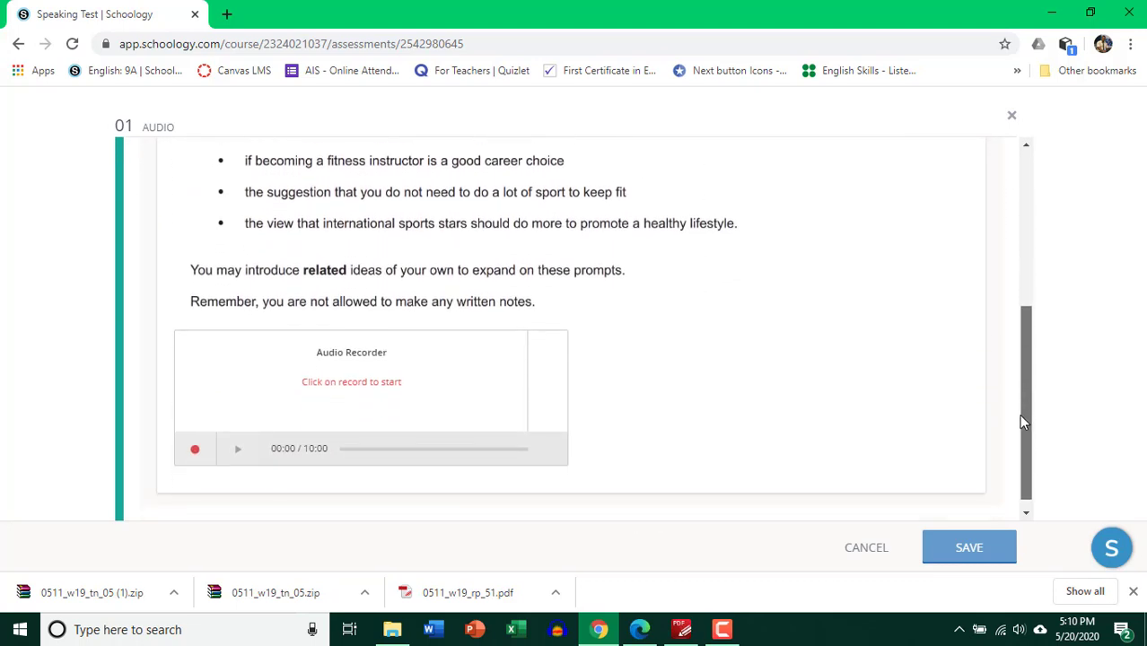
pyautogui.moveTo(194, 449)
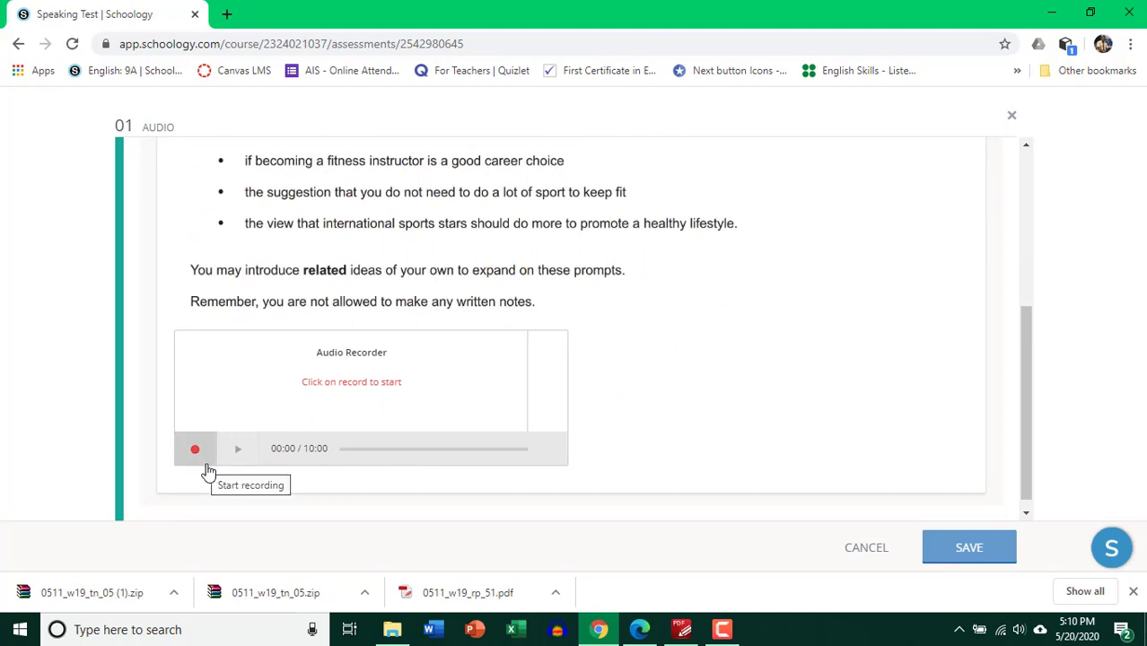
pyautogui.moveTo(690, 363)
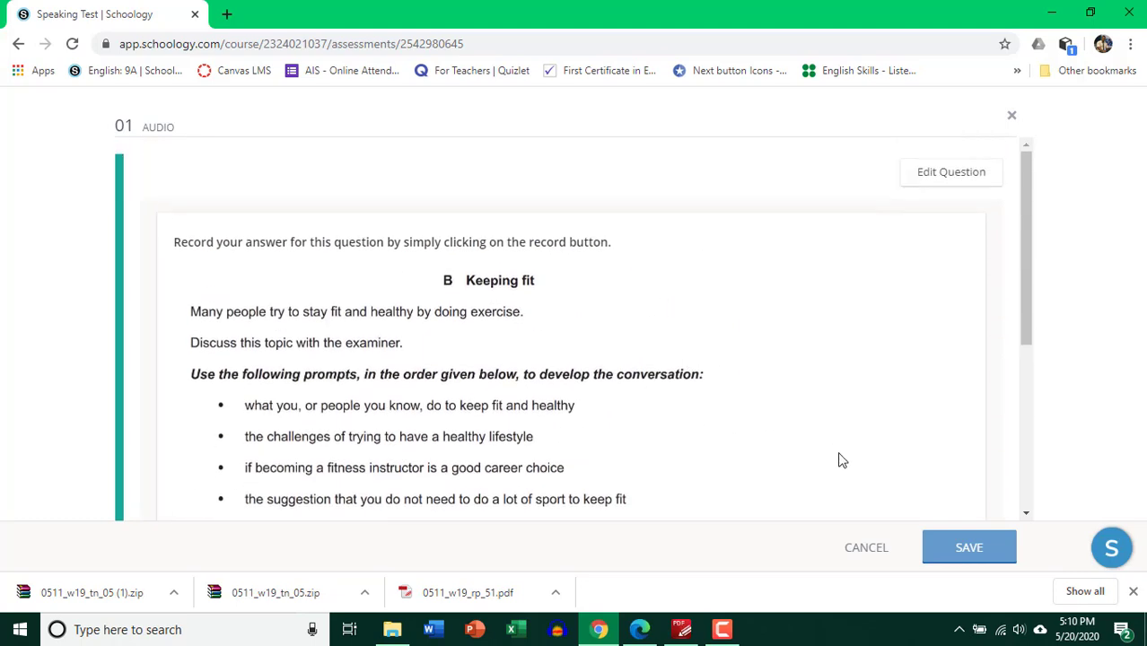
pyautogui.click(969, 546)
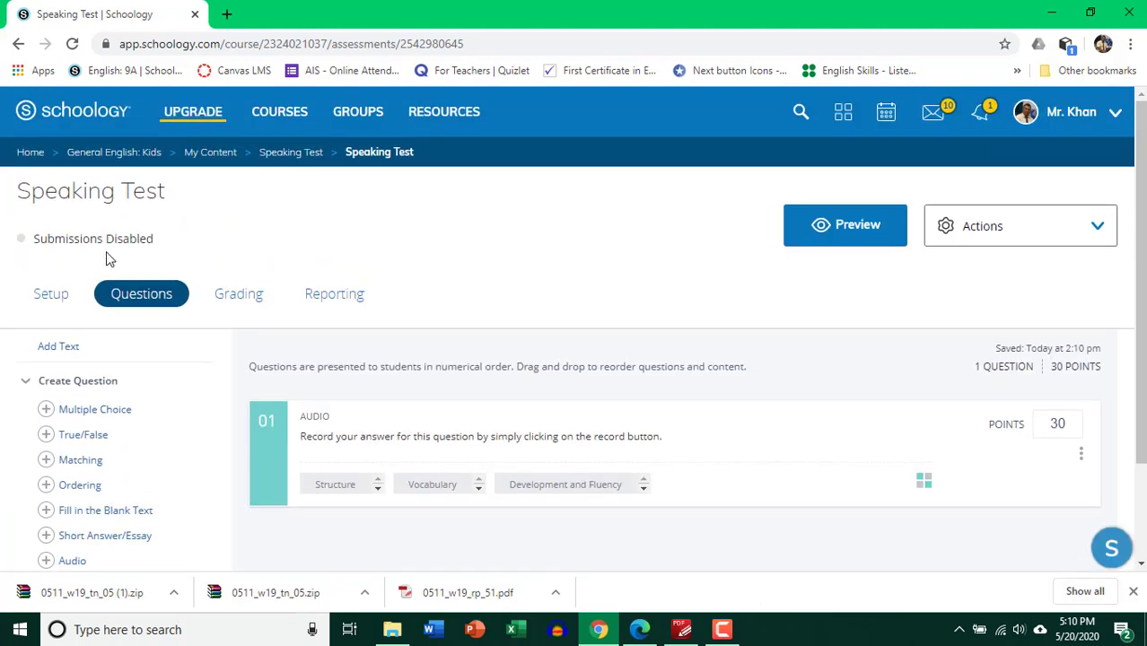
pyautogui.moveTo(177, 263)
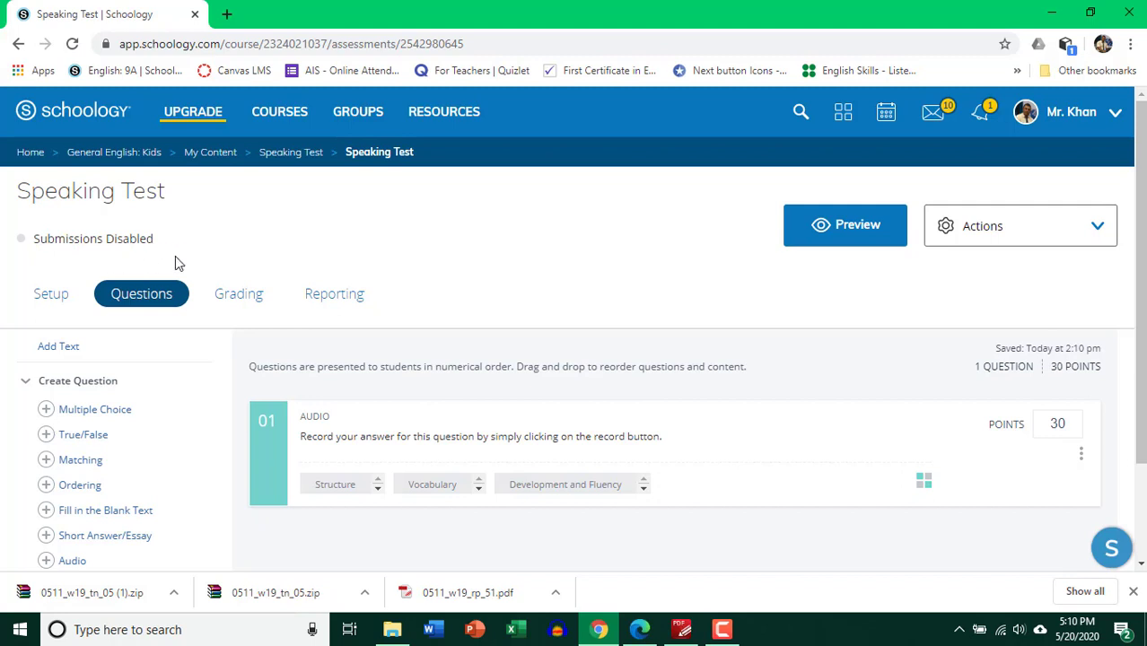
pyautogui.moveTo(129, 259)
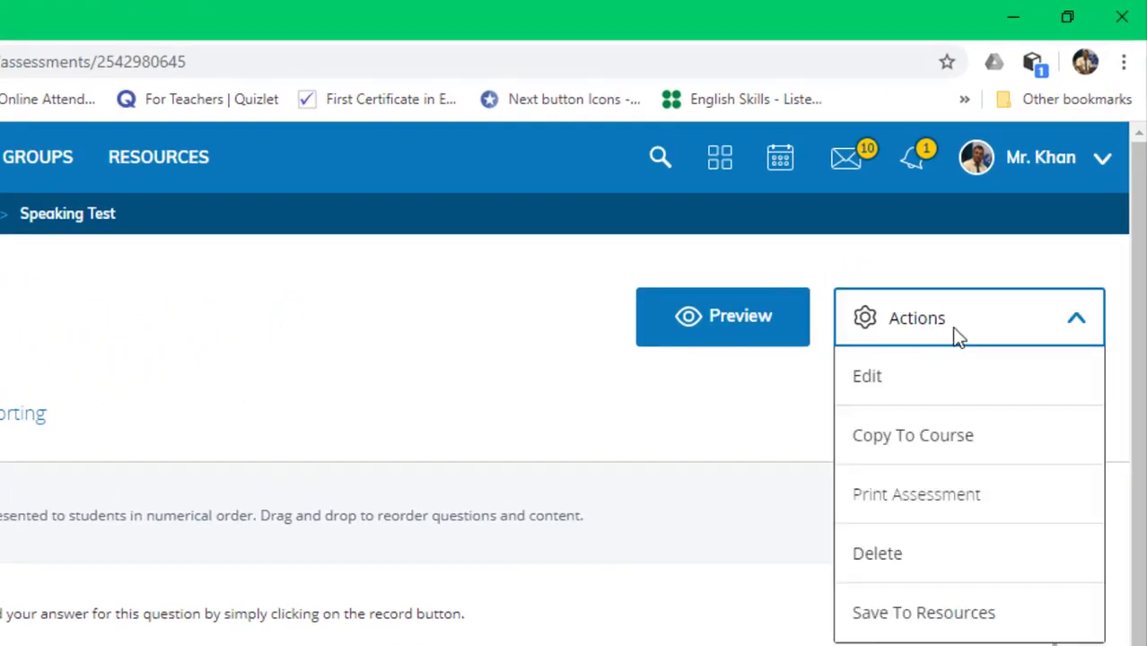
# Edit the Speaking Test to enable submissions and save the changes
pyautogui.click(866, 377)
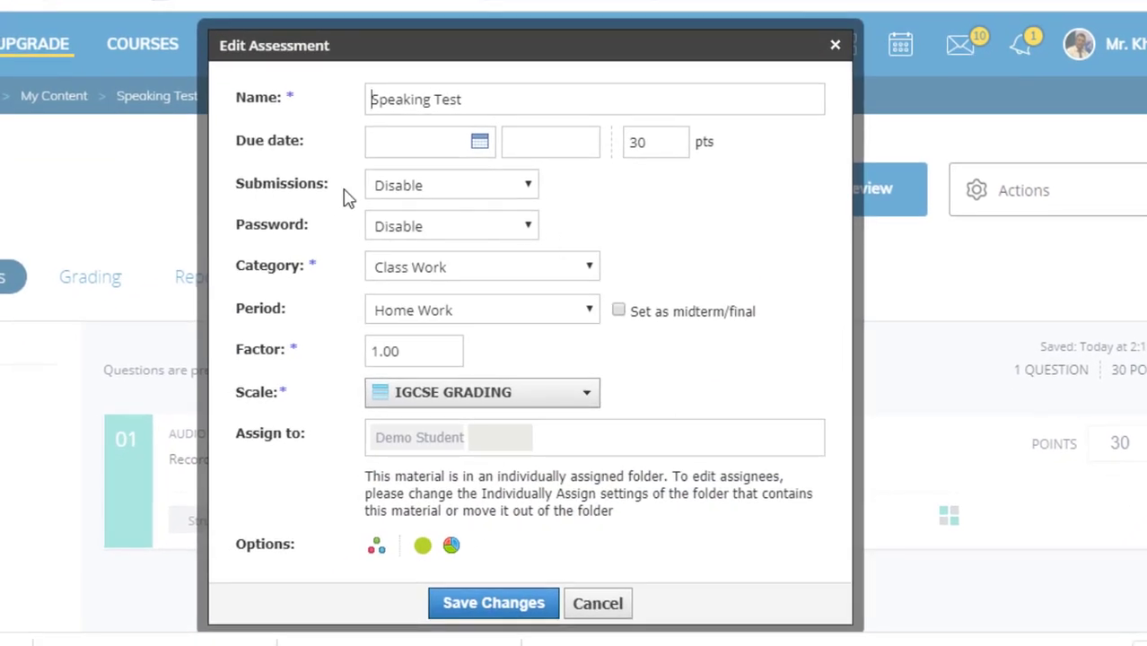
pyautogui.click(449, 183)
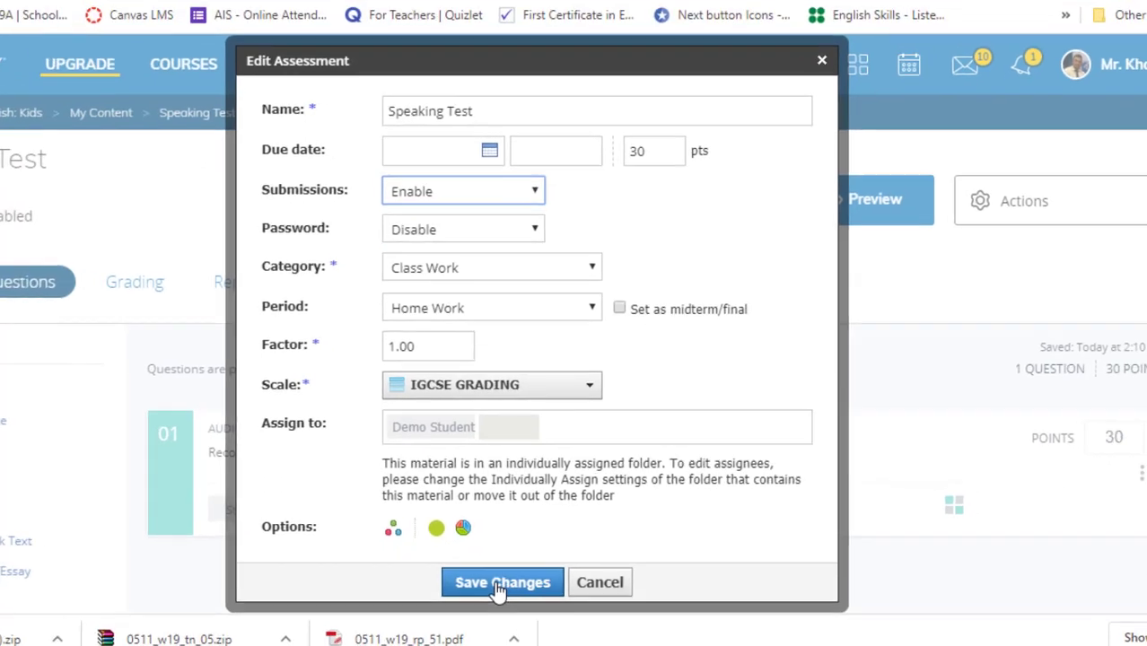
pyautogui.click(503, 582)
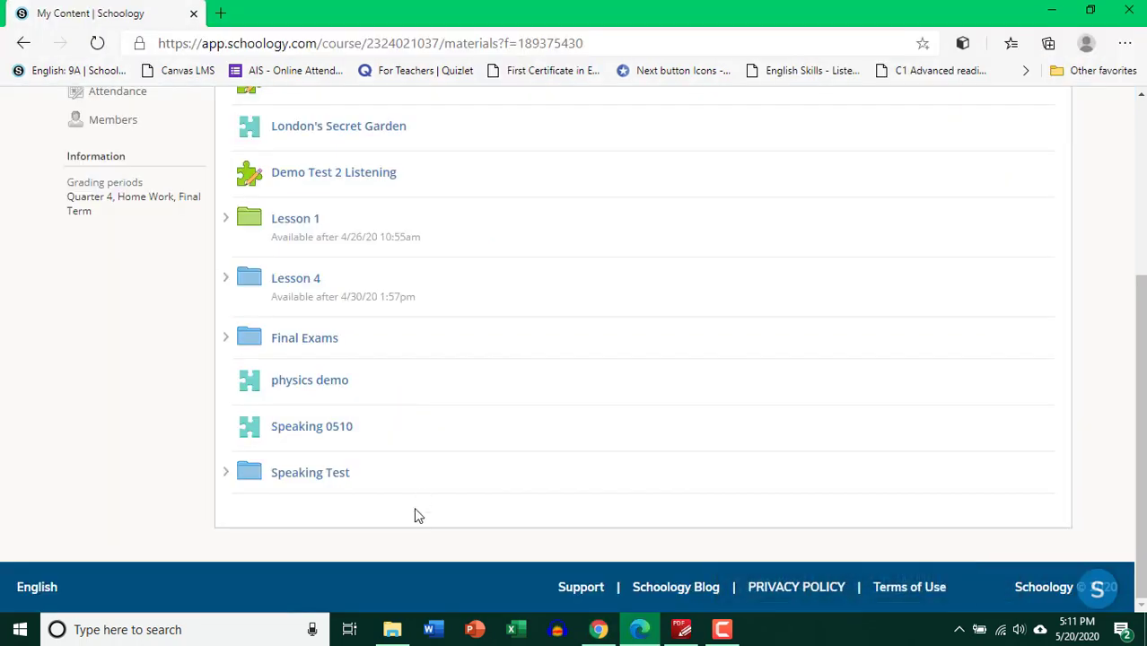
pyautogui.moveTo(415, 532)
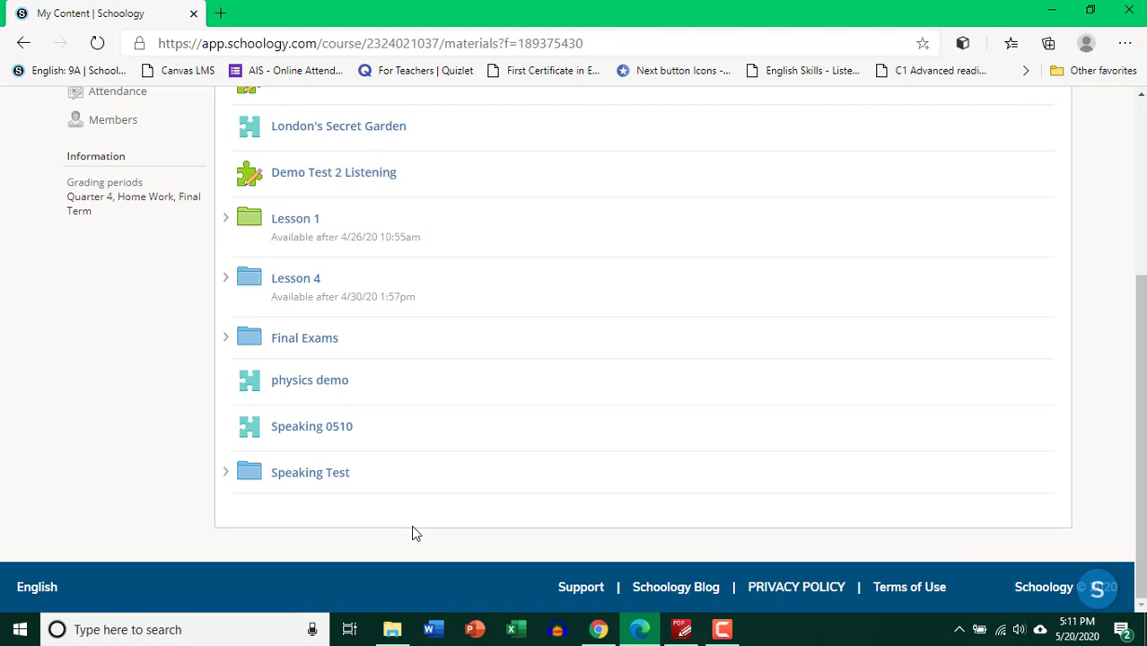
pyautogui.moveTo(296, 483)
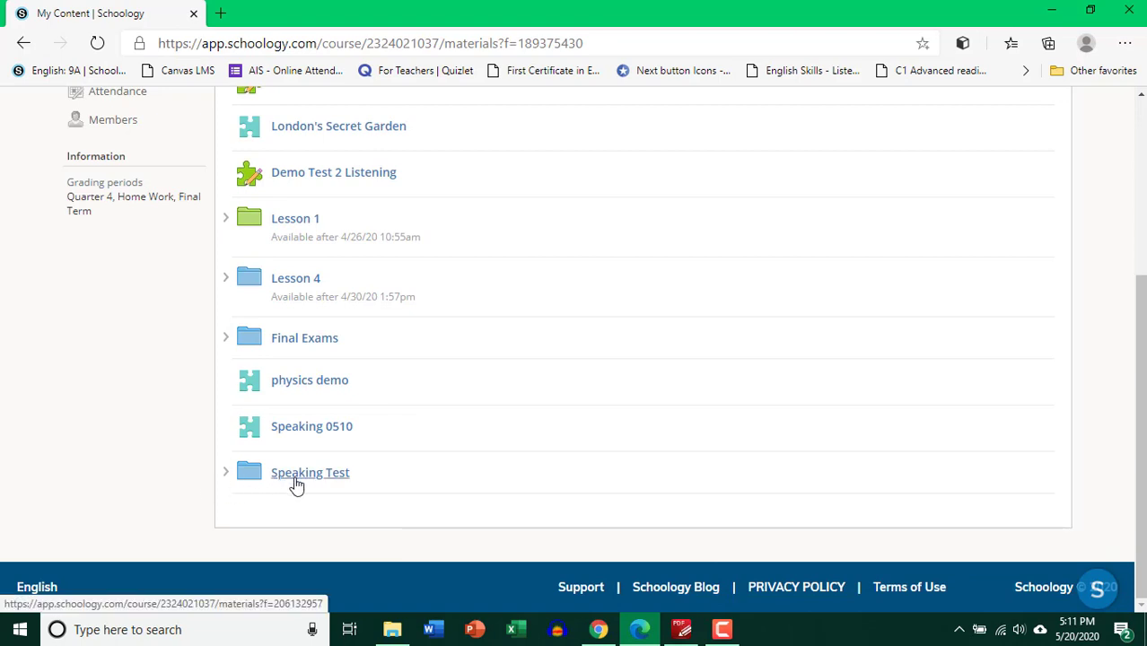
pyautogui.moveTo(309, 485)
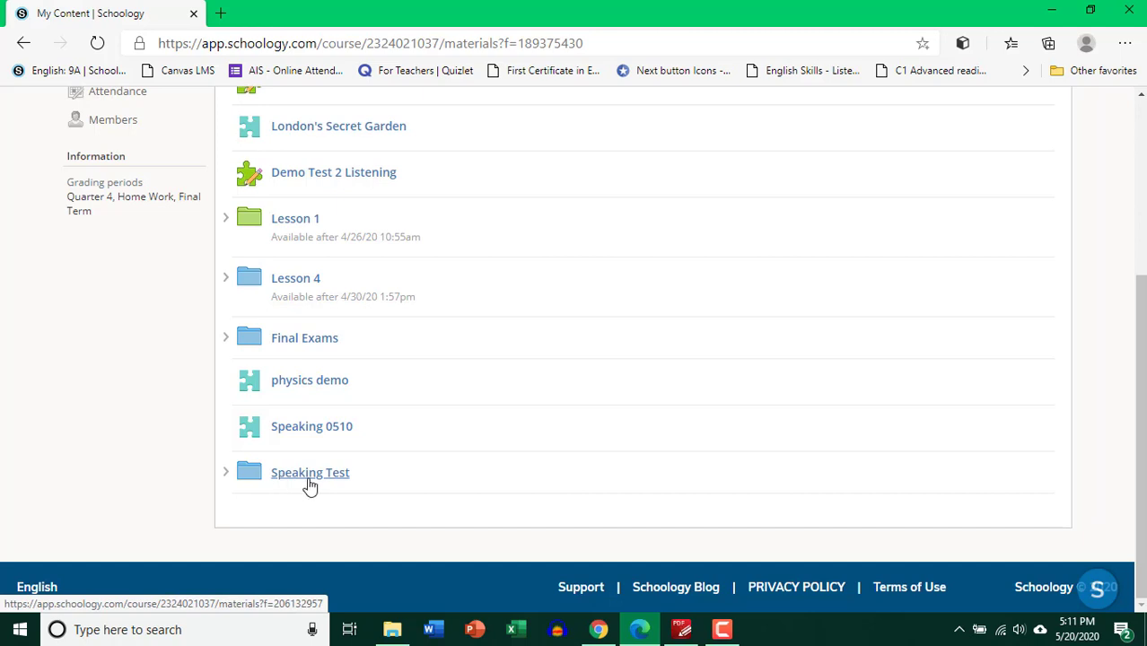
pyautogui.moveTo(300, 481)
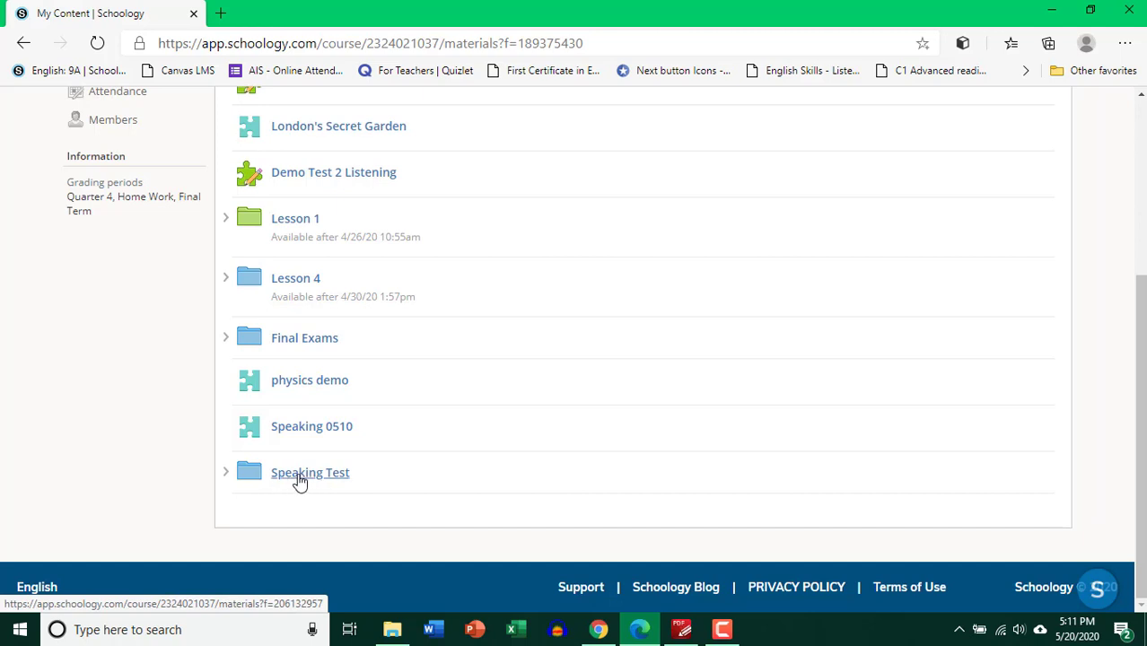
# Reach the Speaking Test assessment page, graded out of 30 with one attempt allowed
pyautogui.click(309, 473)
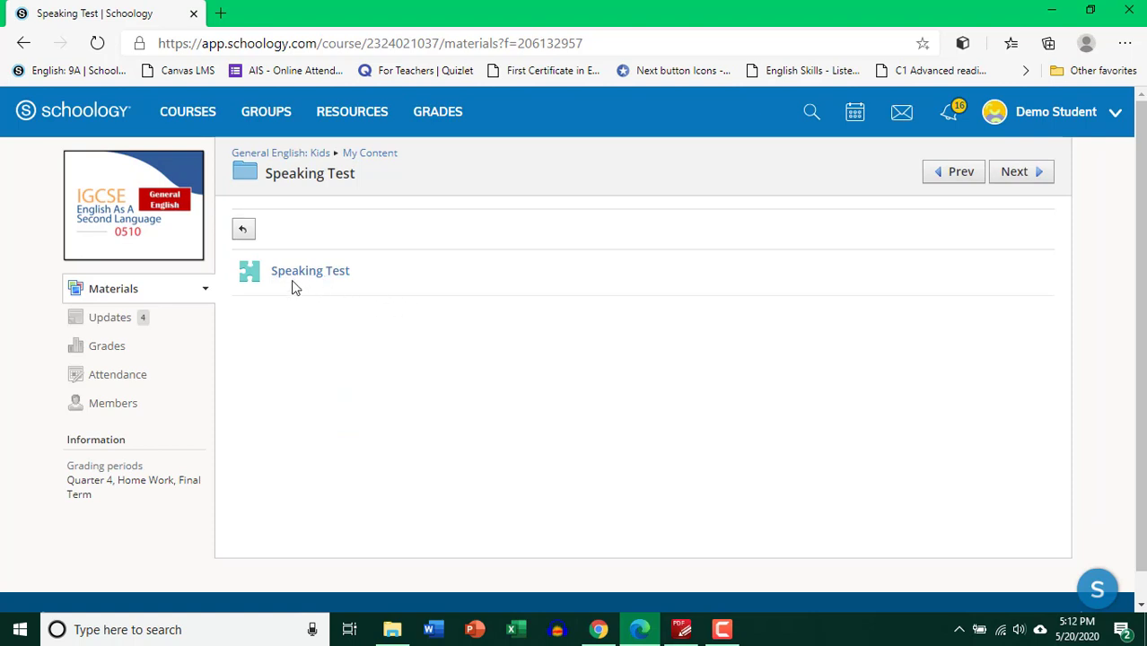
pyautogui.moveTo(315, 281)
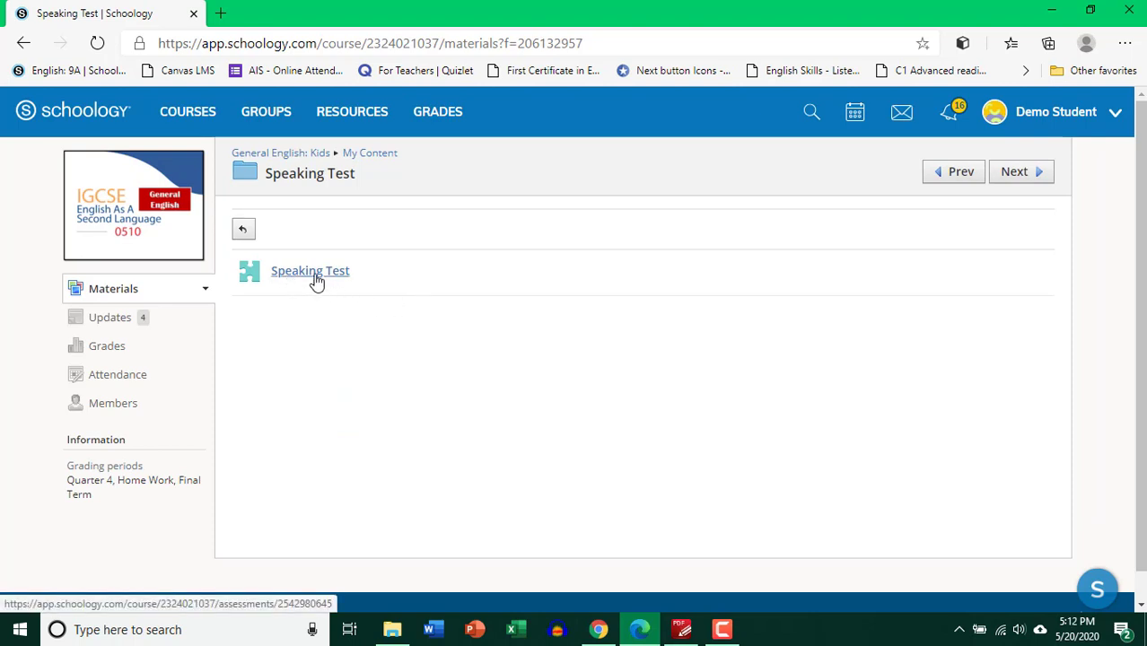
pyautogui.click(309, 269)
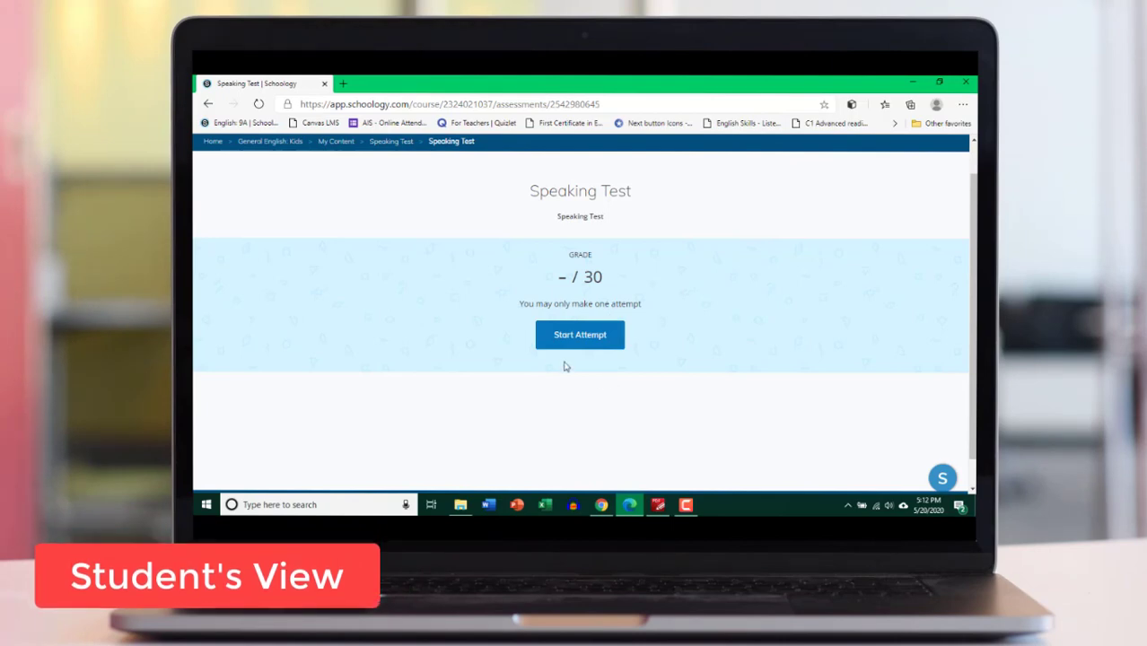
pyautogui.moveTo(580, 335)
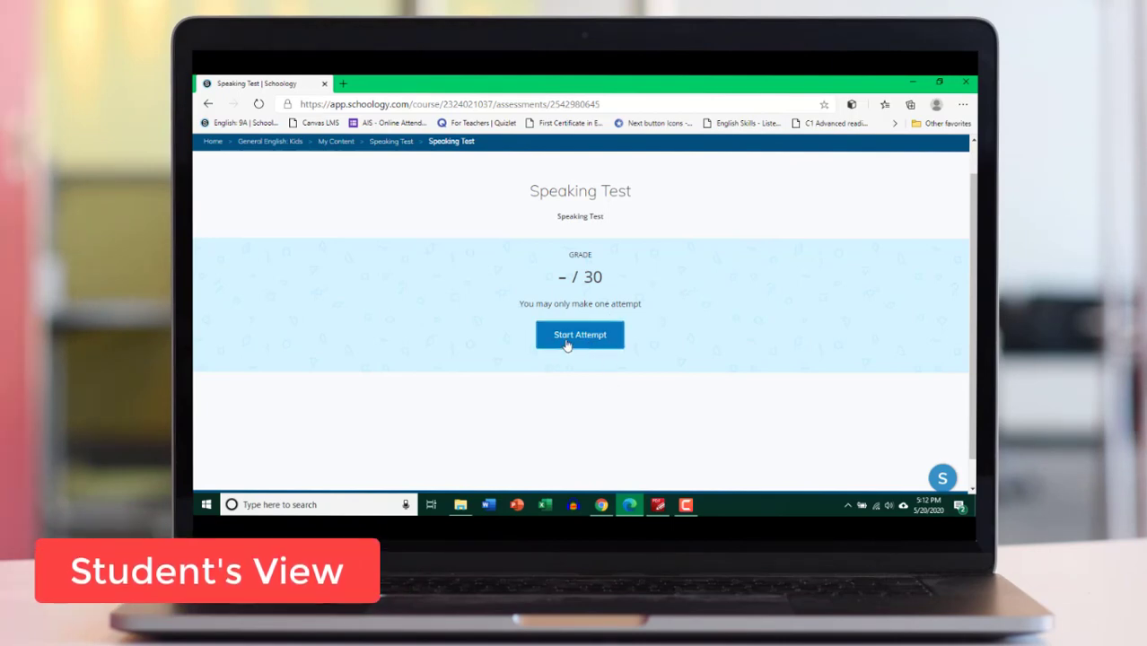
# Start the single allowed attempt and view the Keeping fit question in full screen
pyautogui.click(580, 336)
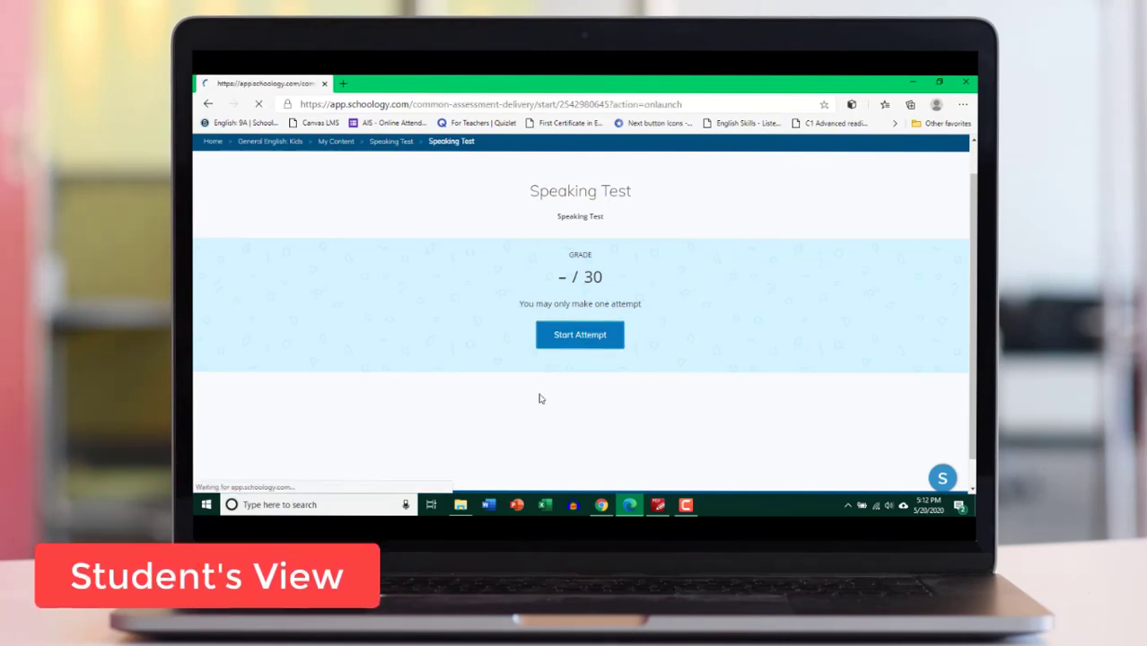
pyautogui.click(580, 336)
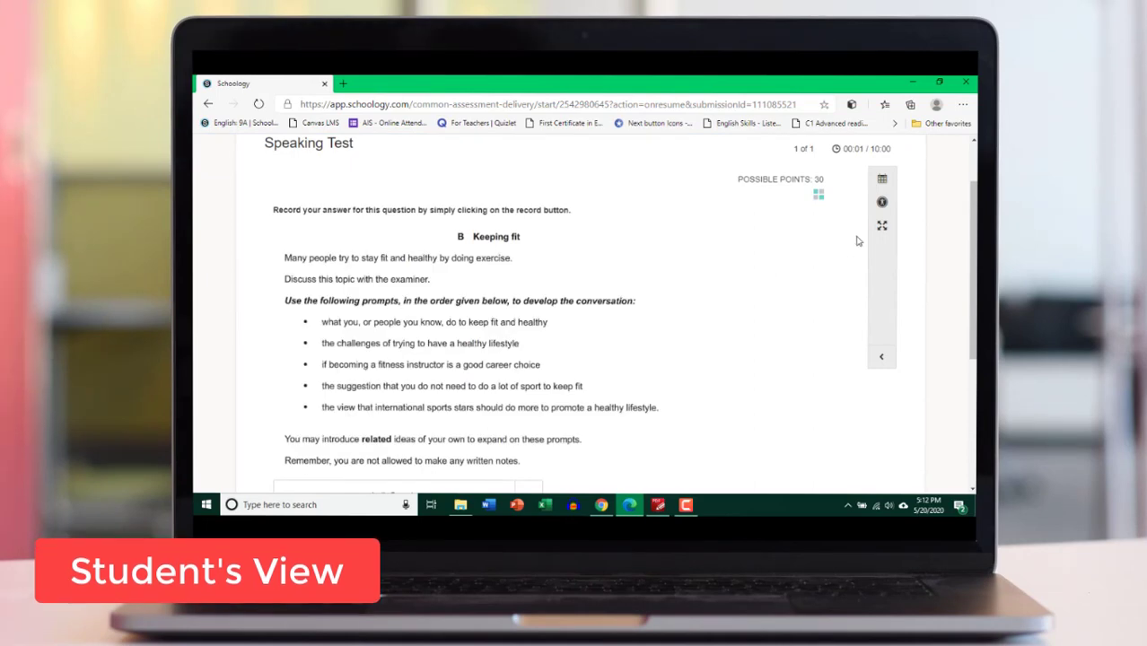
pyautogui.click(880, 227)
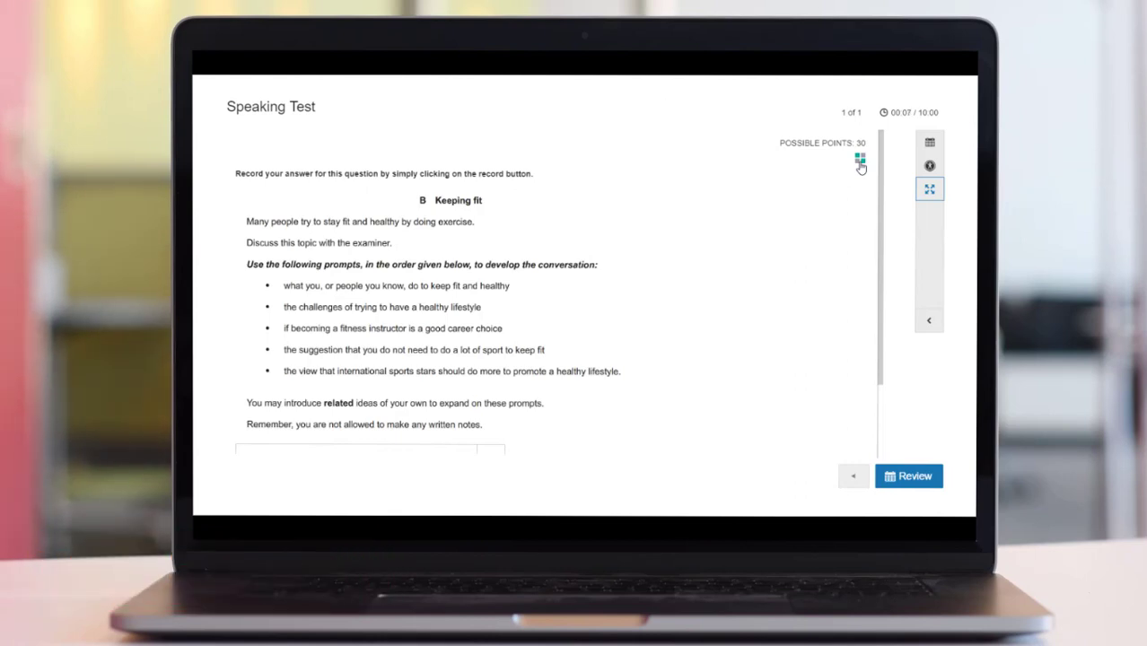
pyautogui.moveTo(826, 230)
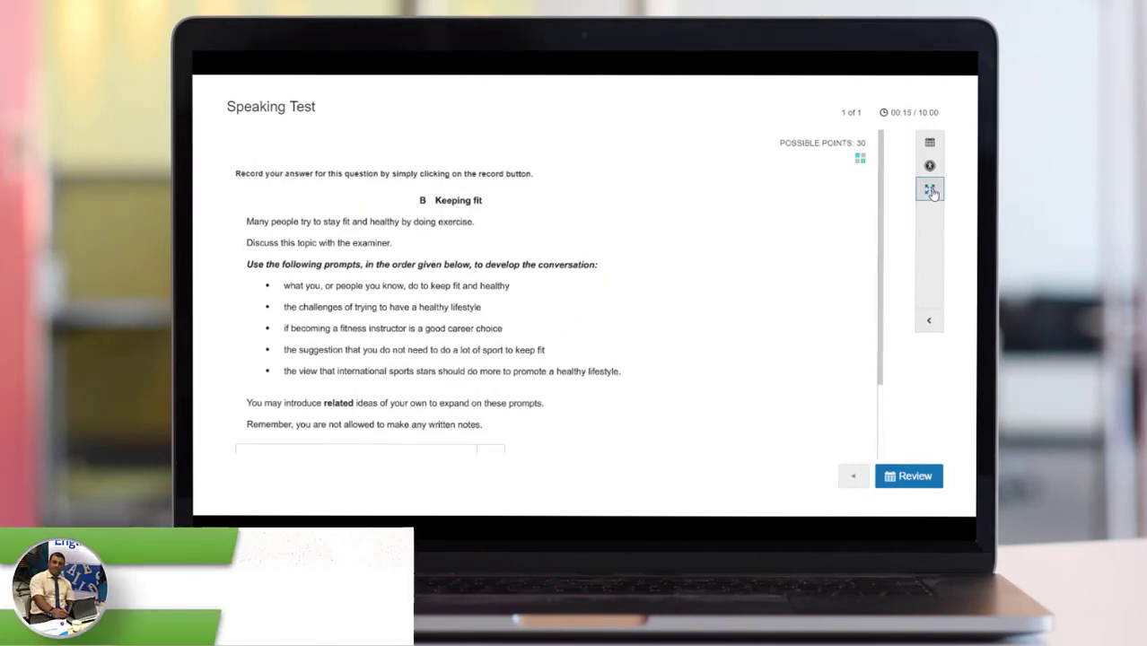
pyautogui.click(932, 191)
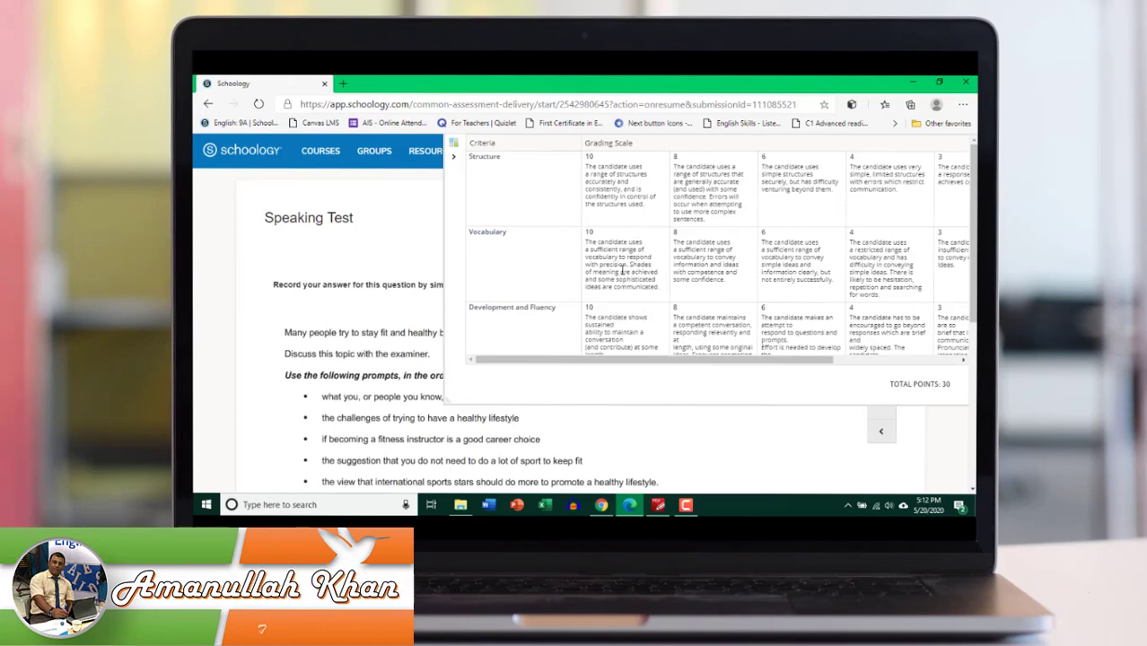
pyautogui.moveTo(515, 214)
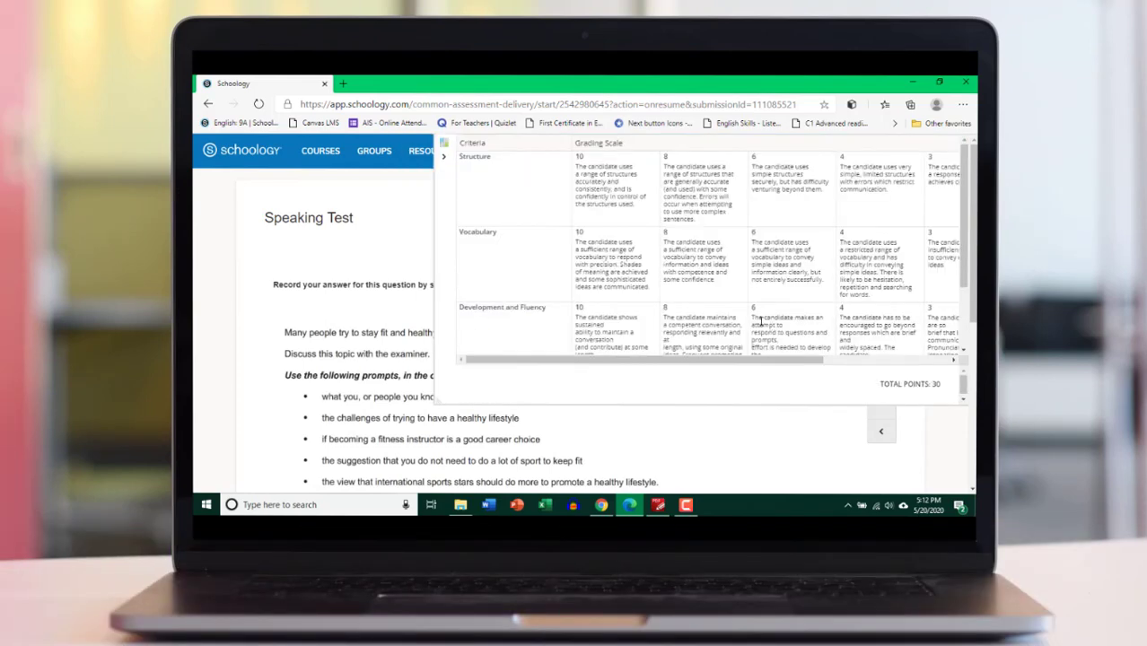
pyautogui.moveTo(526, 223)
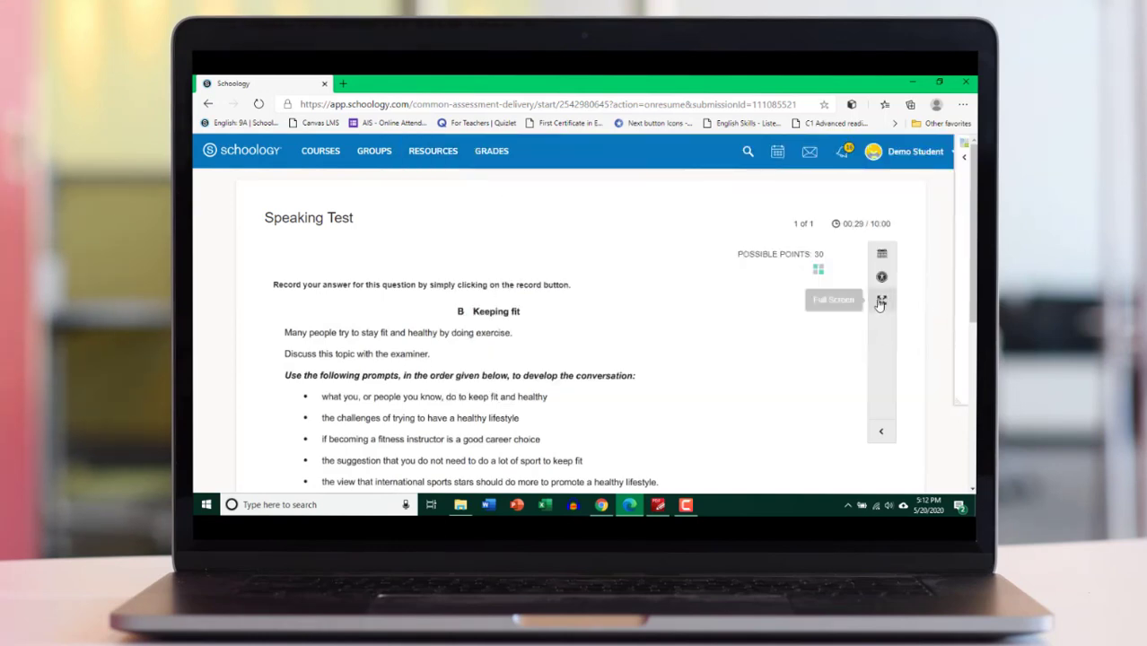
pyautogui.click(882, 301)
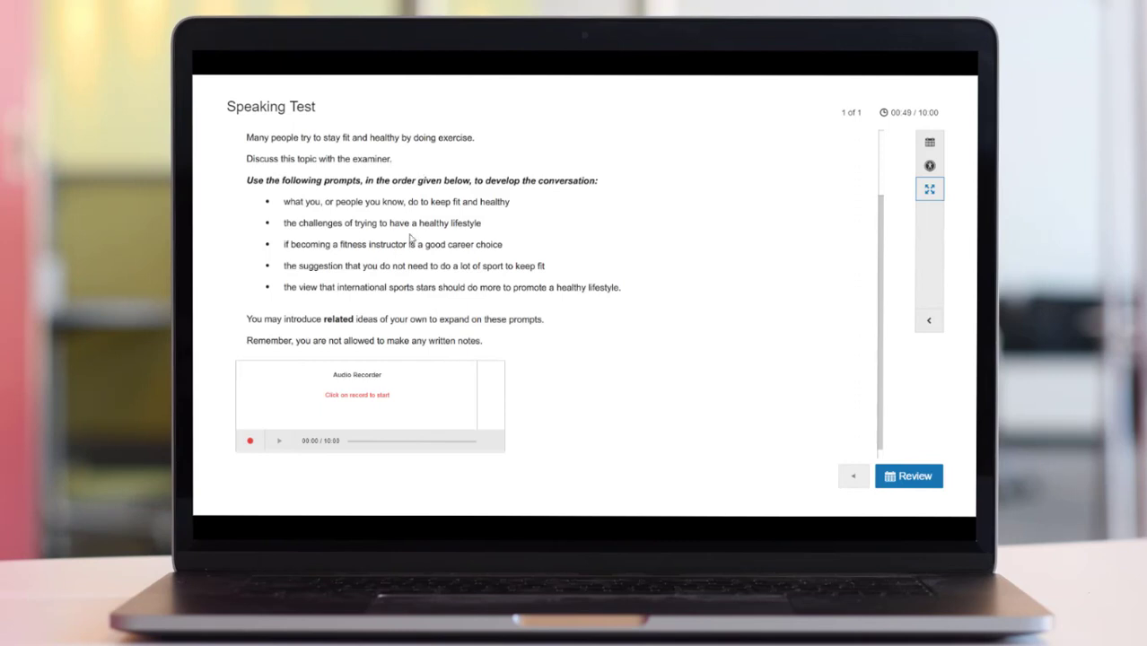
pyautogui.moveTo(514, 240)
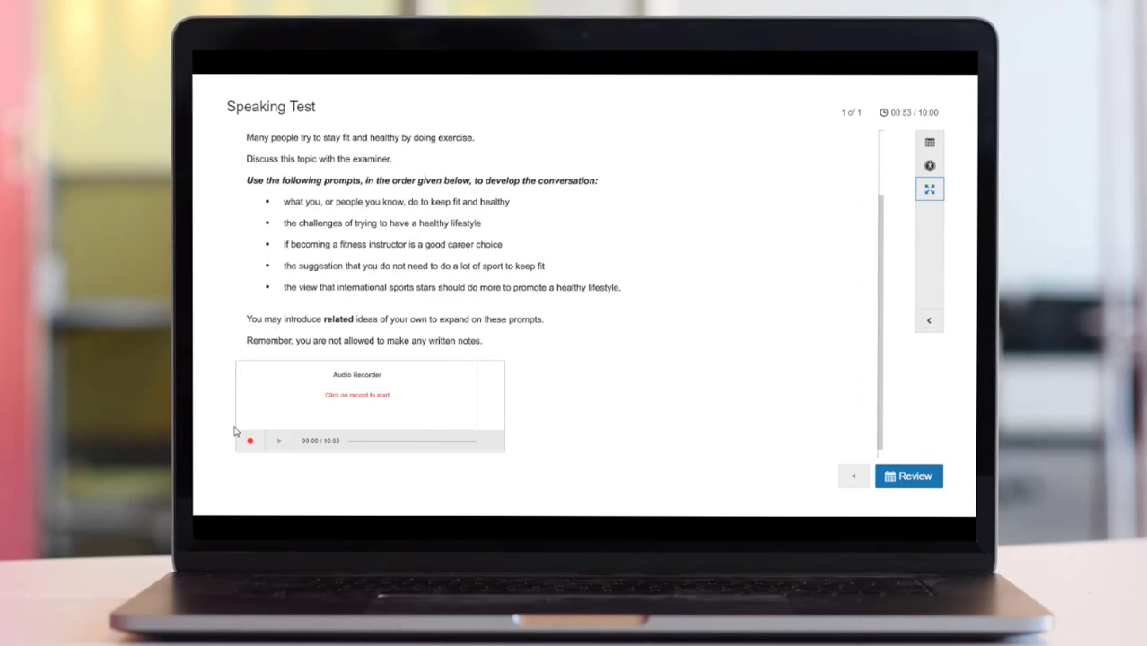
pyautogui.moveTo(251, 441)
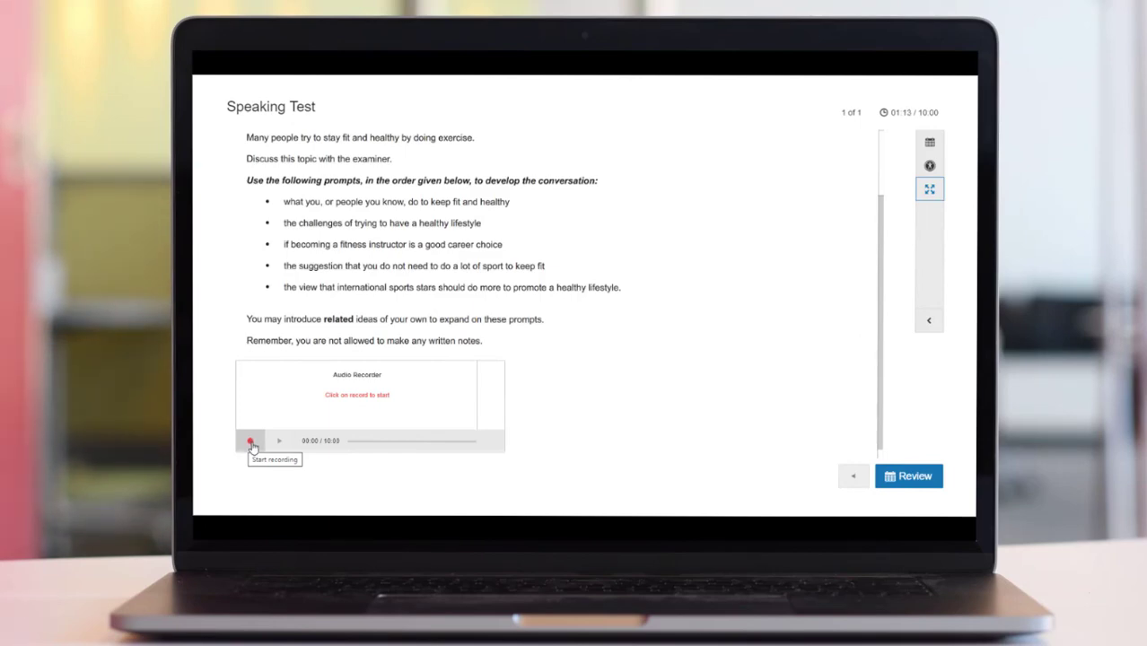
# Record a roughly 1:43 spoken answer in the Audio Recorder, play it back and keep it
pyautogui.click(250, 442)
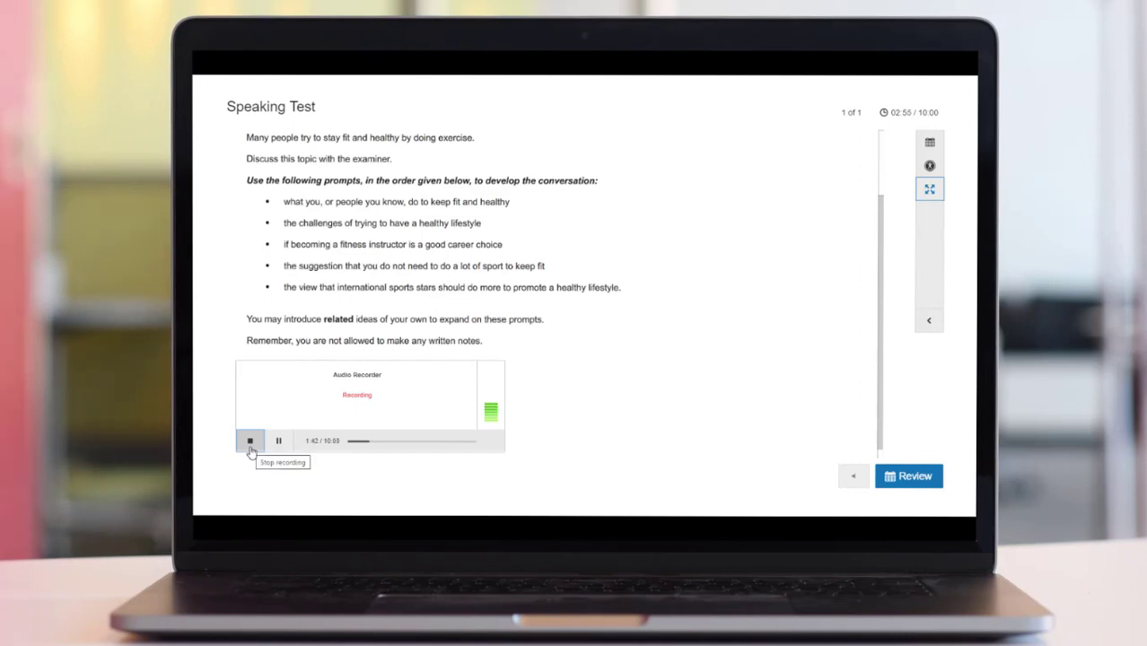
pyautogui.click(250, 441)
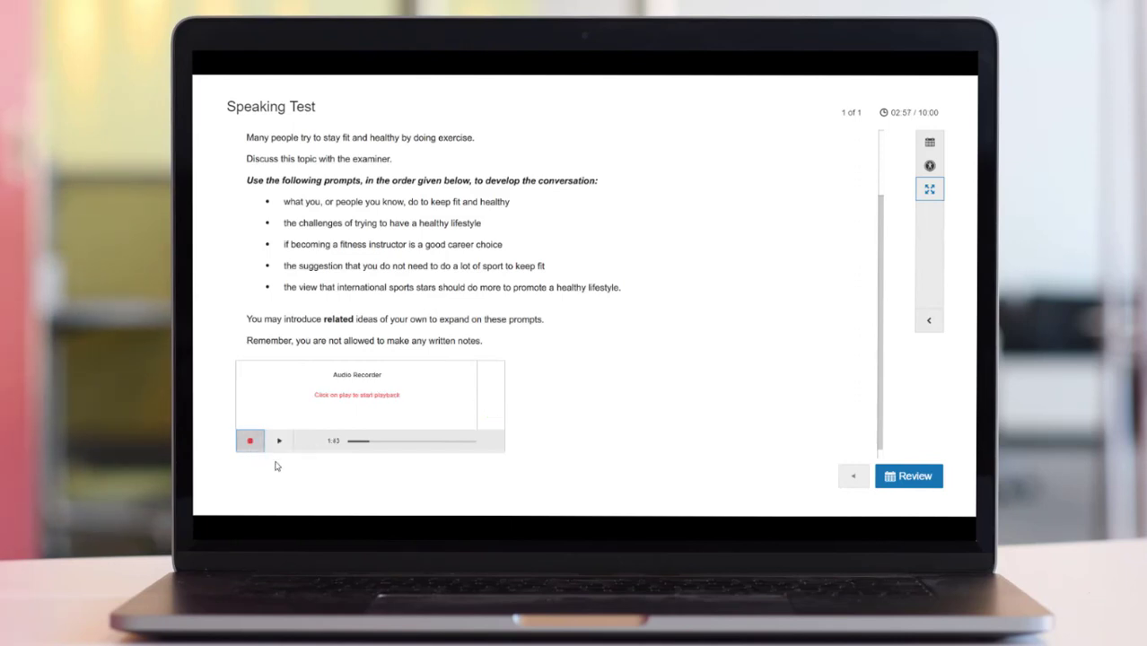
pyautogui.moveTo(280, 442)
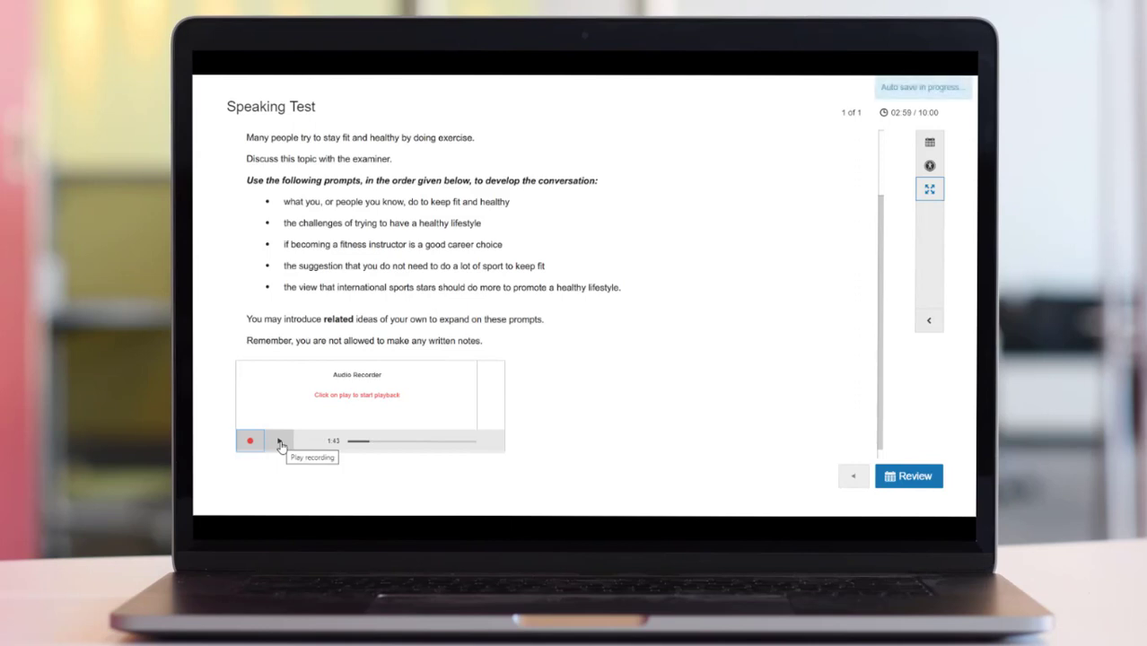
pyautogui.click(278, 441)
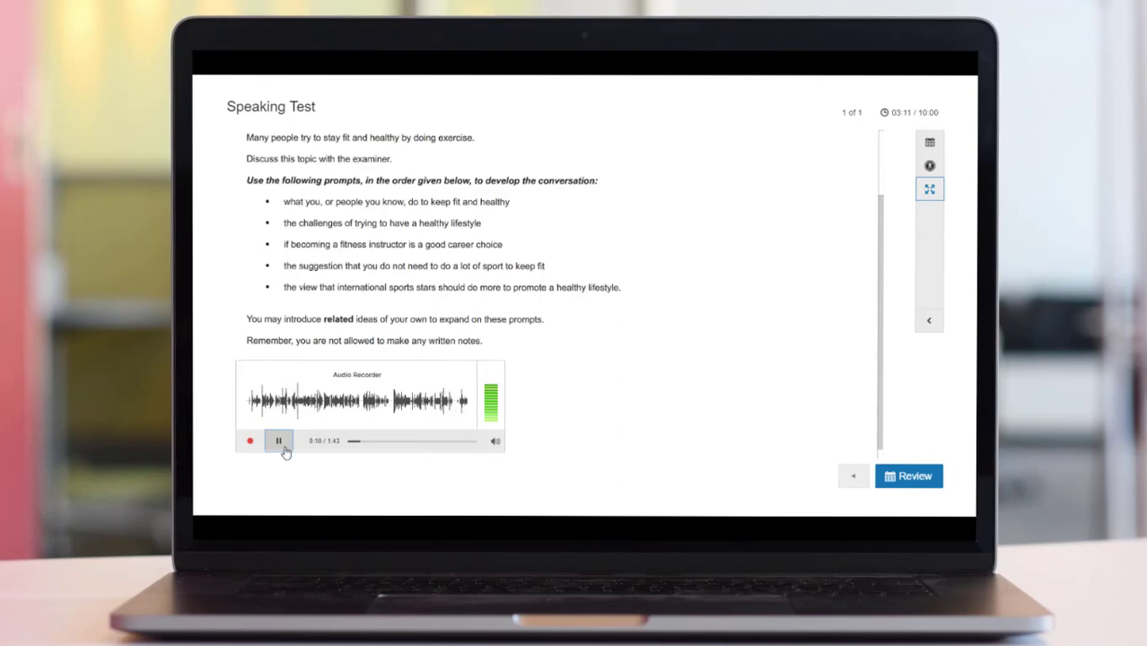
pyautogui.click(278, 441)
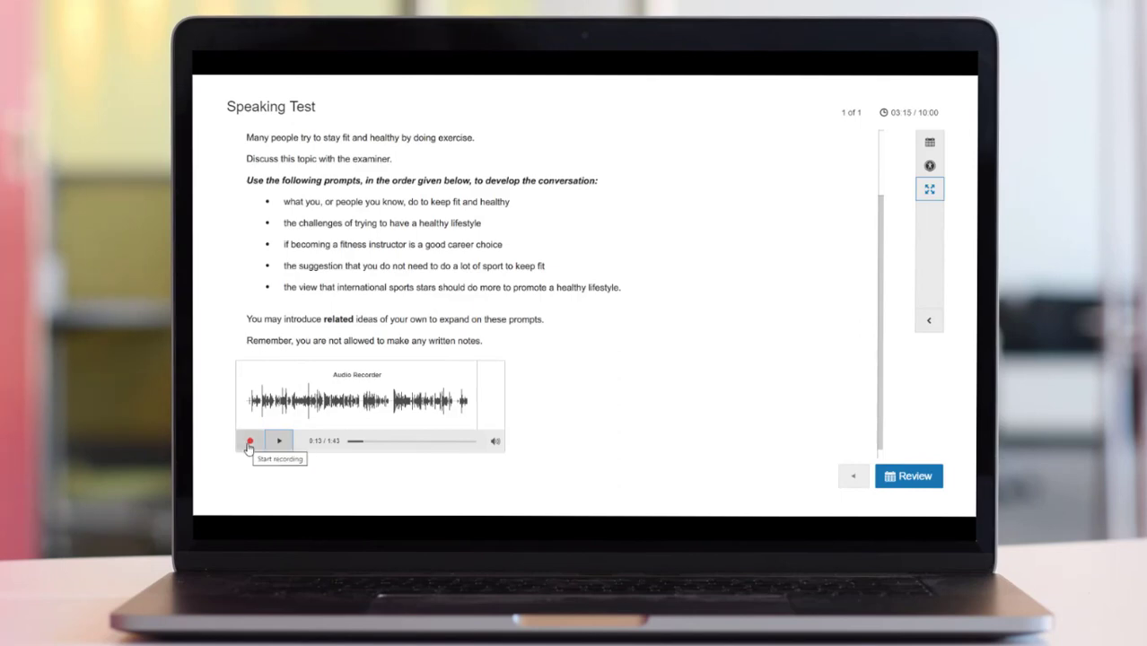
pyautogui.click(252, 442)
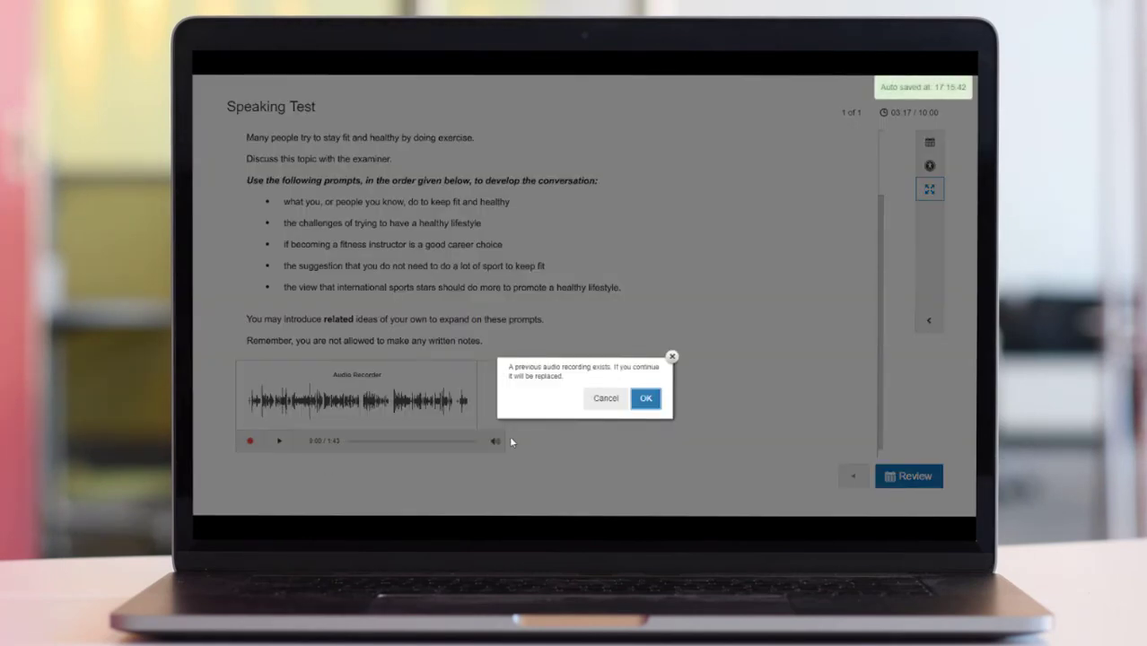
pyautogui.moveTo(542, 388)
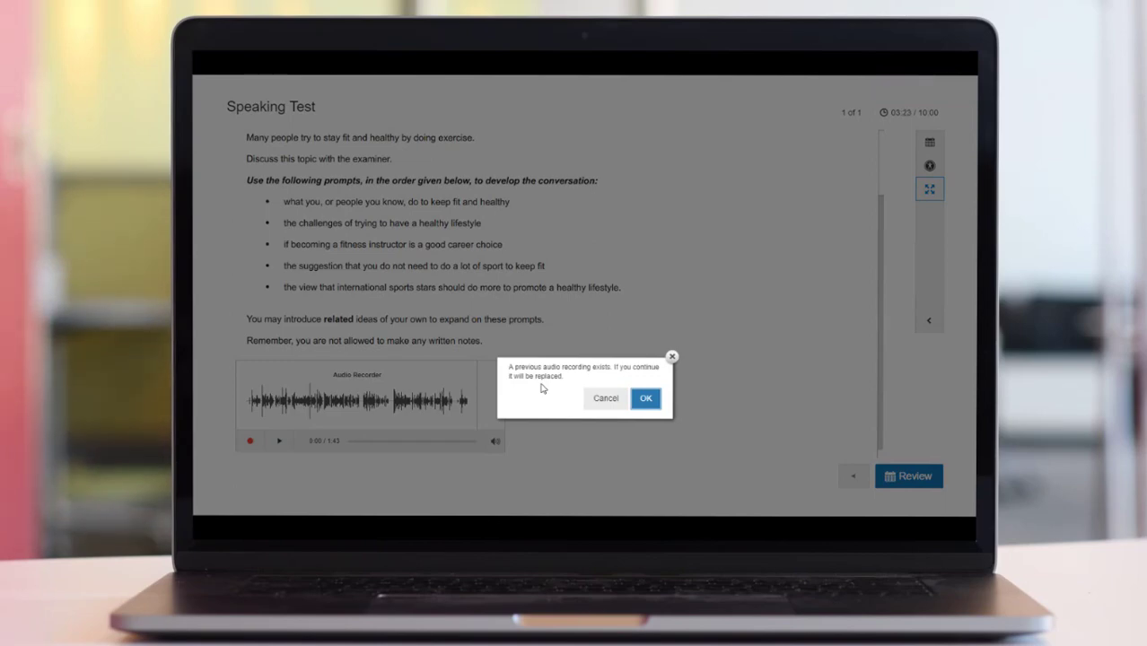
pyautogui.moveTo(614, 409)
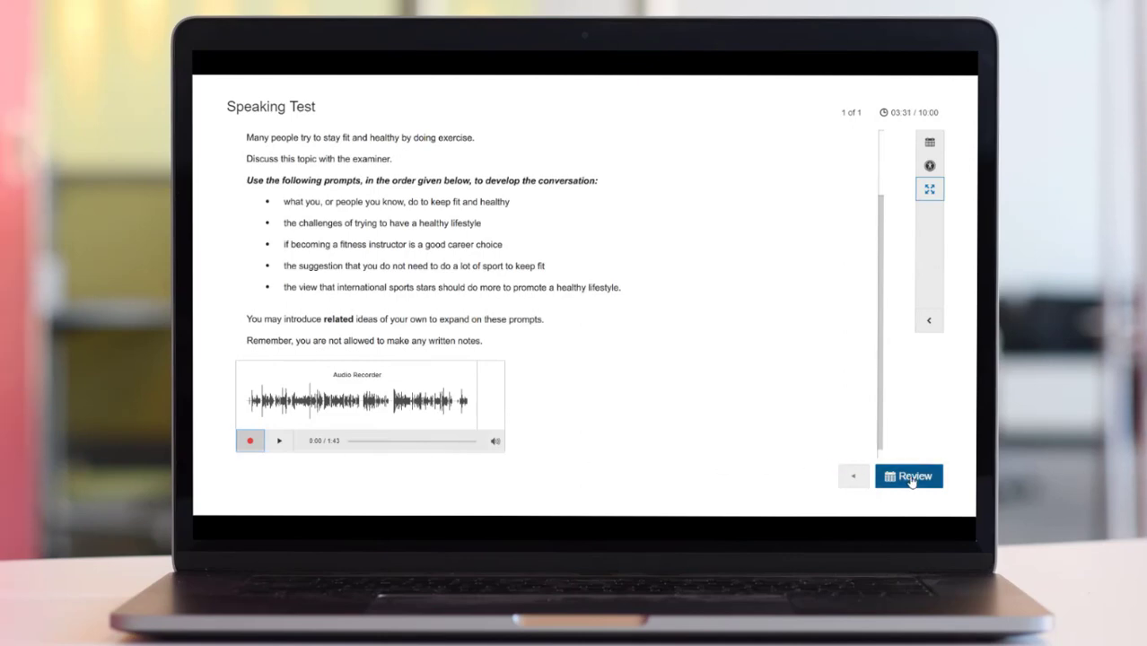
# Review the attempt, submit the test and confirm, leaving one attempt awaiting a grade
pyautogui.click(914, 474)
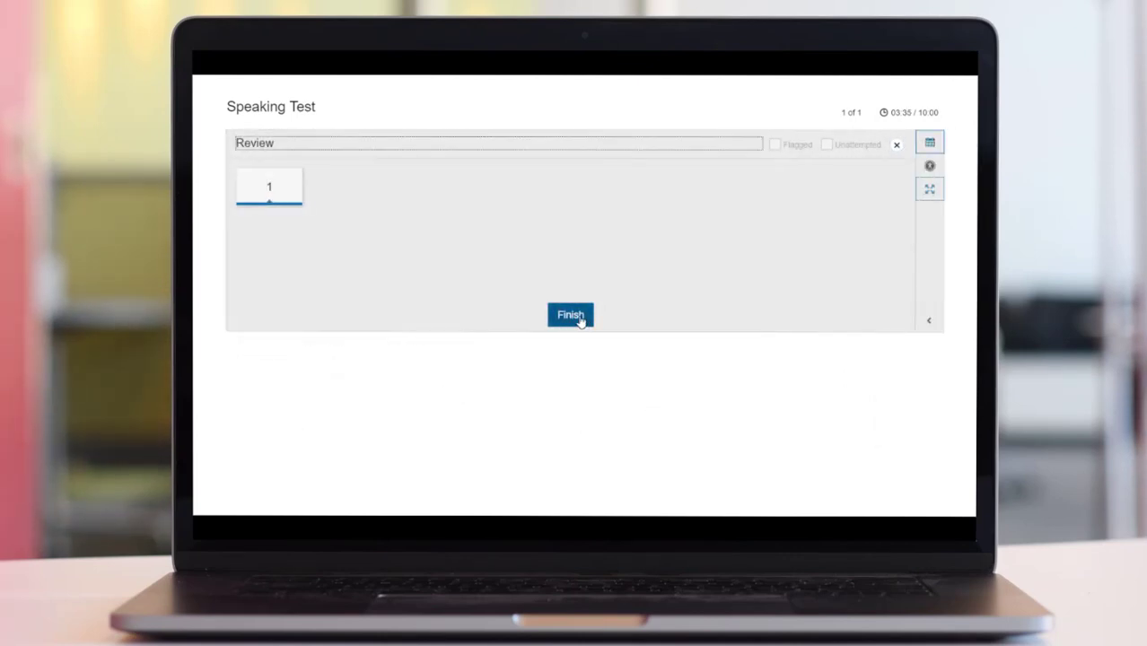
pyautogui.click(570, 316)
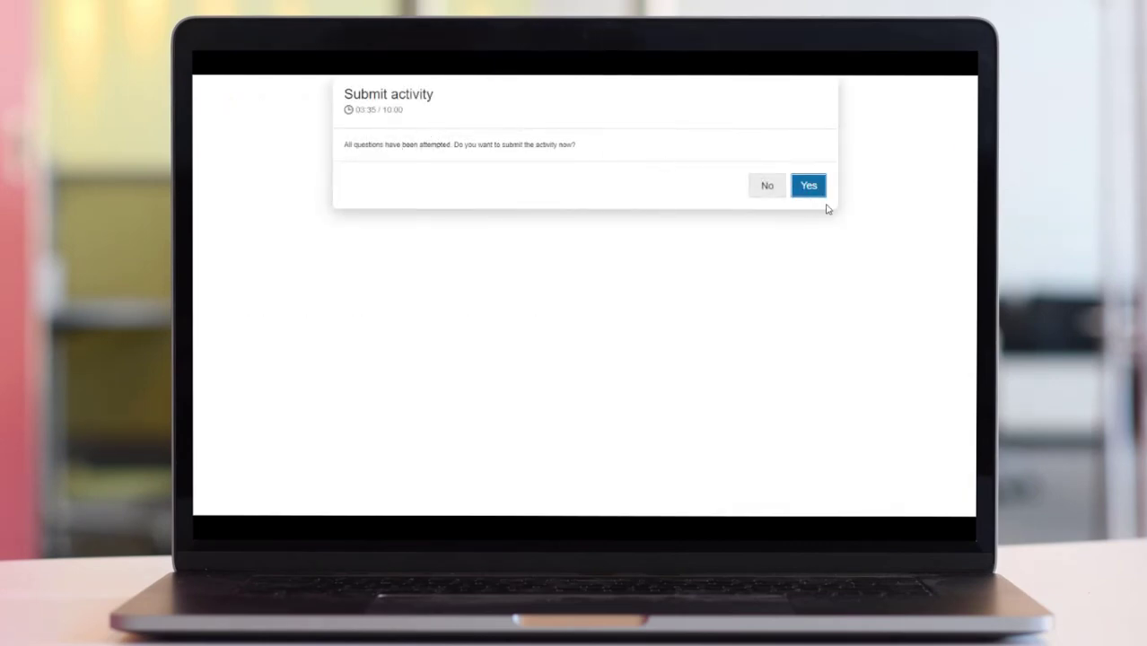
pyautogui.click(808, 185)
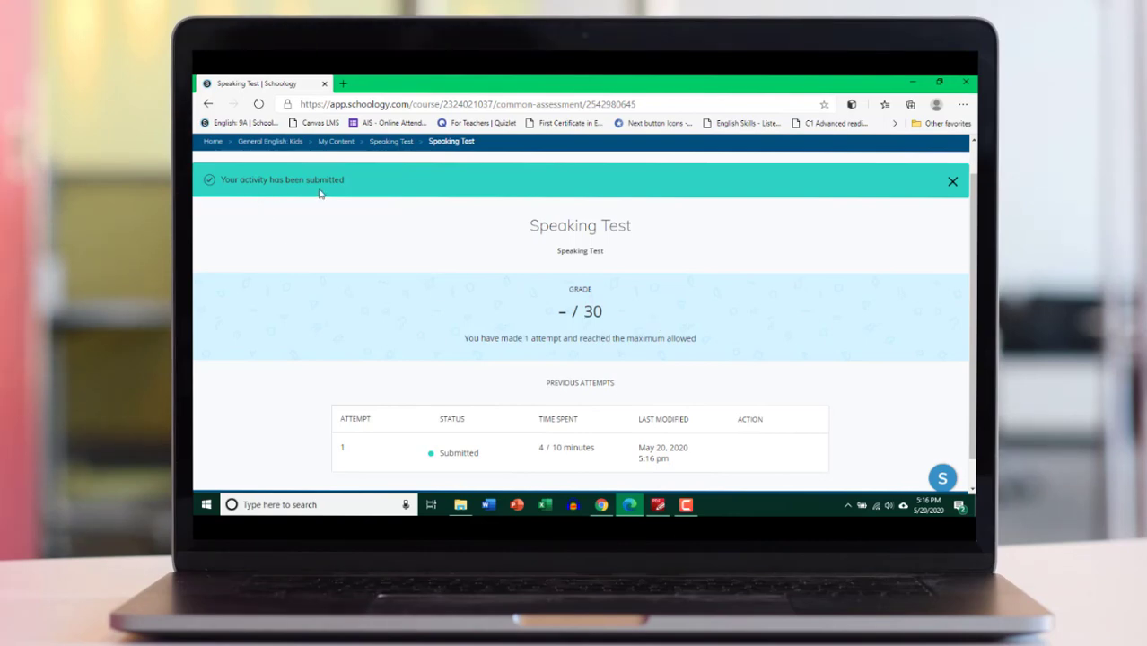
pyautogui.moveTo(338, 190)
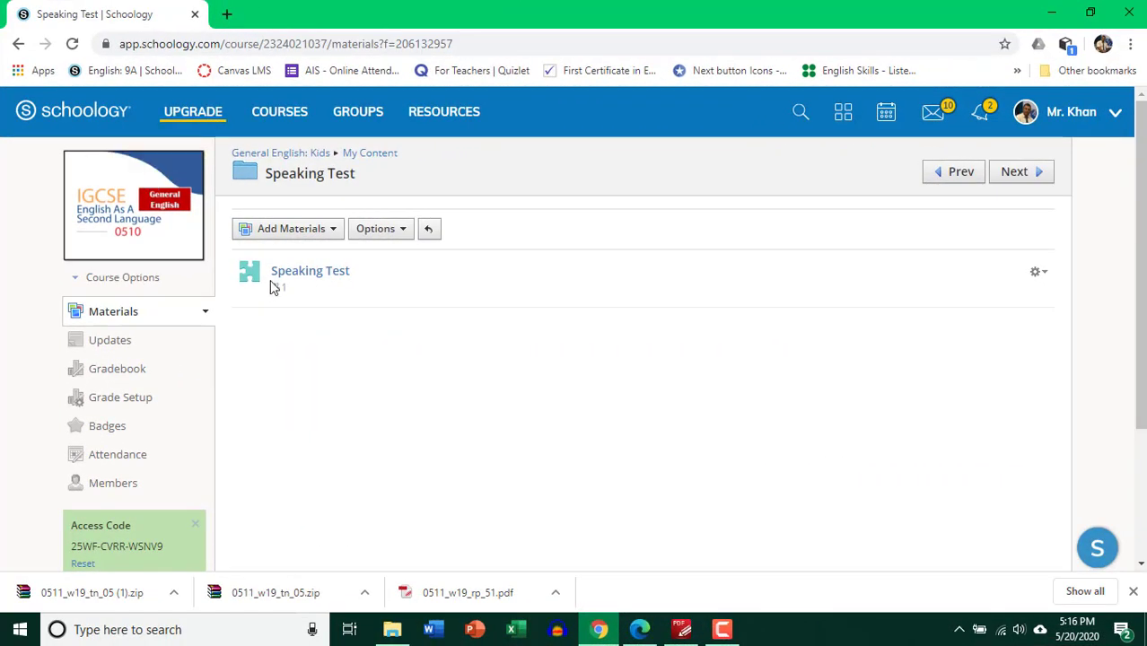
pyautogui.moveTo(339, 280)
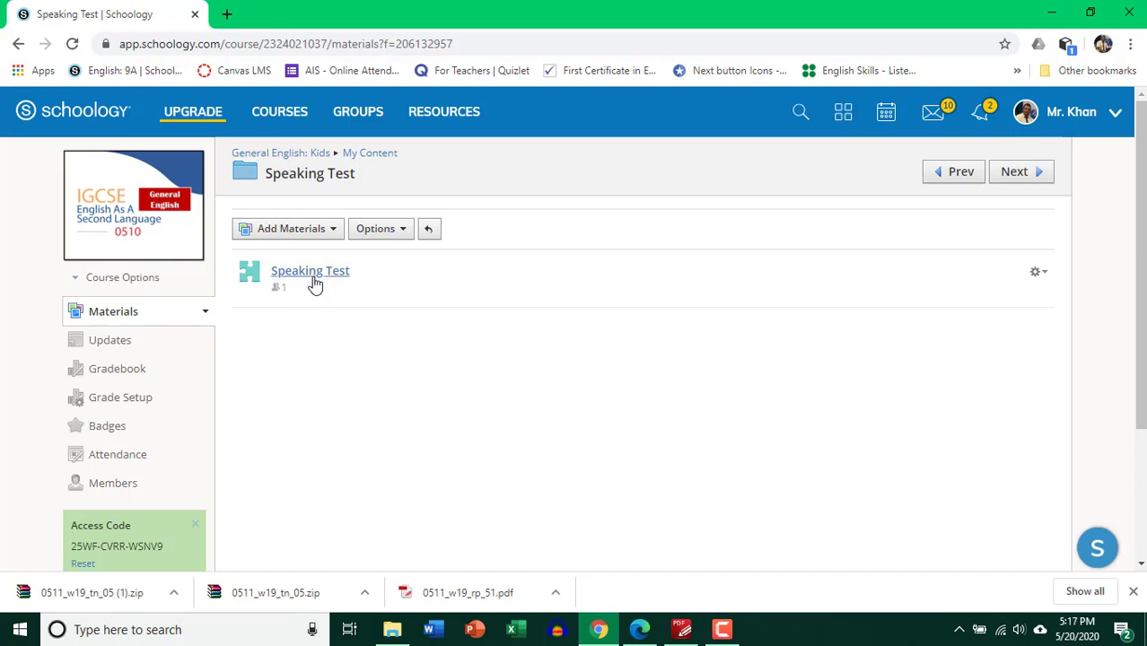
# Open the Speaking Test grading list and locate Demo Student's attempt marked Needs Grading
pyautogui.click(309, 270)
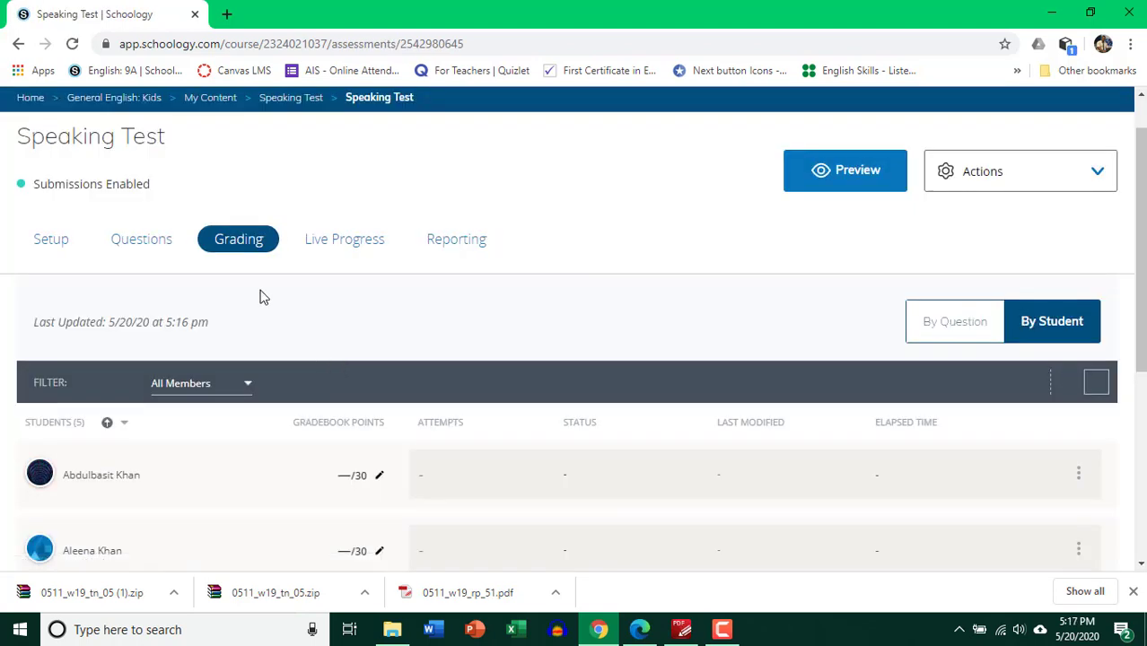
pyautogui.scroll(-3)
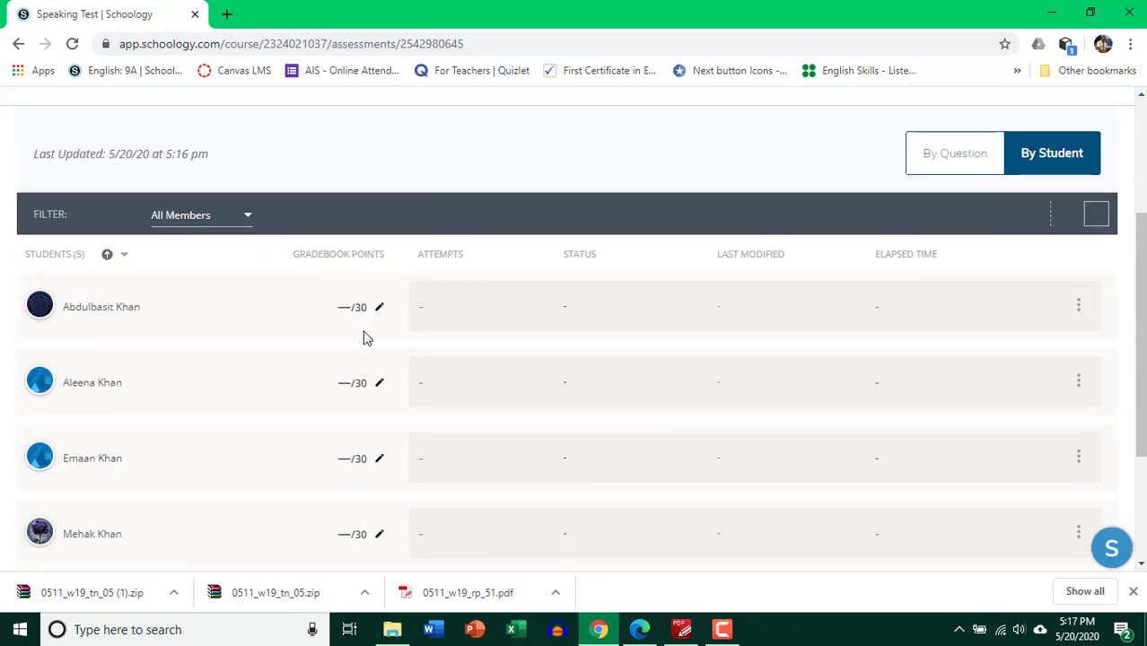
pyautogui.scroll(-3)
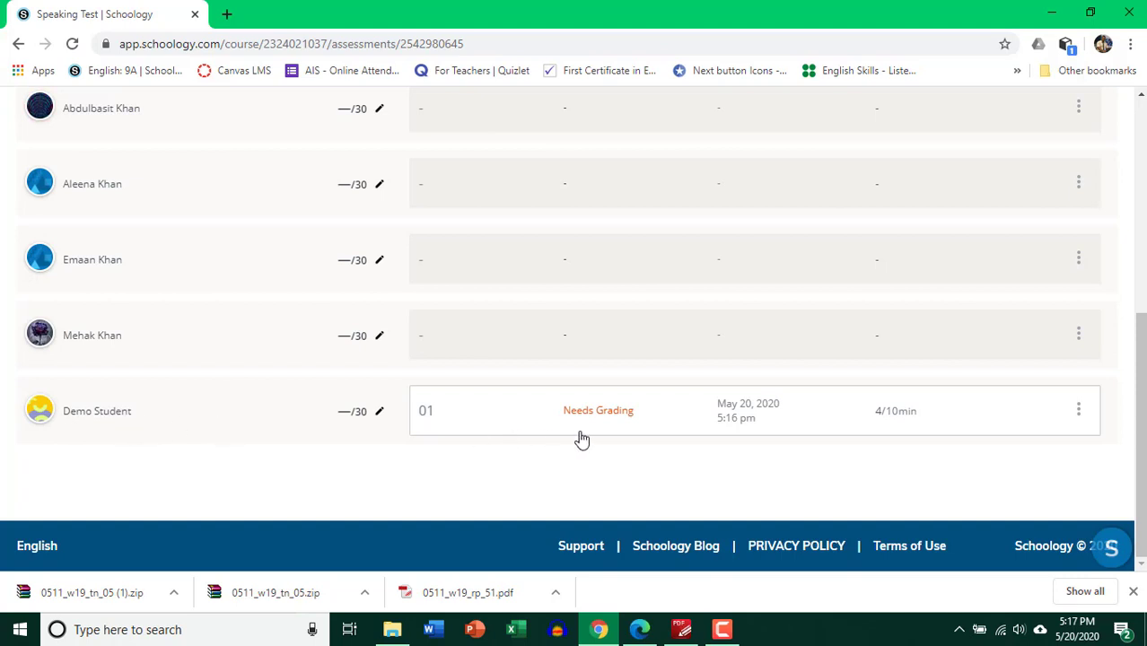
pyautogui.moveTo(610, 431)
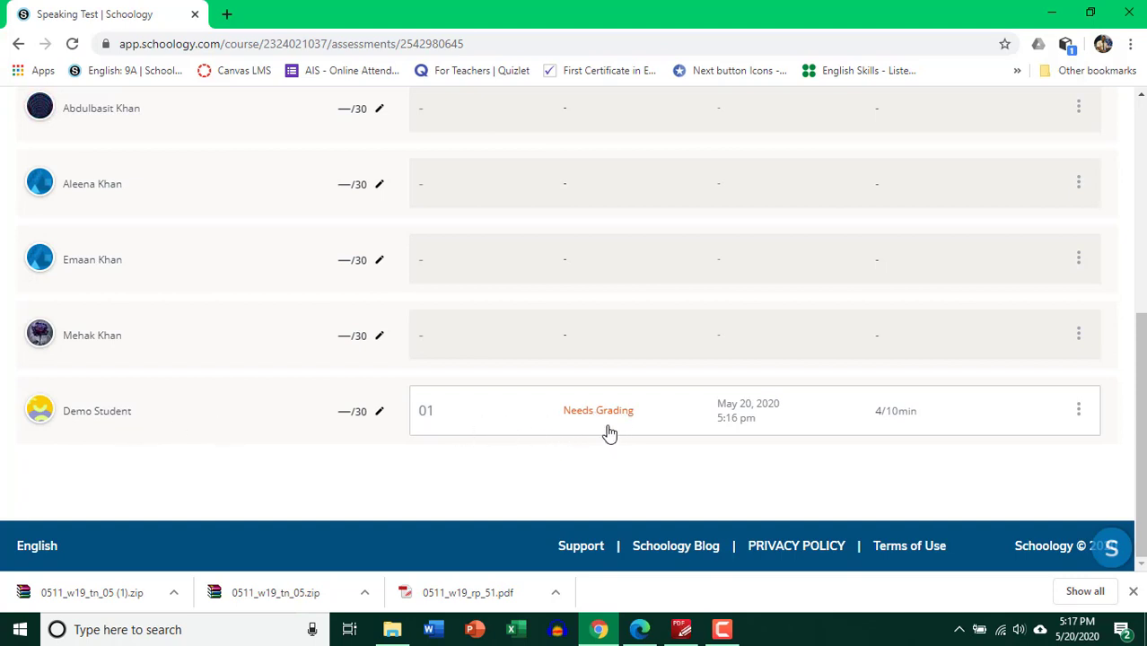
pyautogui.moveTo(571, 426)
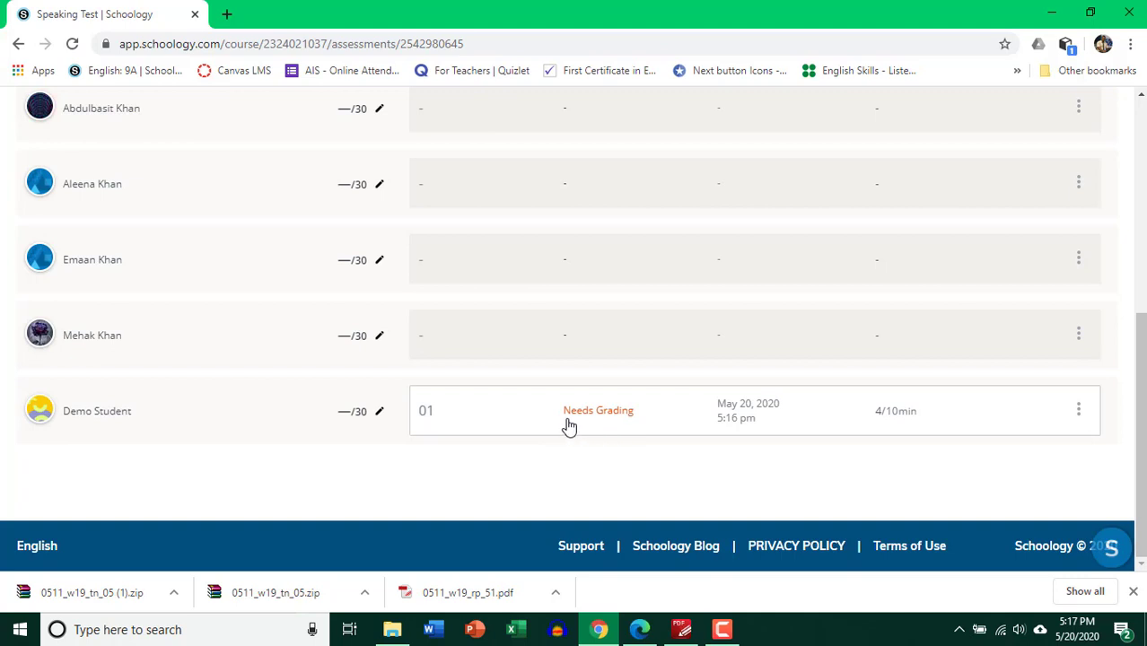
pyautogui.moveTo(587, 420)
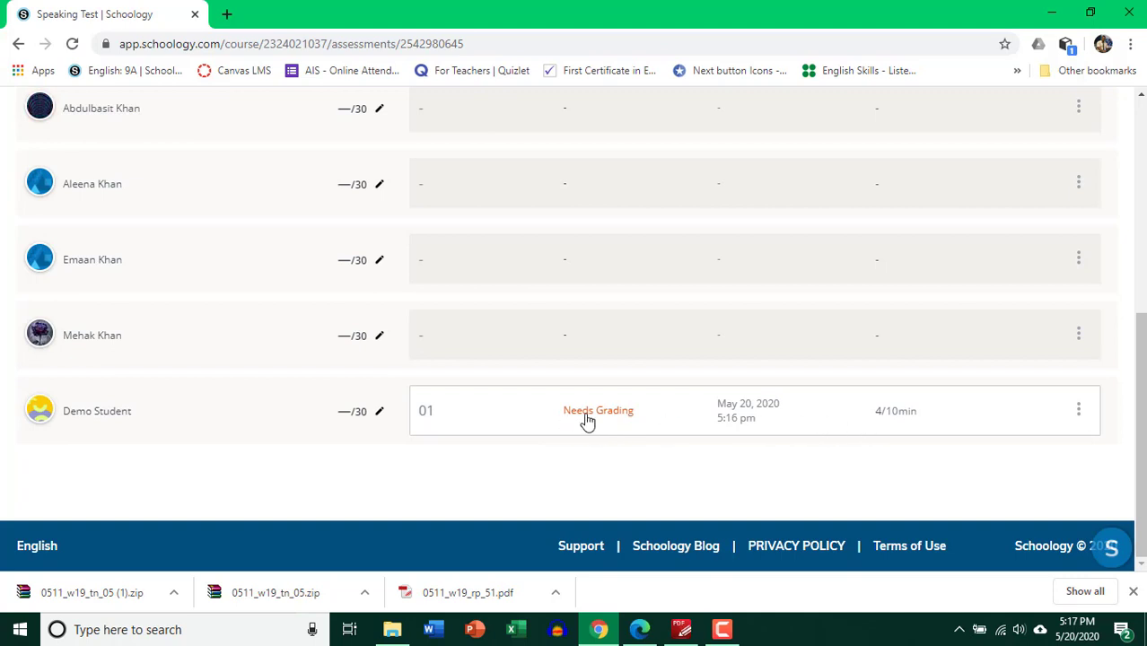
# Open Demo Student's submission and play the 1:43 recorded Keeping fit answer
pyautogui.click(597, 410)
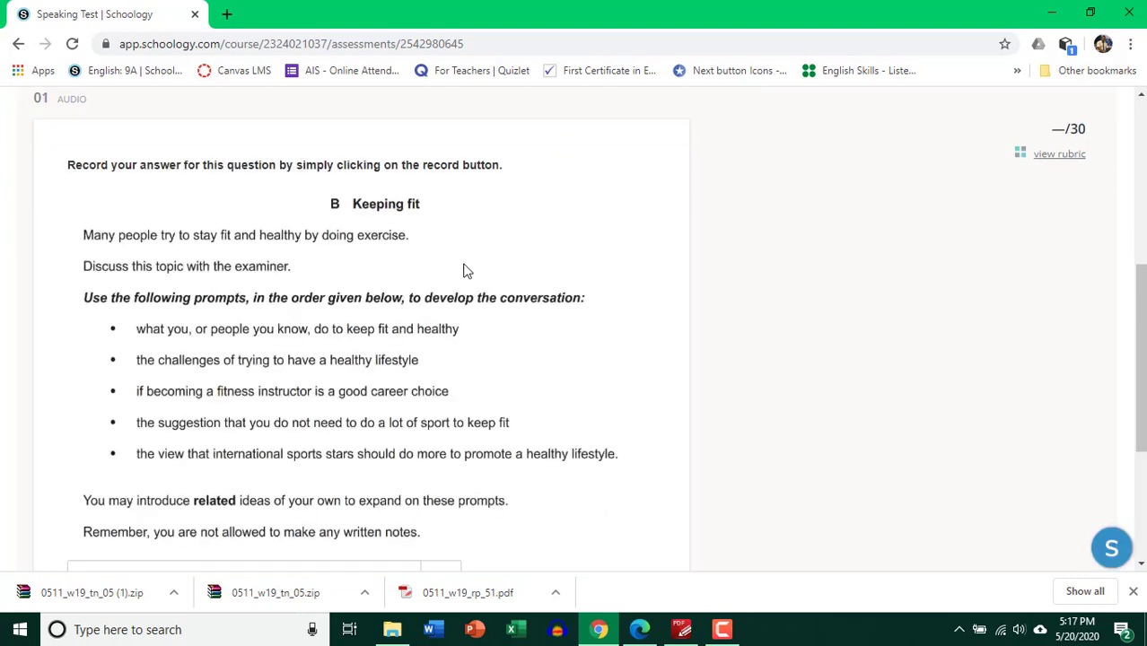
pyautogui.scroll(-3)
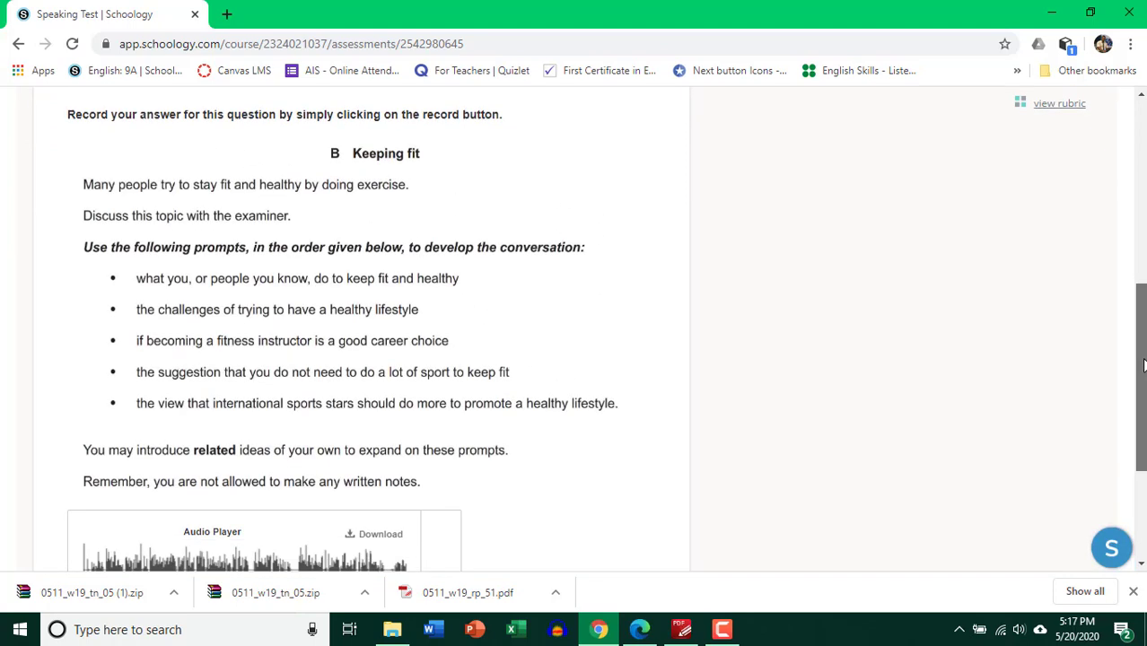
pyautogui.scroll(-3)
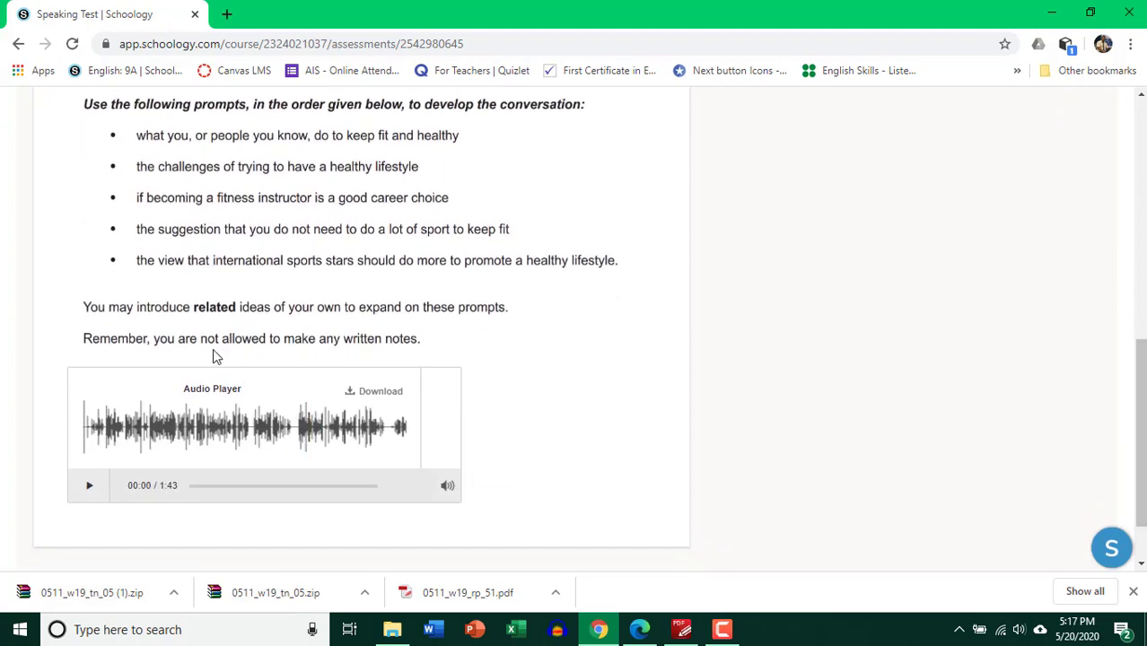
pyautogui.moveTo(344, 424)
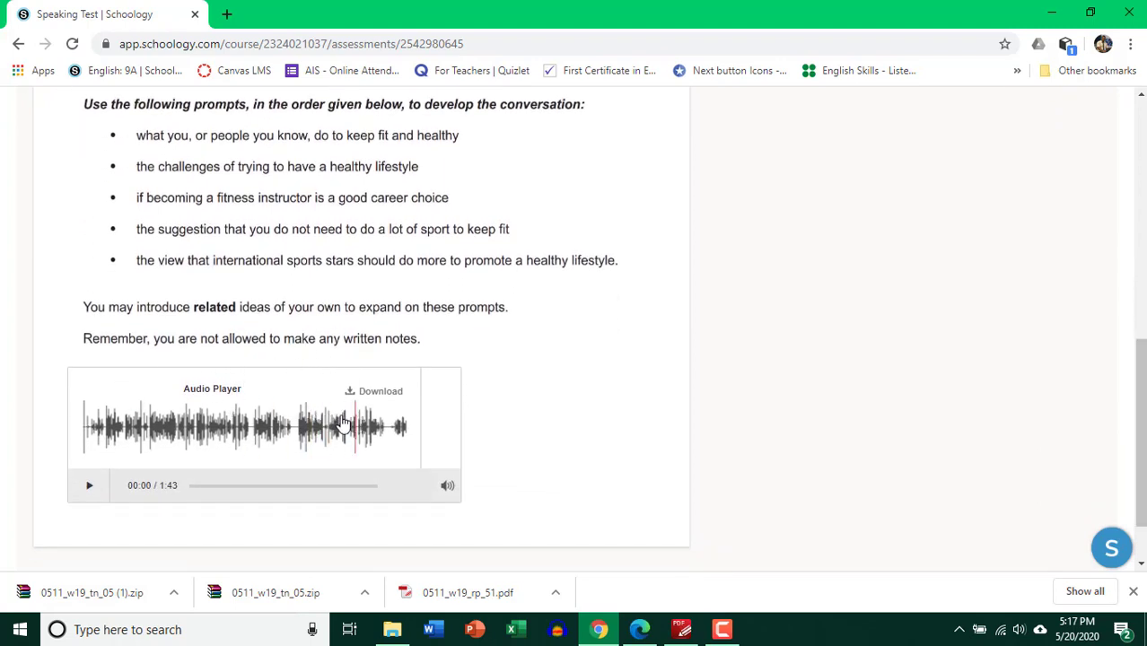
pyautogui.moveTo(386, 402)
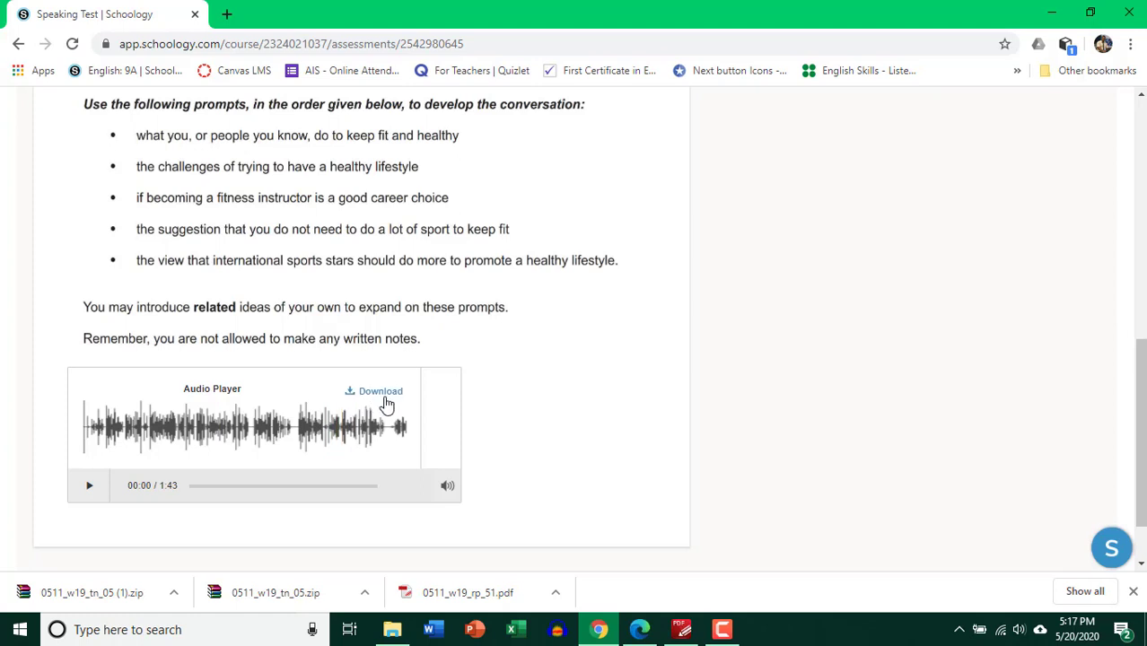
pyautogui.moveTo(364, 402)
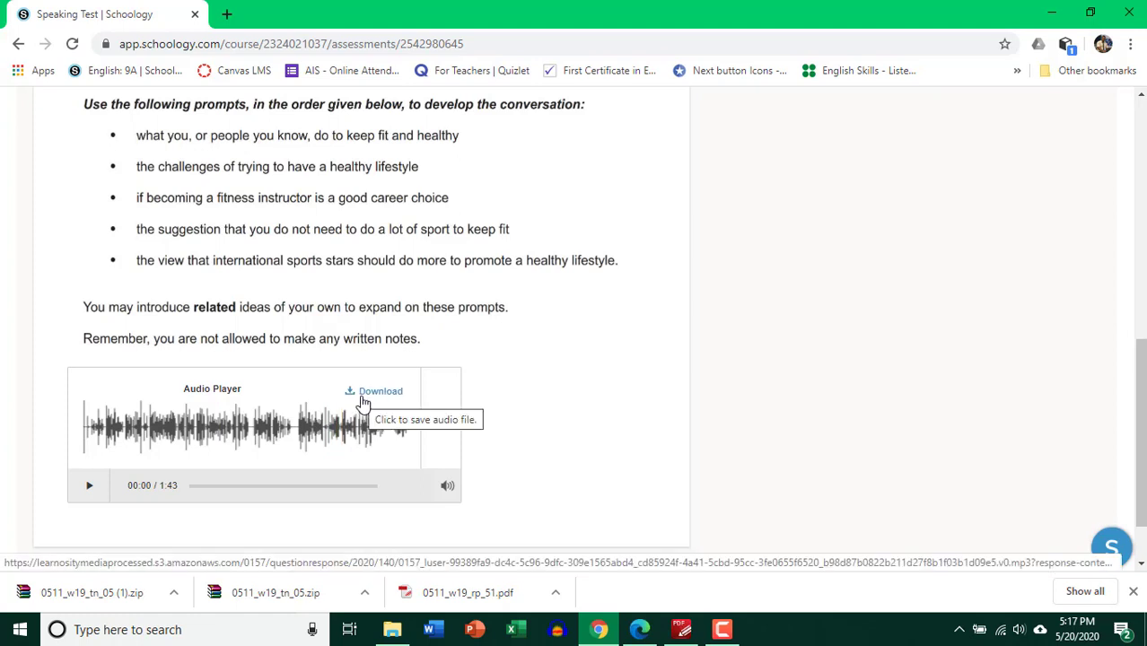
pyautogui.moveTo(88, 495)
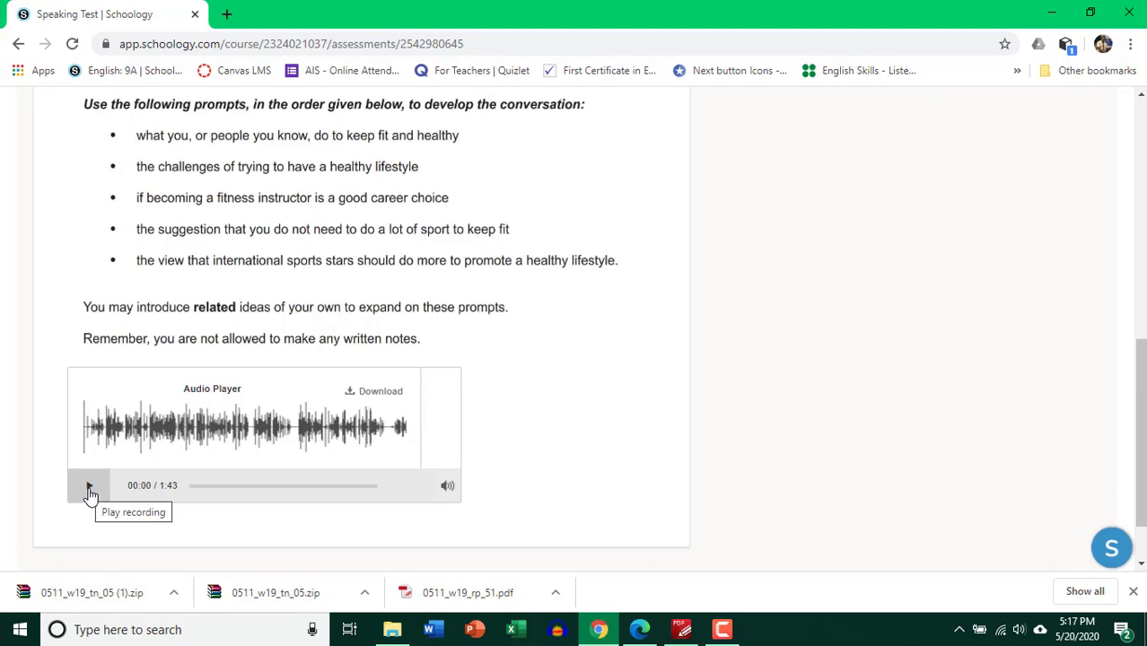
pyautogui.click(88, 485)
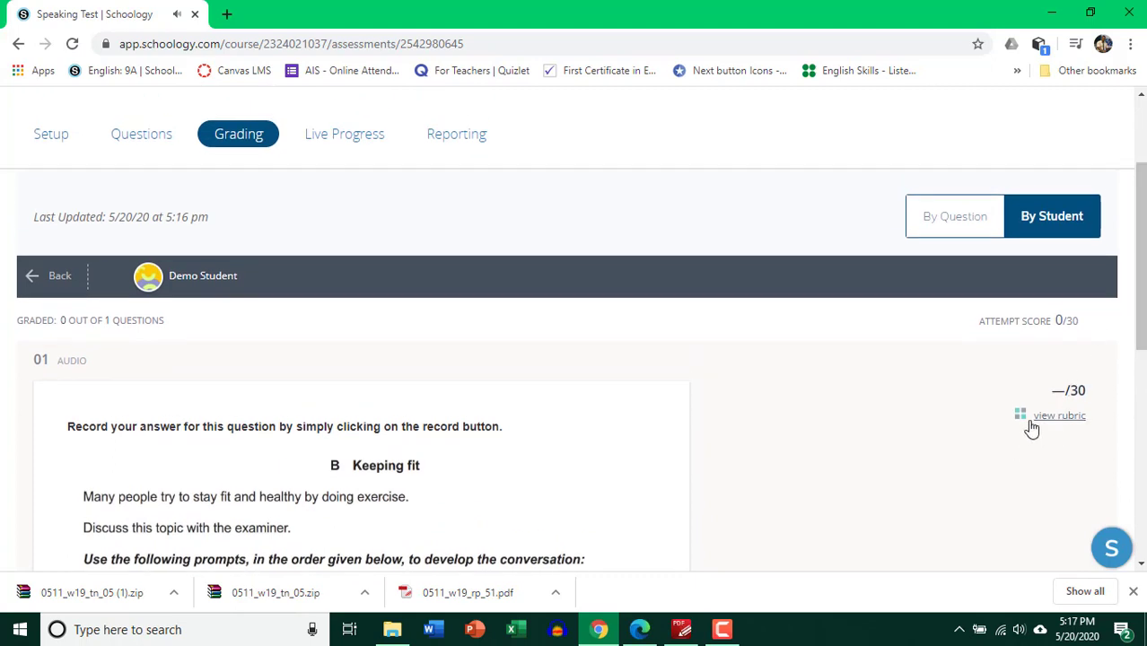
# Score the rubric Structure 8, Vocabulary 10, Development and Fluency 8 and save 26/30
pyautogui.click(1059, 416)
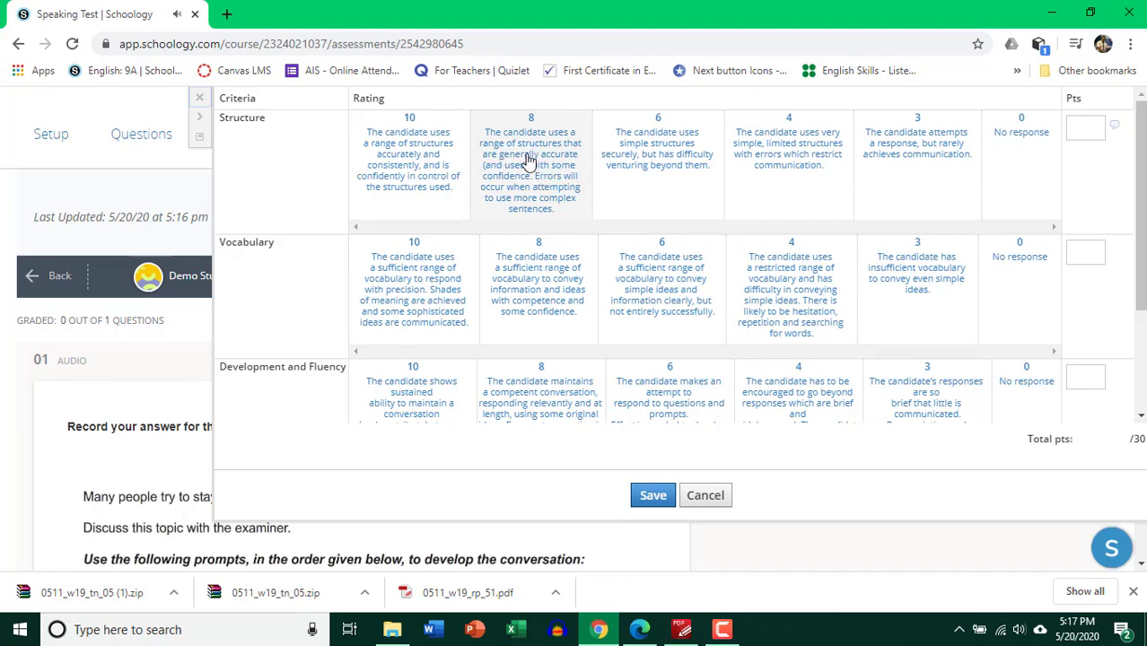
pyautogui.moveTo(536, 180)
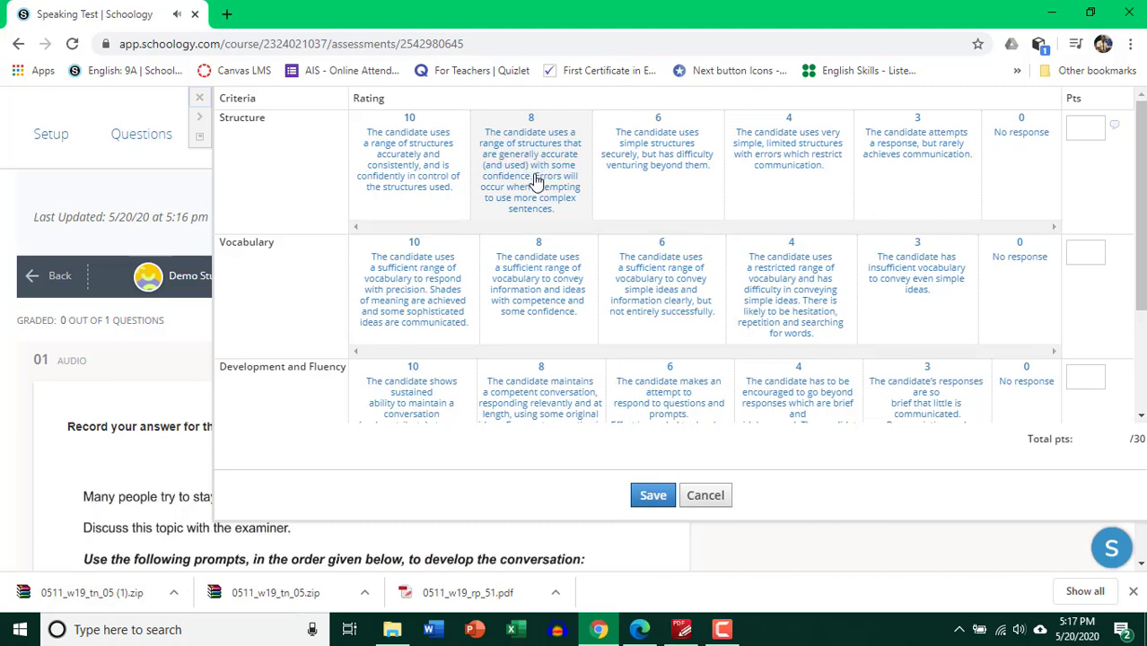
pyautogui.click(539, 170)
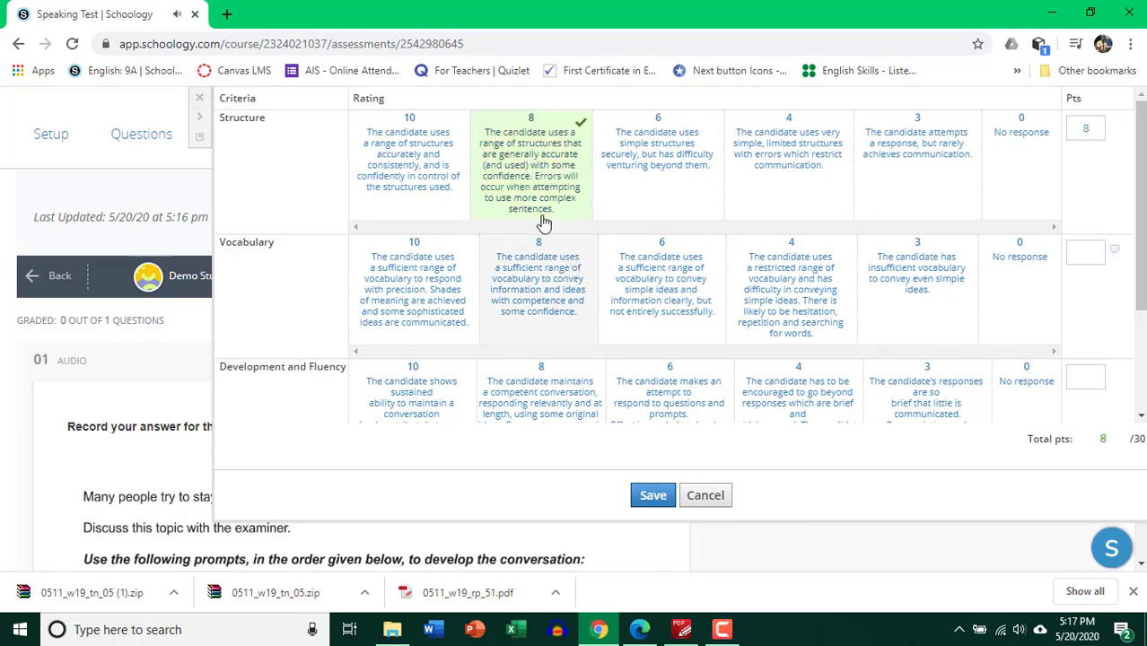
pyautogui.moveTo(258, 280)
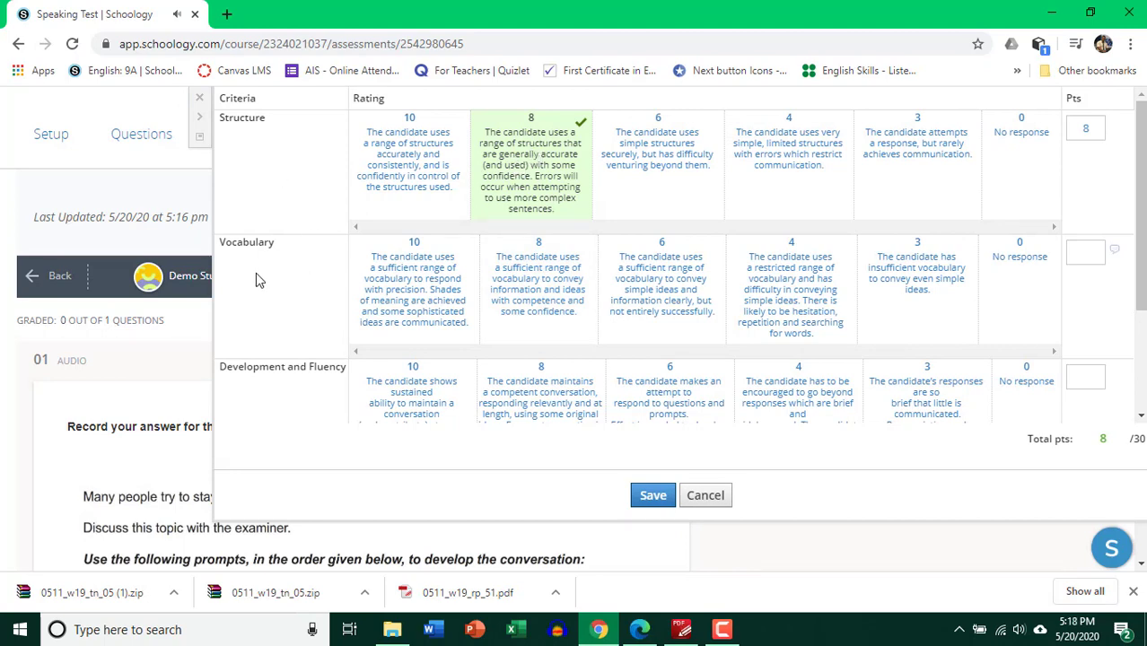
pyautogui.moveTo(537, 295)
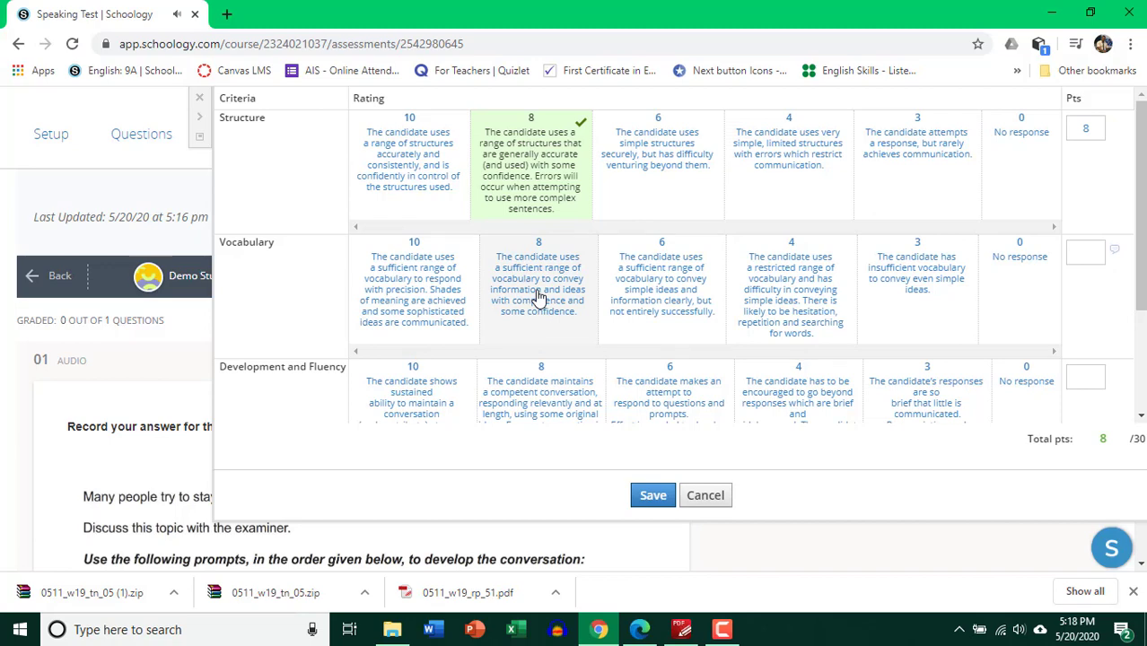
pyautogui.moveTo(512, 304)
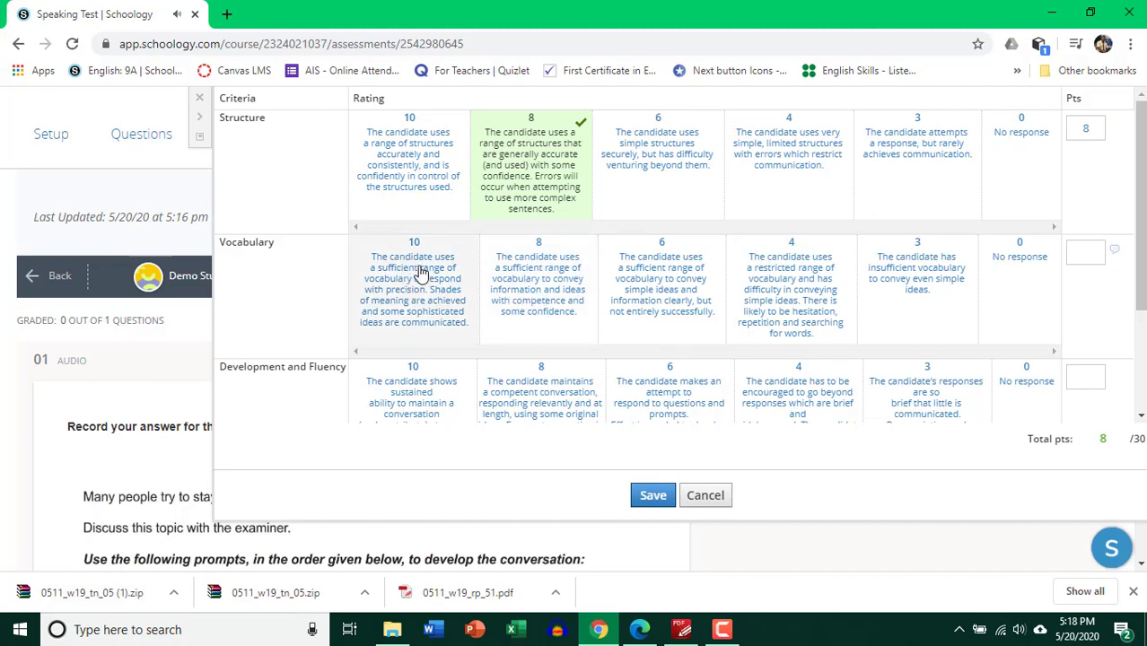
pyautogui.click(413, 288)
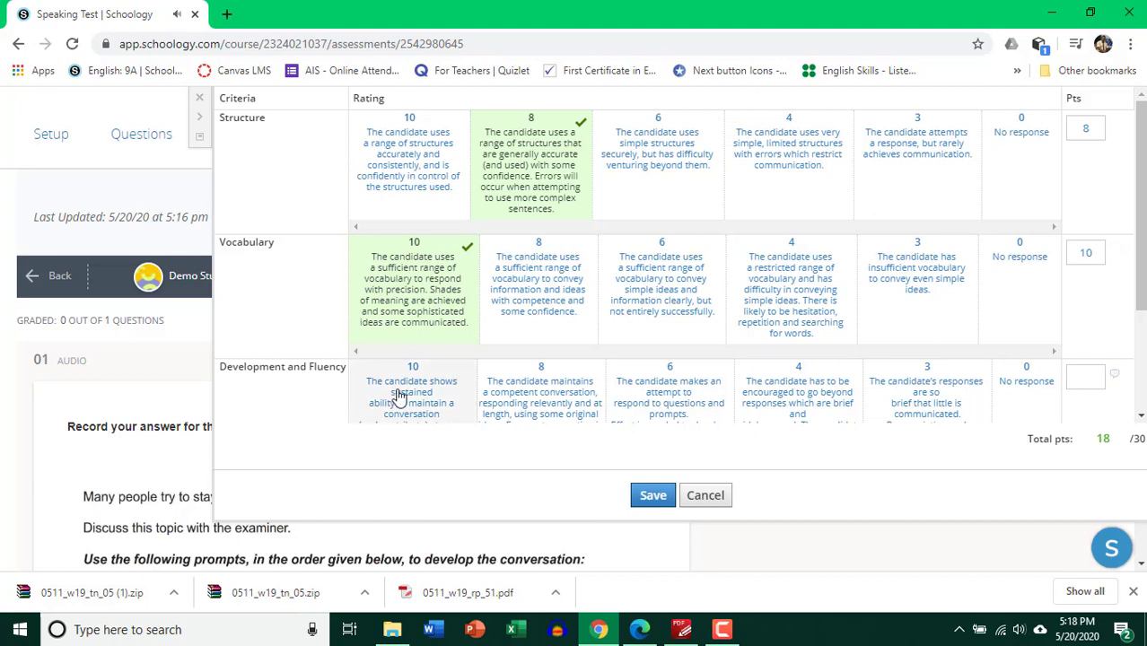
pyautogui.moveTo(449, 391)
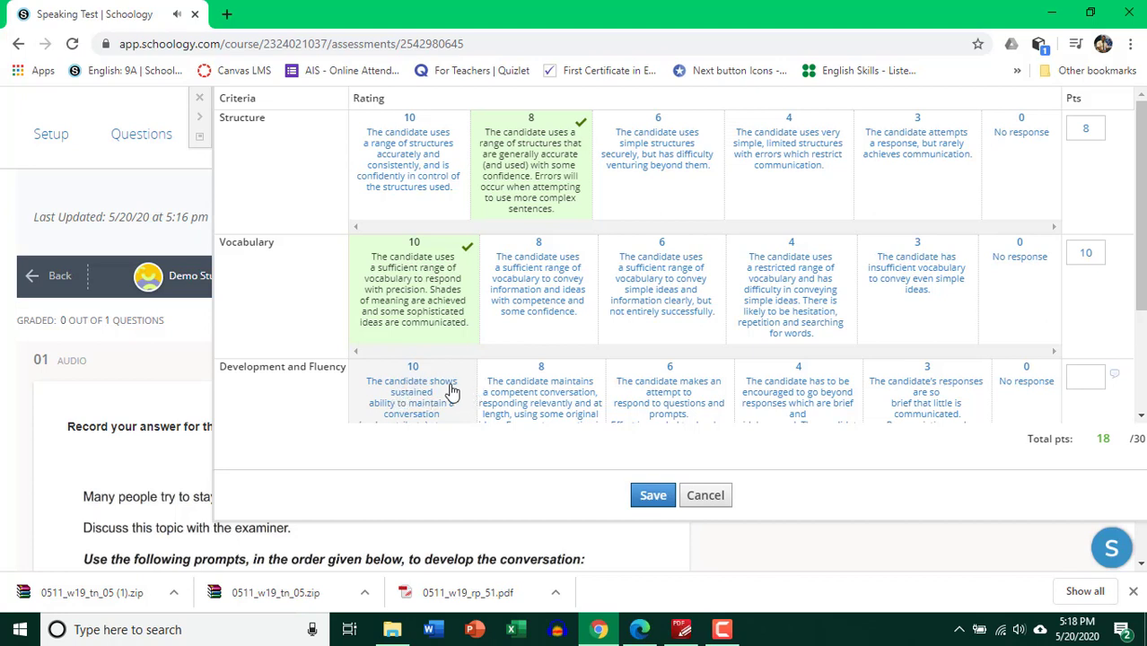
pyautogui.click(539, 399)
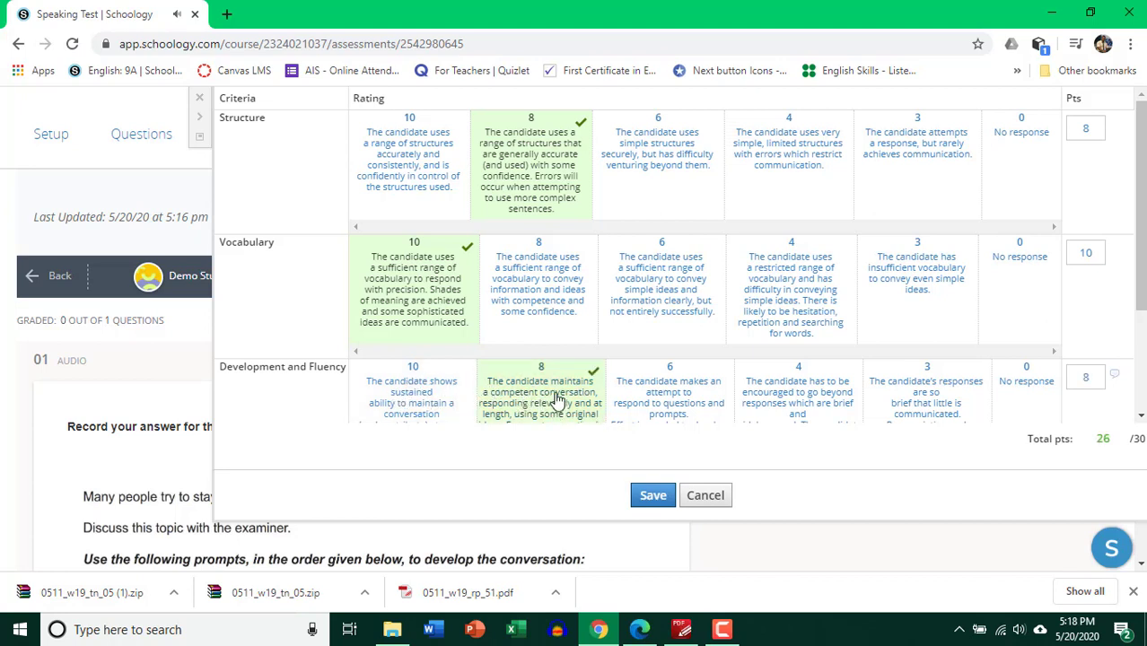
pyautogui.moveTo(542, 384)
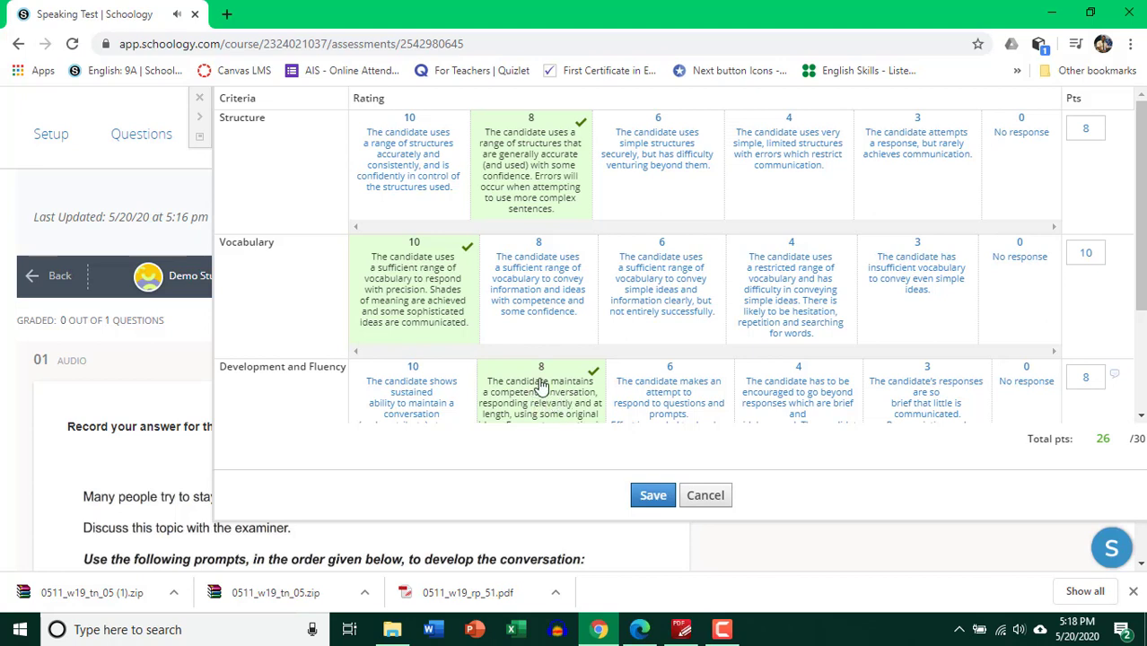
pyautogui.moveTo(542, 389)
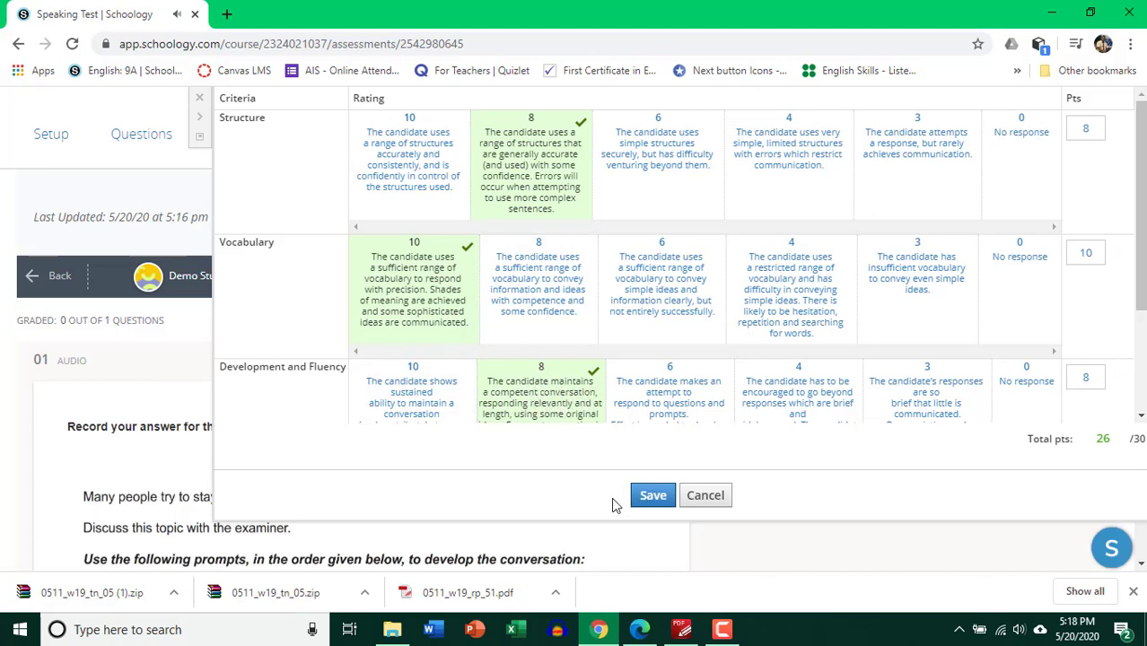
pyautogui.moveTo(1103, 456)
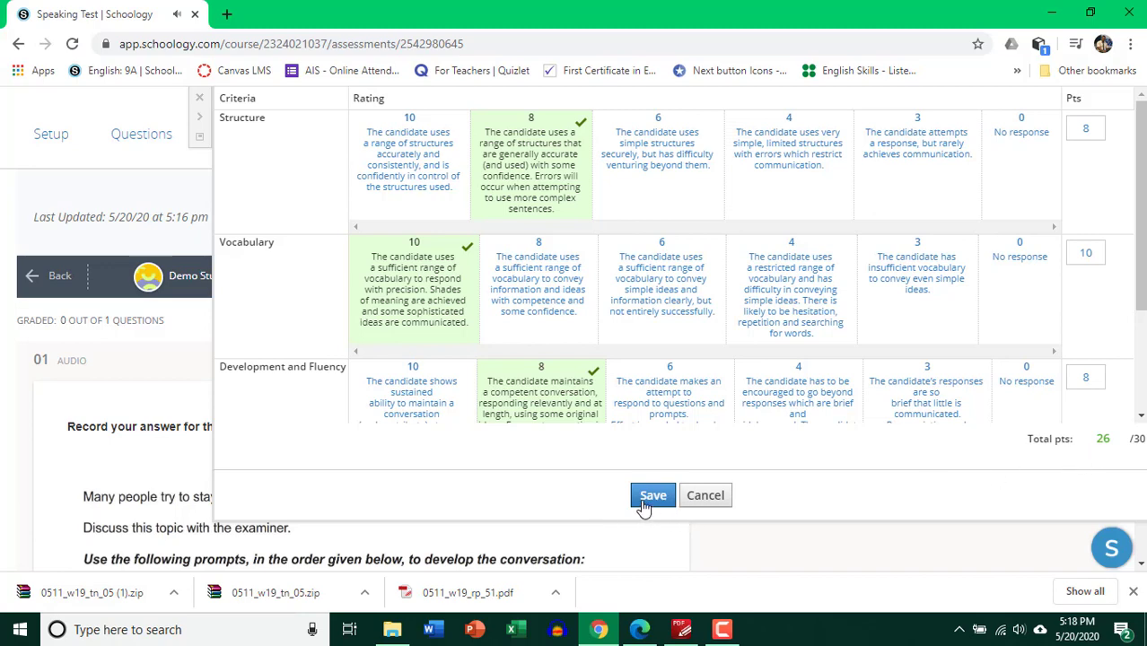
pyautogui.click(653, 495)
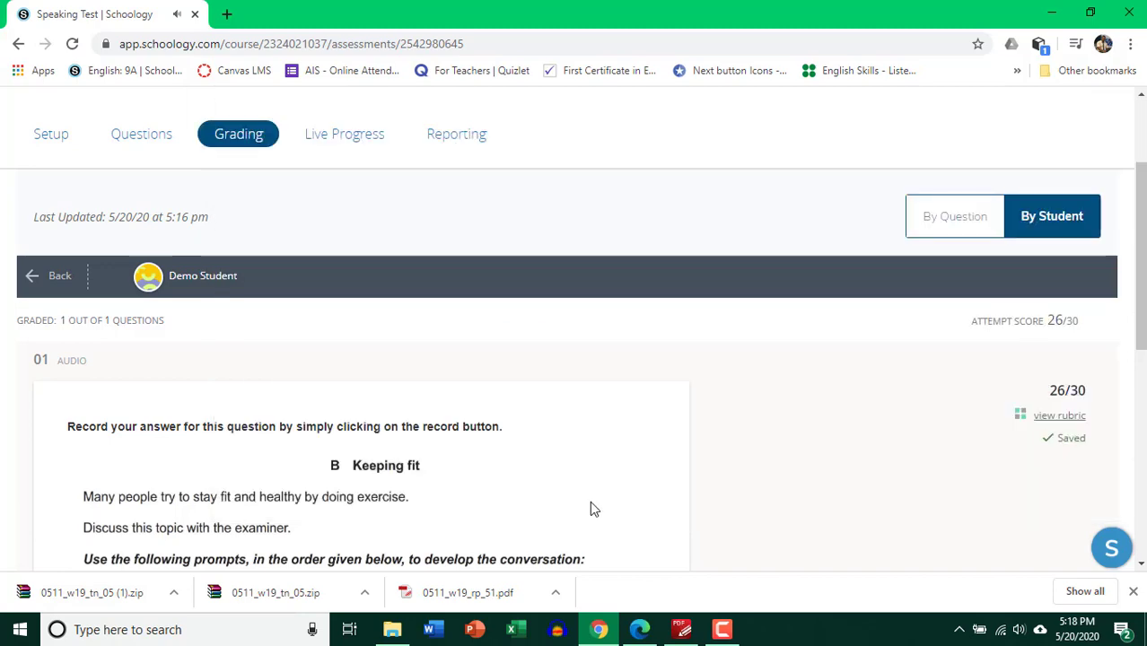